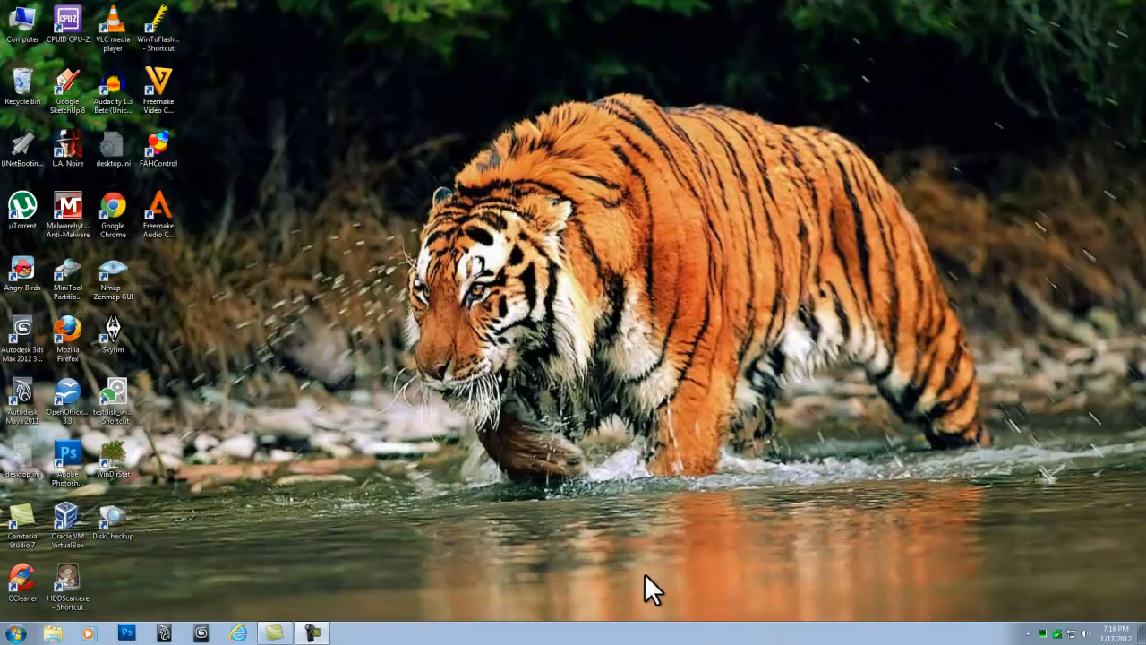
{"action": "mouse_move", "coordinate": [370, 586]}
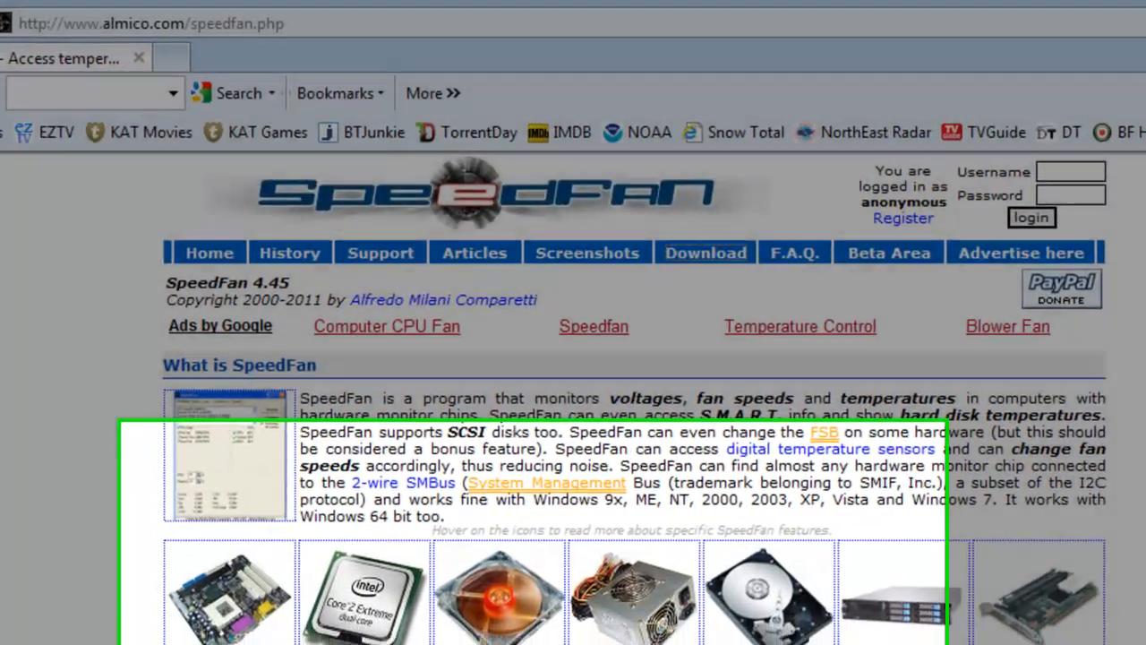
Step: Scroll the almico.com SpeedFan page down to the Download section
{"action": "scroll", "scroll_direction": "down", "scroll_amount": 3}
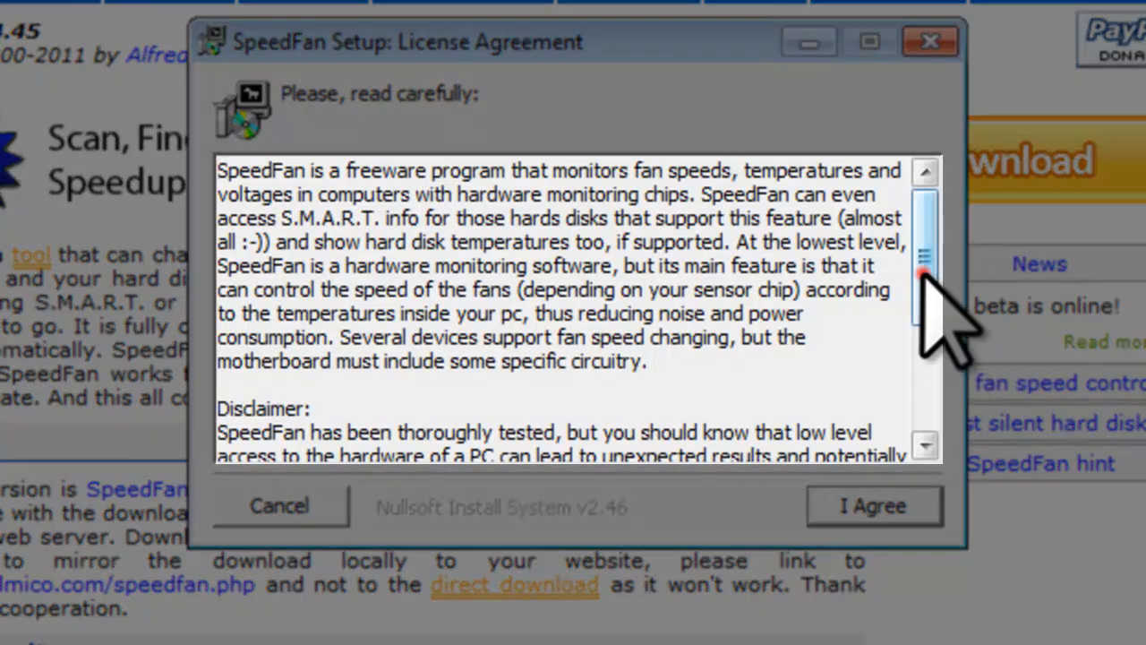
Step: Accept the license and install SpeedFan with all components into the default folder, then close setup
{"action": "scroll", "scroll_direction": "down", "scroll_amount": 3}
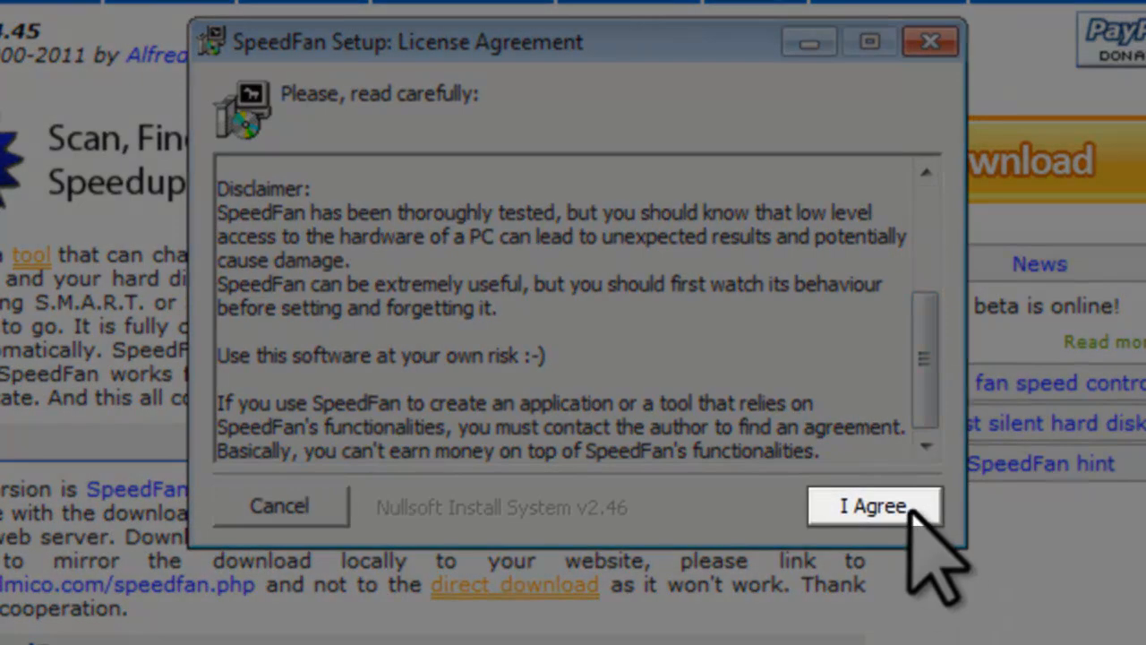
{"action": "left_click", "coordinate": [874, 505]}
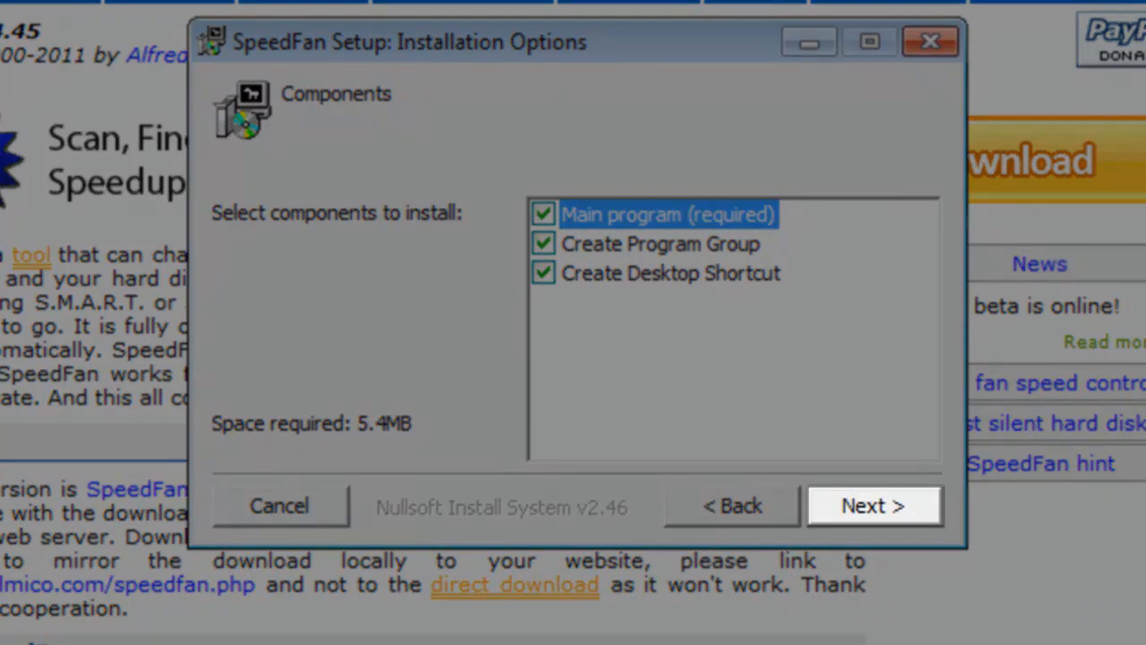
{"action": "left_click", "coordinate": [873, 505]}
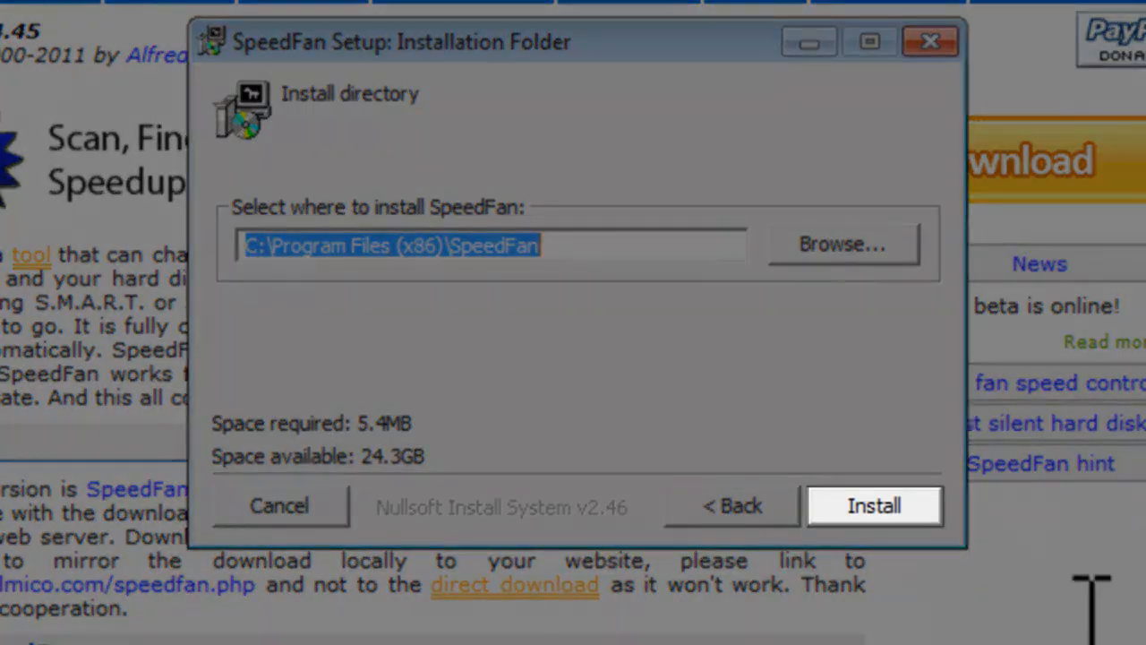
{"action": "left_click", "coordinate": [872, 504]}
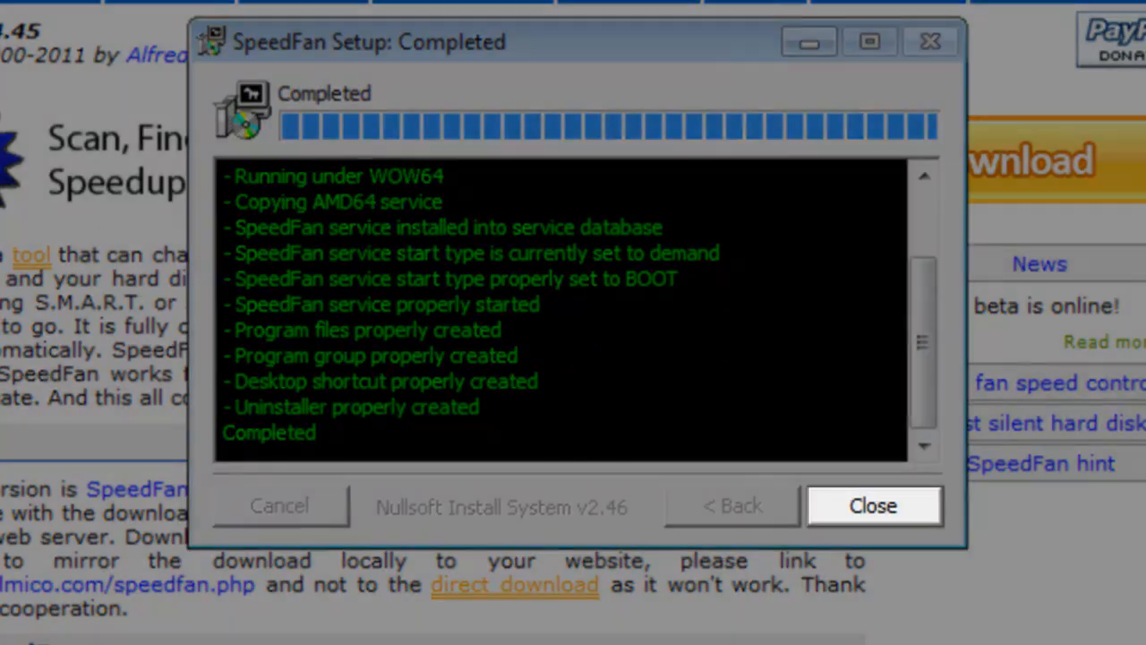
{"action": "left_click", "coordinate": [872, 505]}
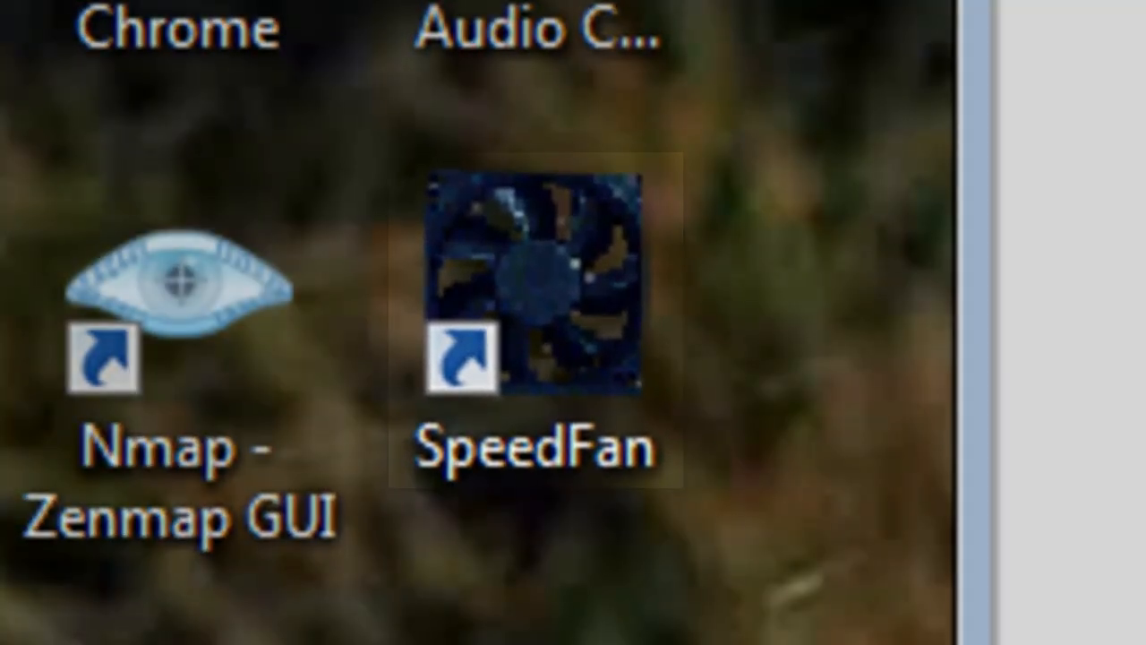
Step: Run SpeedFan from the SpeedFan folder under All Programs in the Start menu
{"action": "scroll", "scroll_direction": "down", "scroll_amount": 3}
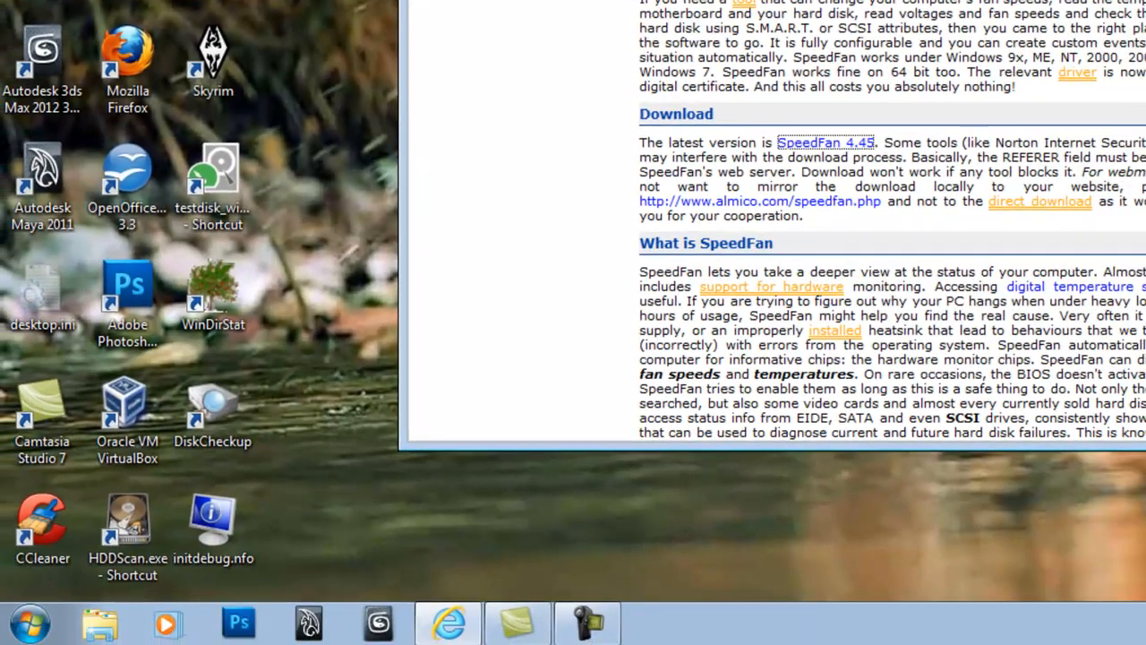
{"action": "left_click", "coordinate": [29, 621]}
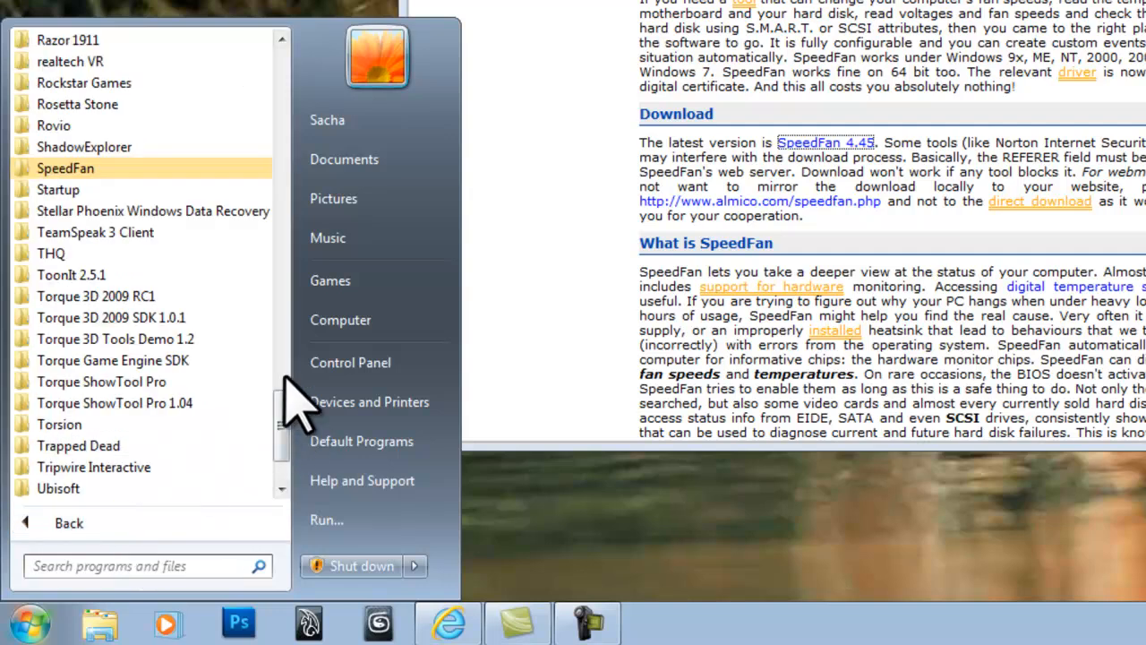
{"action": "left_click", "coordinate": [66, 167]}
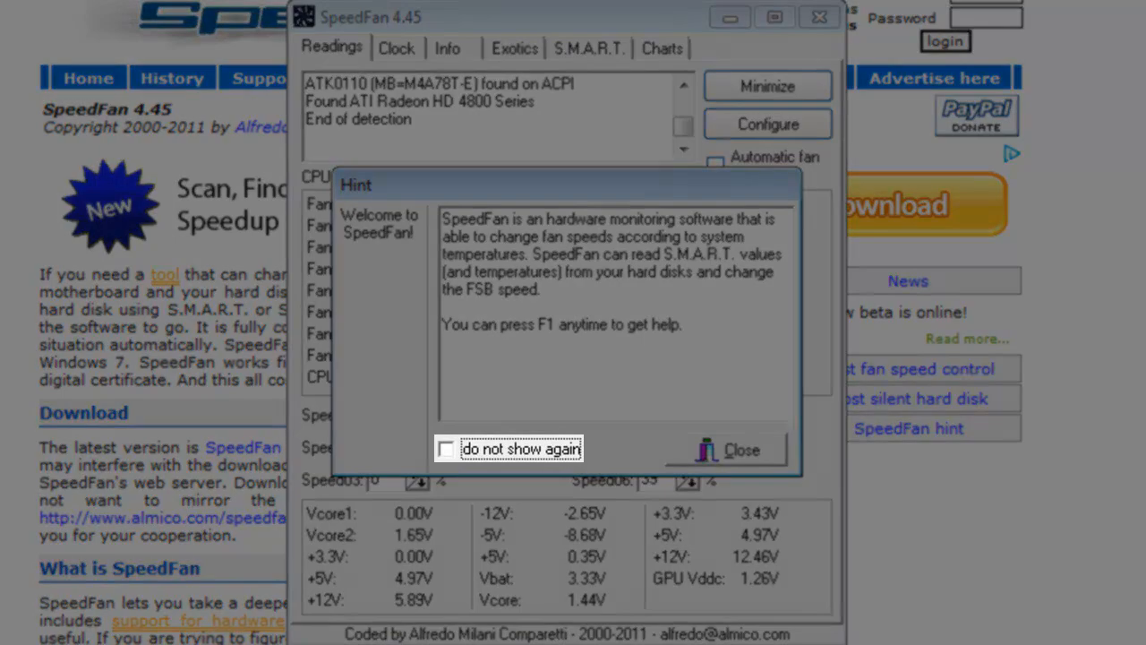
Step: Tick 'do not show again' on the welcome hint and close it
{"action": "left_click", "coordinate": [447, 448]}
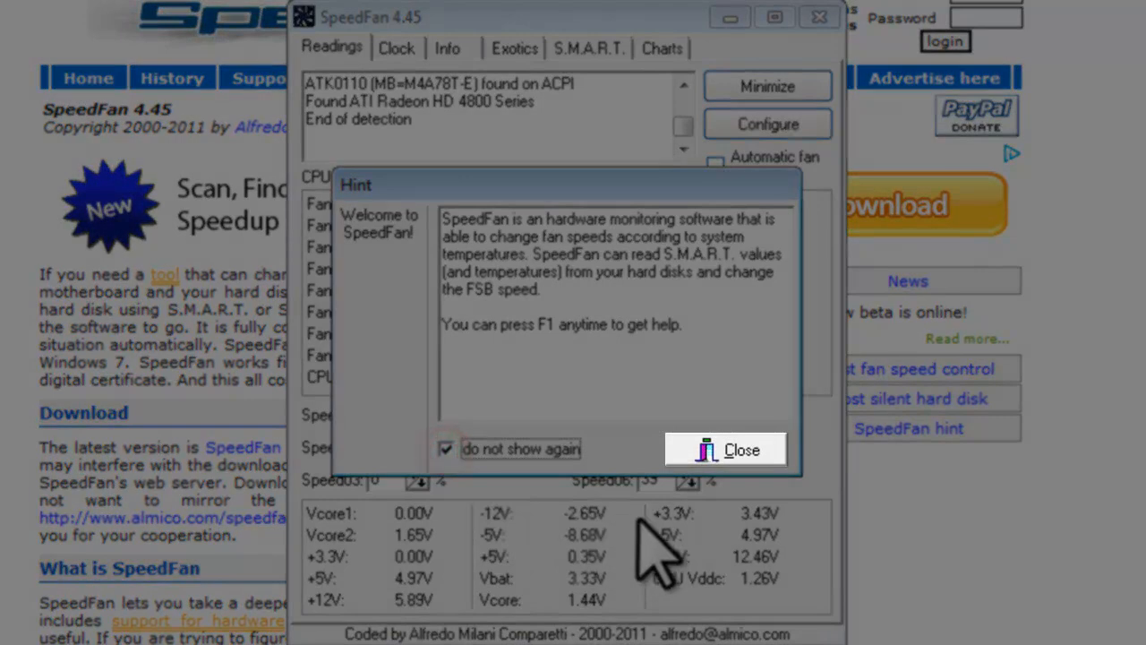
{"action": "left_click", "coordinate": [726, 449]}
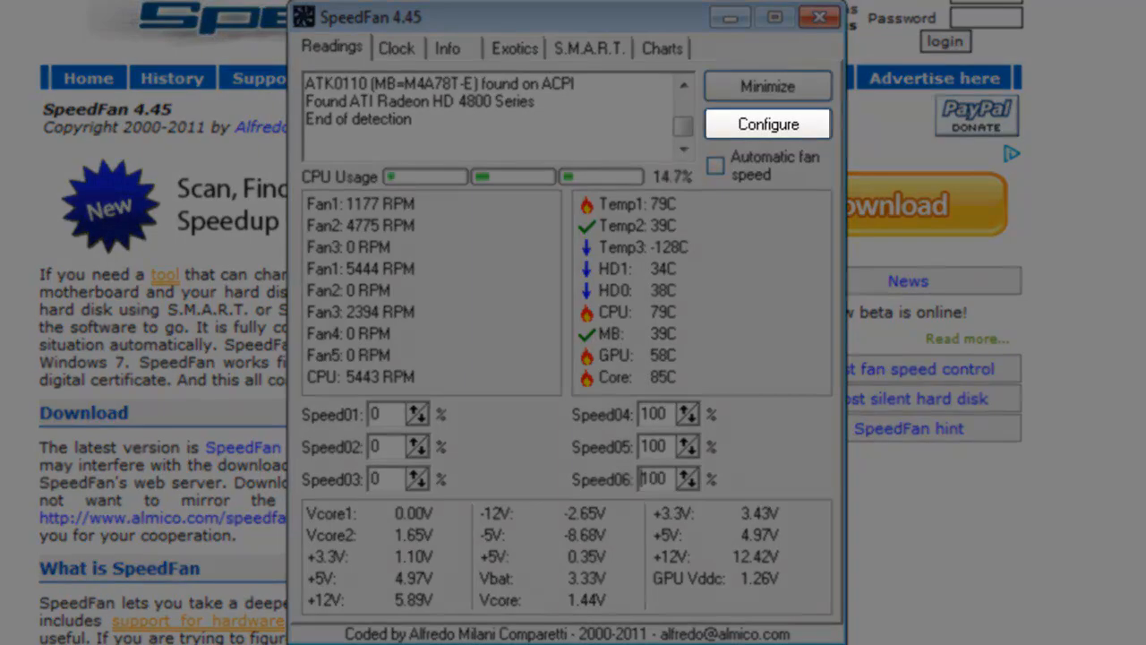
{"action": "mouse_move", "coordinate": [779, 170]}
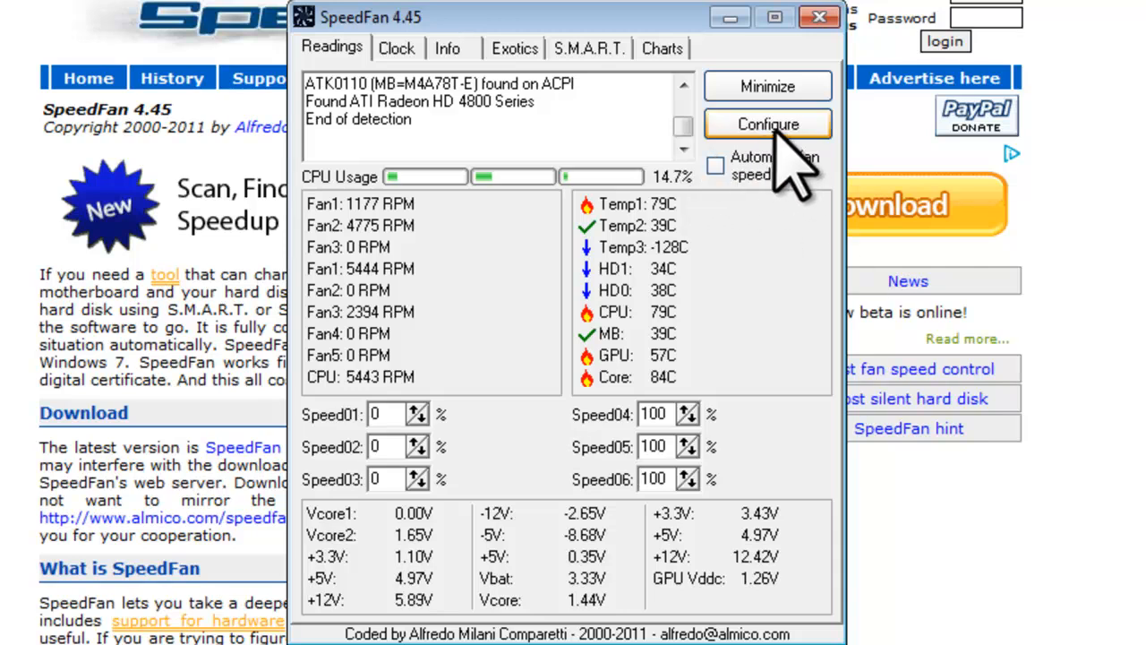
Step: Switch SpeedFan's temperature unit to Fahrenheit in the Configure Options tab
{"action": "left_click", "coordinate": [767, 123]}
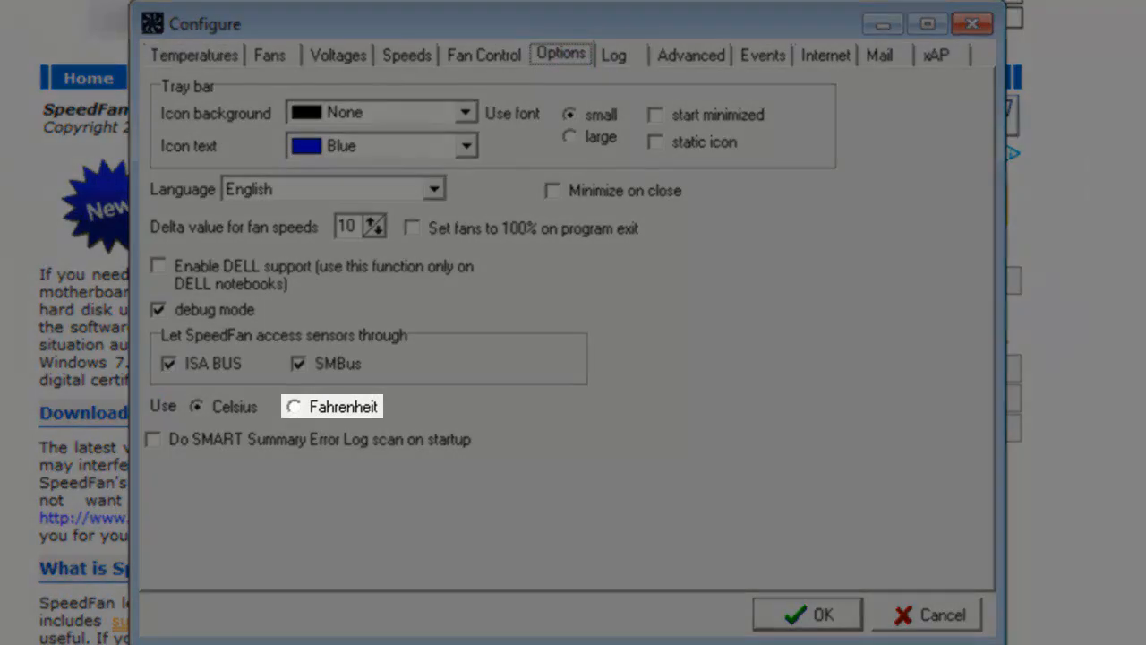
{"action": "left_click", "coordinate": [293, 406]}
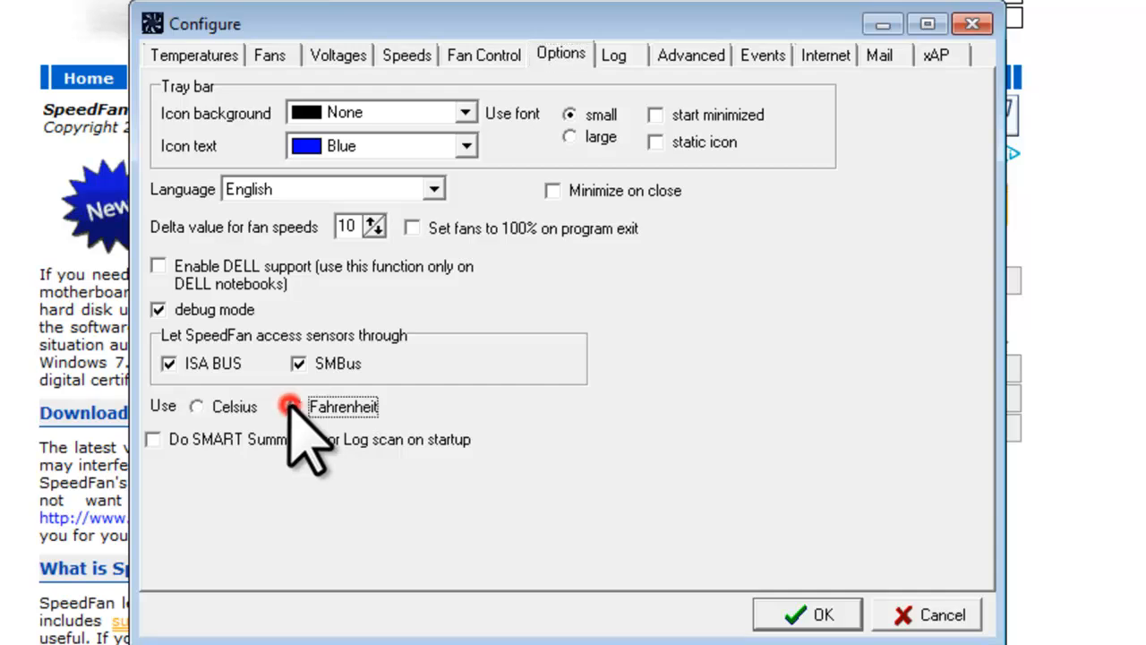
{"action": "left_click", "coordinate": [294, 406]}
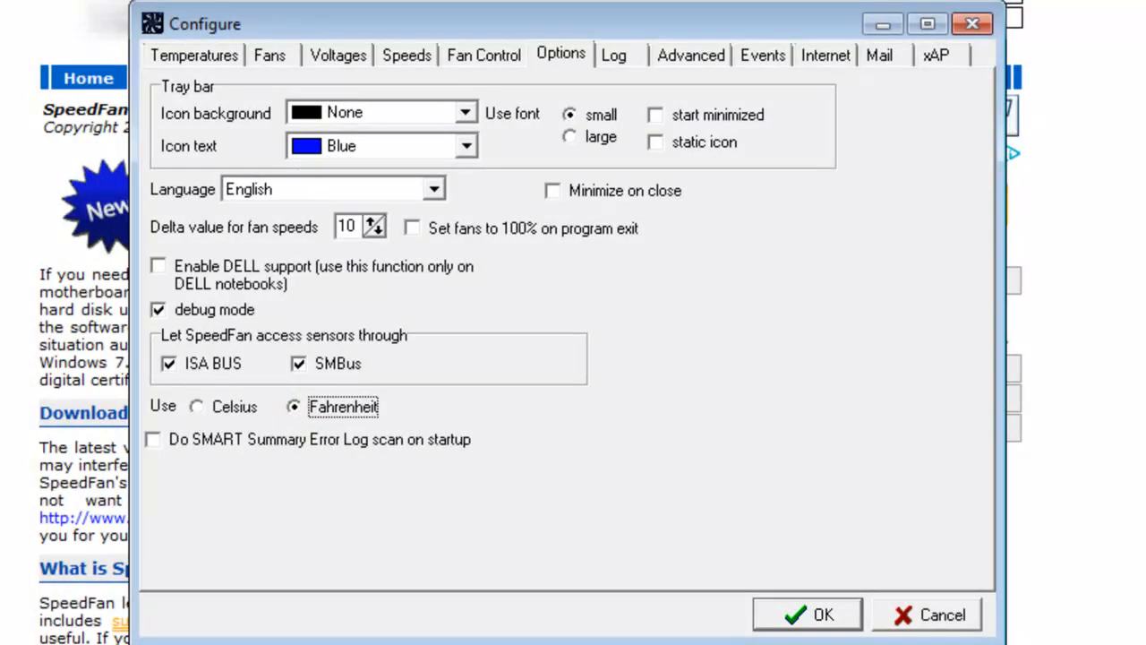
{"action": "left_click", "coordinate": [806, 614]}
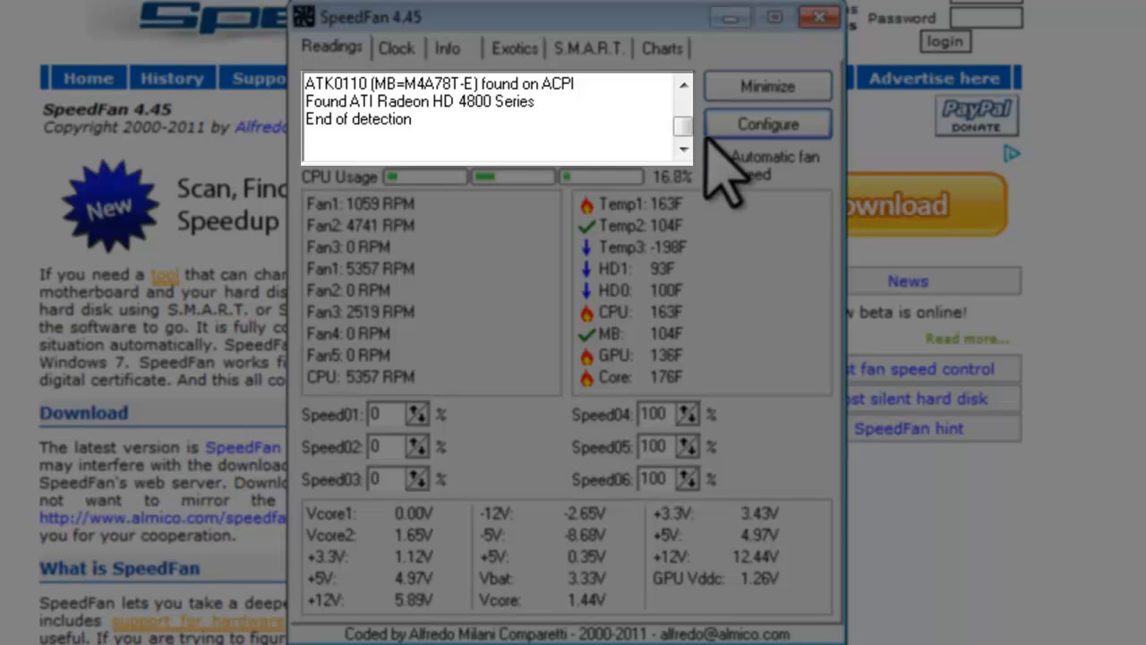
{"action": "left_click", "coordinate": [683, 117]}
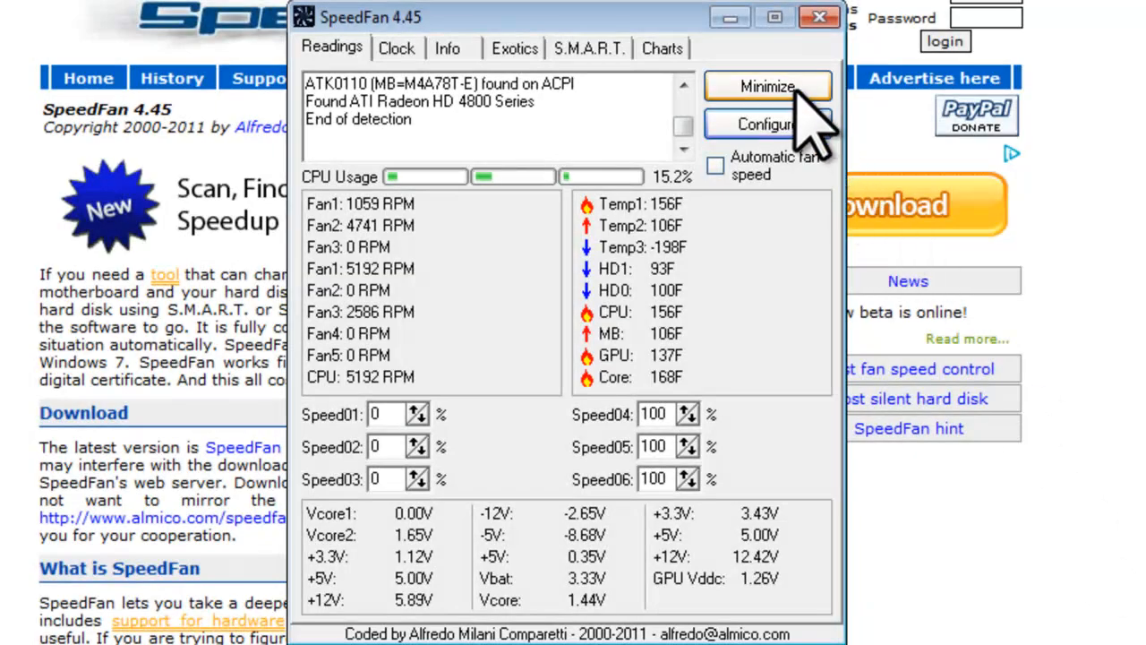
Step: Minimize SpeedFan to the tray and open the notification icon customization settings
{"action": "left_click", "coordinate": [767, 86]}
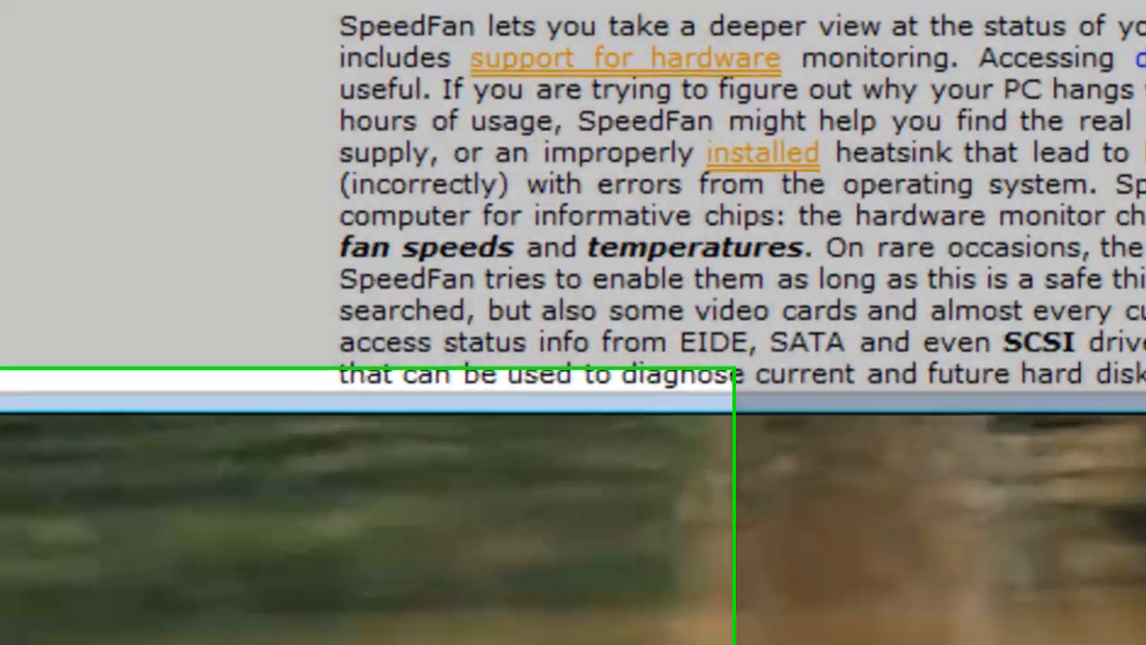
{"action": "scroll", "scroll_direction": "down", "scroll_amount": 3}
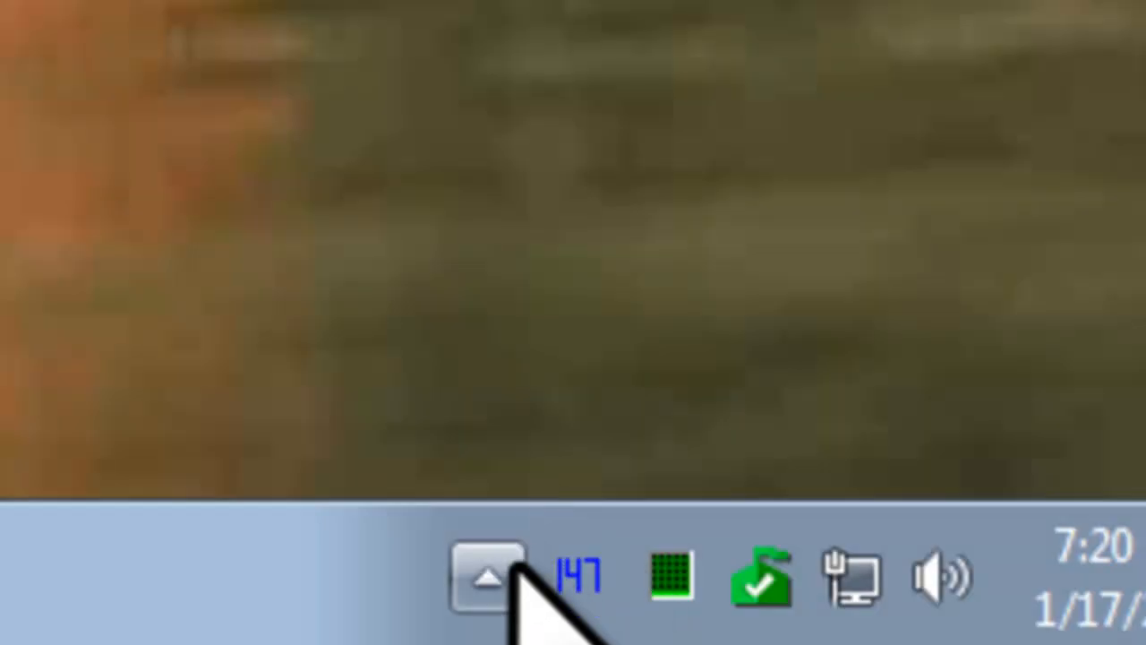
{"action": "left_click", "coordinate": [486, 573]}
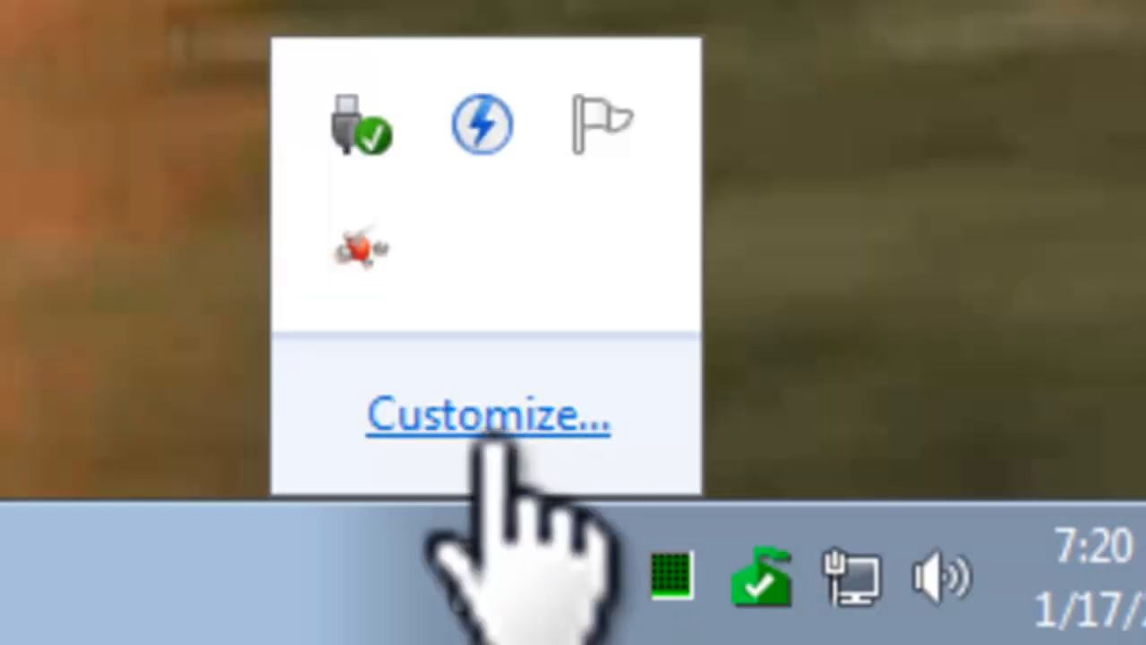
{"action": "left_click", "coordinate": [488, 415]}
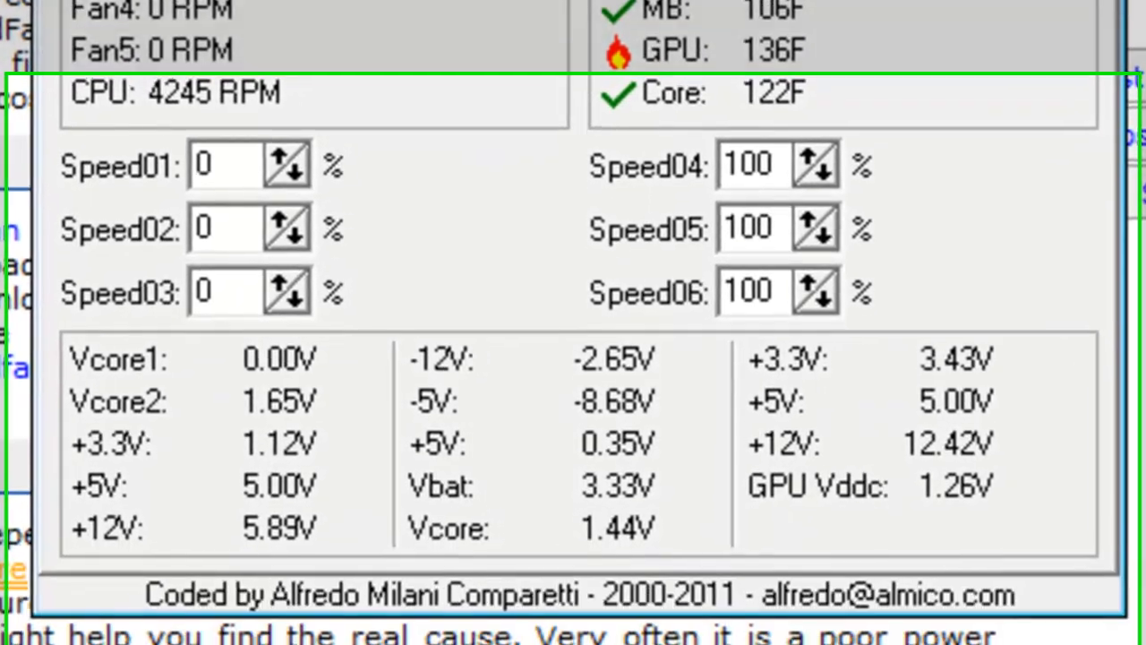
Step: Restore SpeedFan from the tray and show the Exotics overview of all readings
{"action": "scroll", "scroll_direction": "down", "scroll_amount": 3}
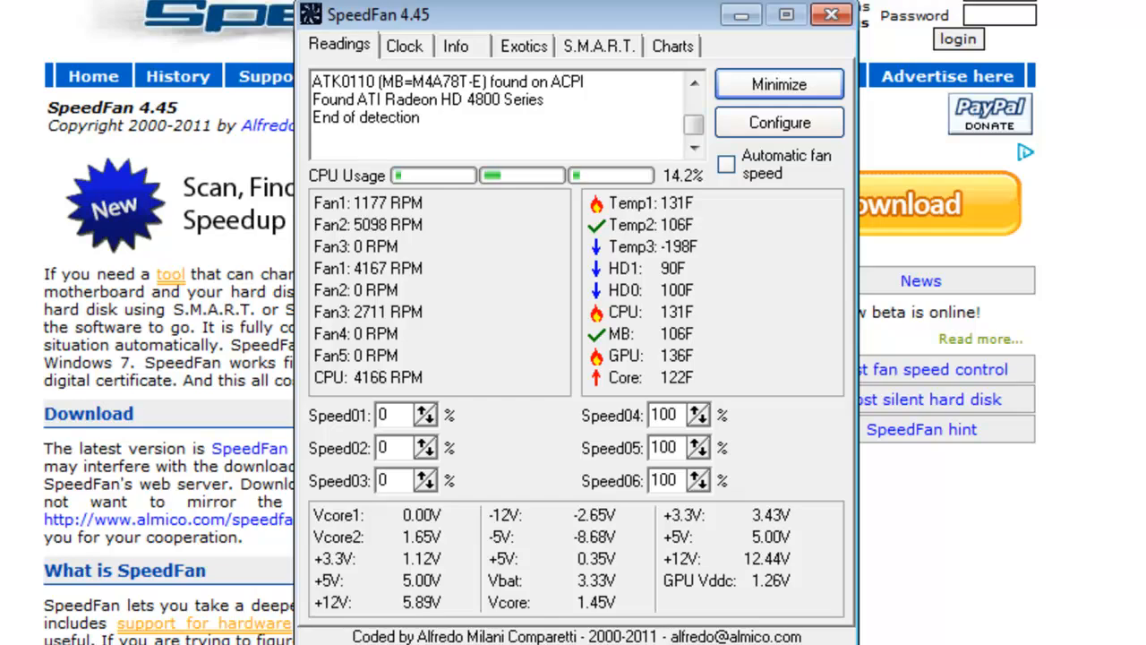
{"action": "left_click", "coordinate": [522, 46]}
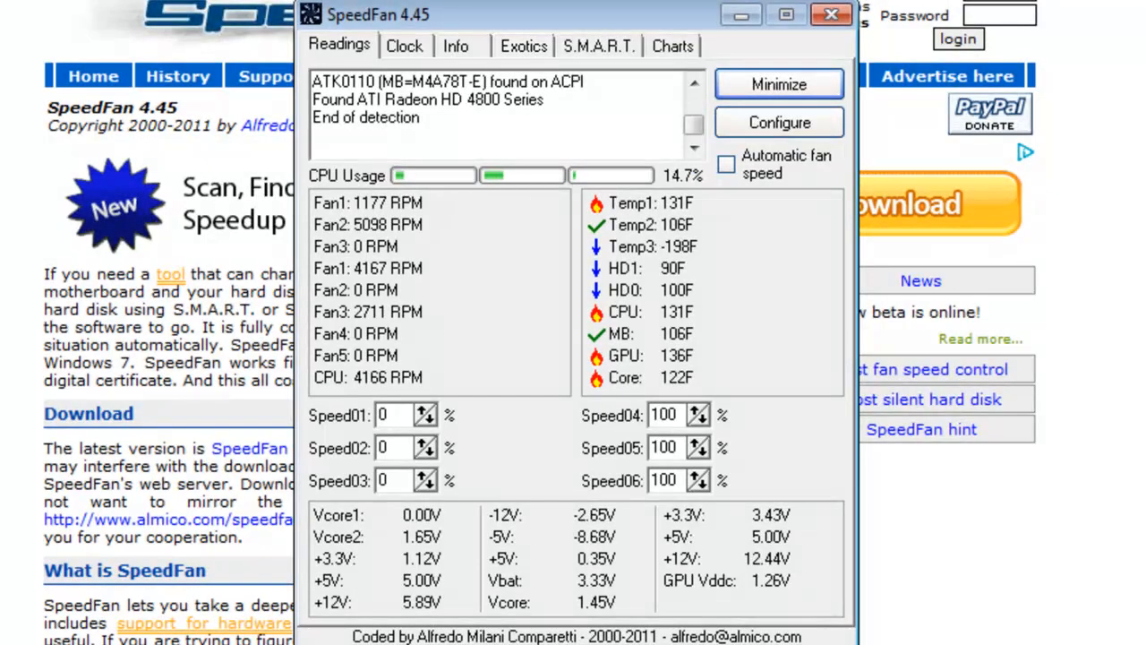
{"action": "left_click", "coordinate": [523, 46]}
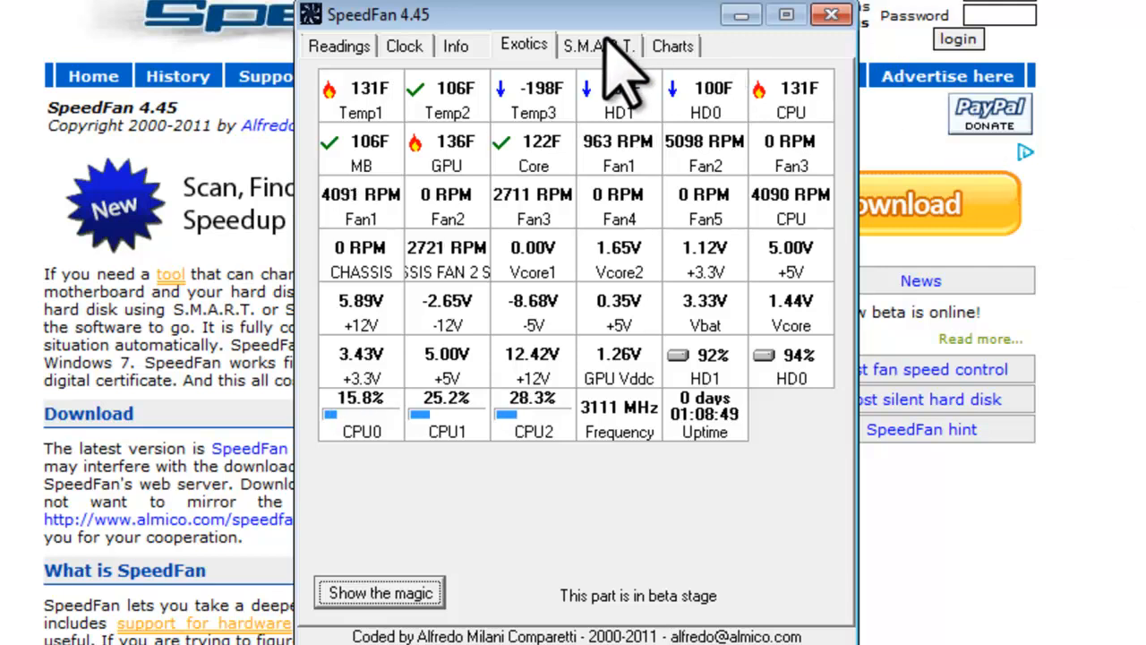
Step: Inspect HD1's S.M.A.R.T. attributes, selecting the Raw Read Error Rate row
{"action": "left_click", "coordinate": [599, 45]}
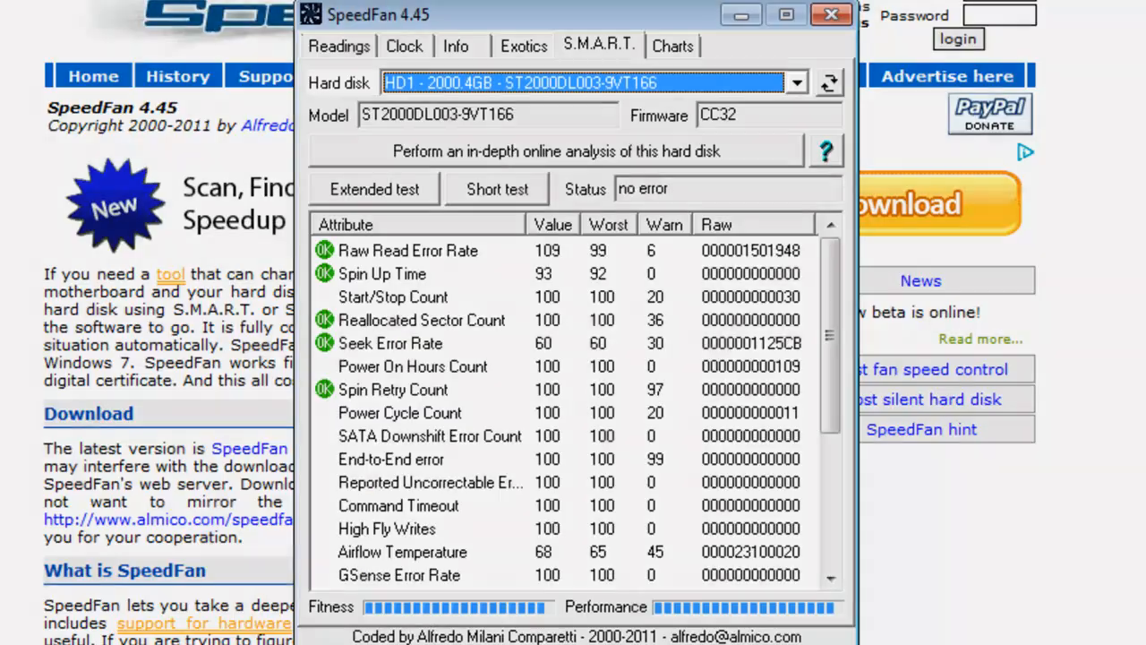
{"action": "left_click", "coordinate": [408, 250]}
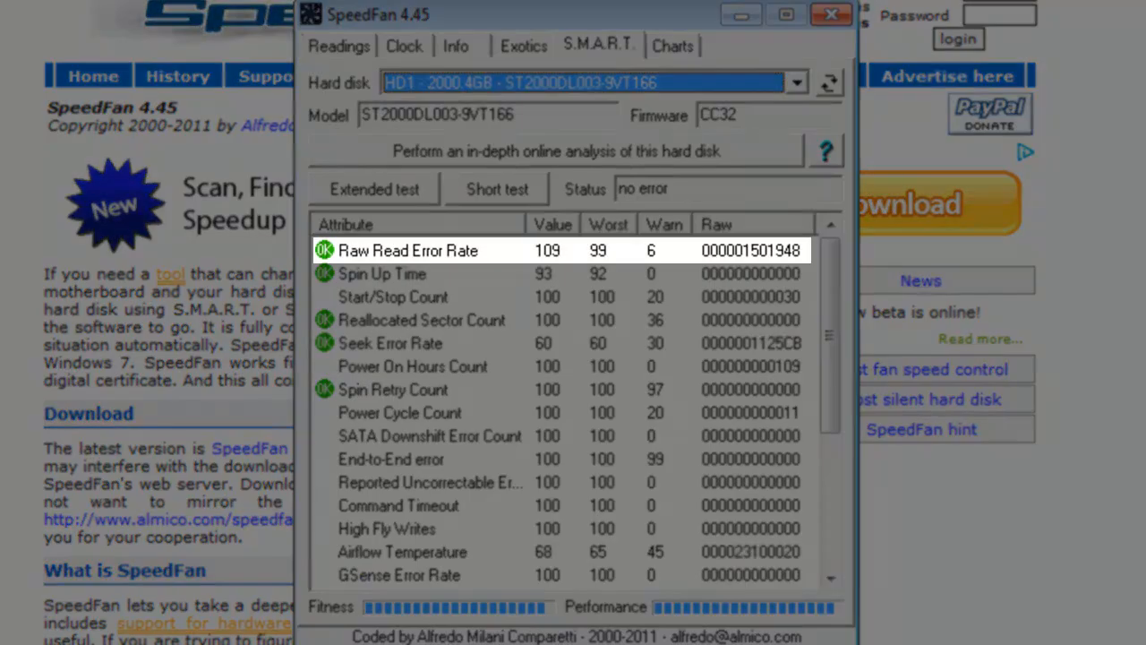
{"action": "left_click", "coordinate": [390, 343]}
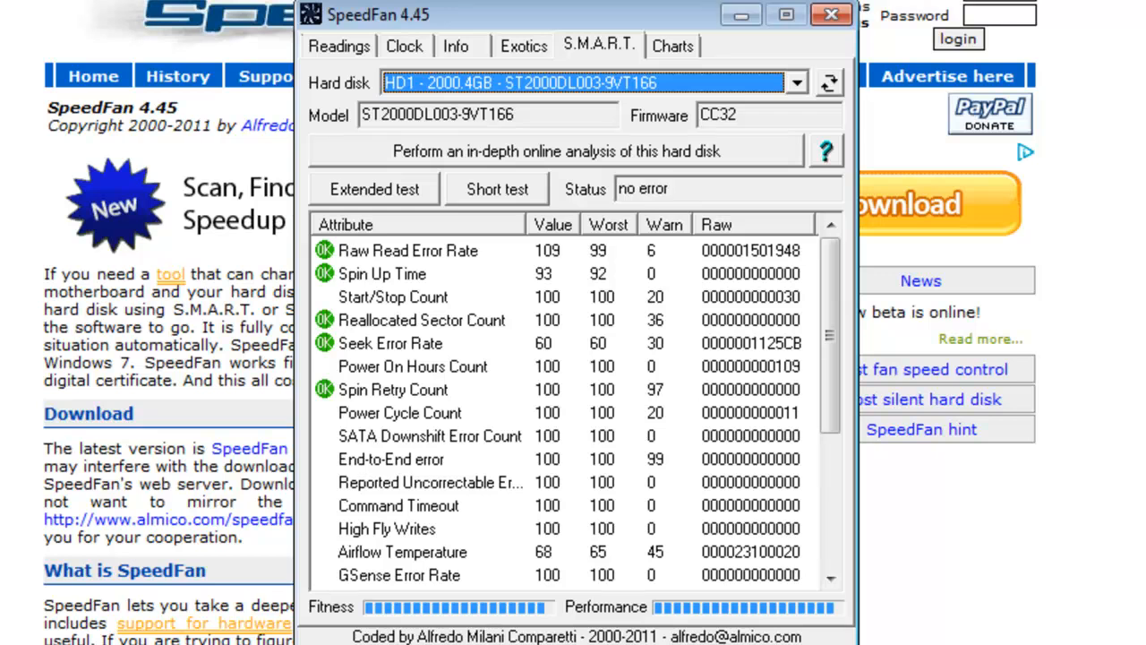
{"action": "left_click", "coordinate": [672, 46]}
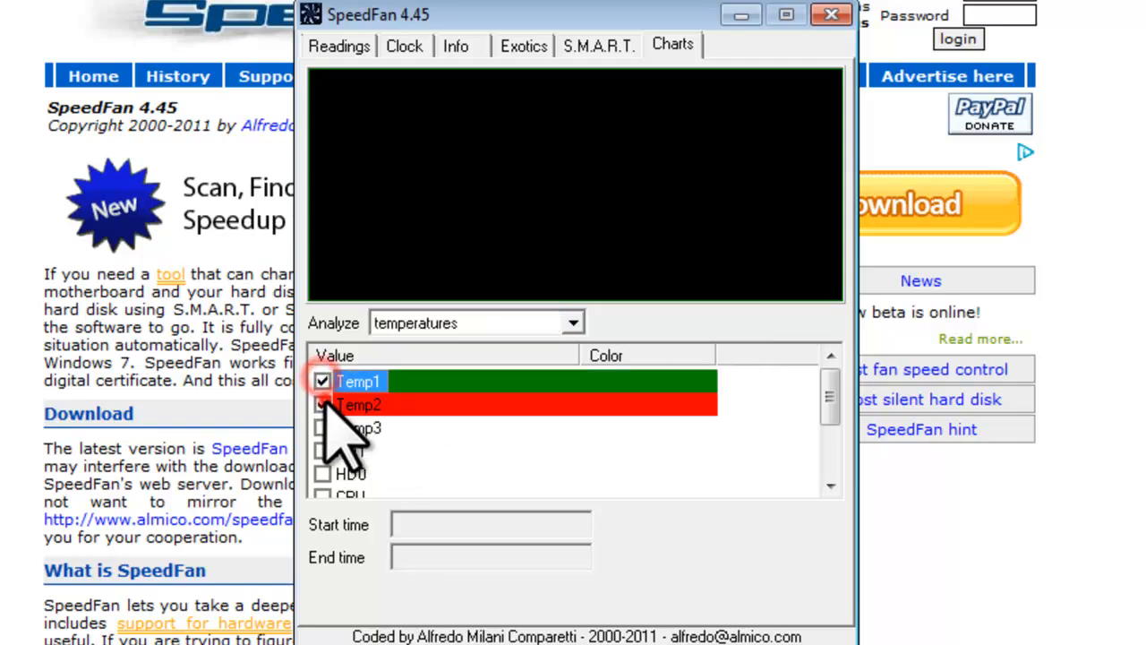
Step: Add Temp3 to the temperature chart and go back to the live Readings
{"action": "left_click", "coordinate": [322, 427]}
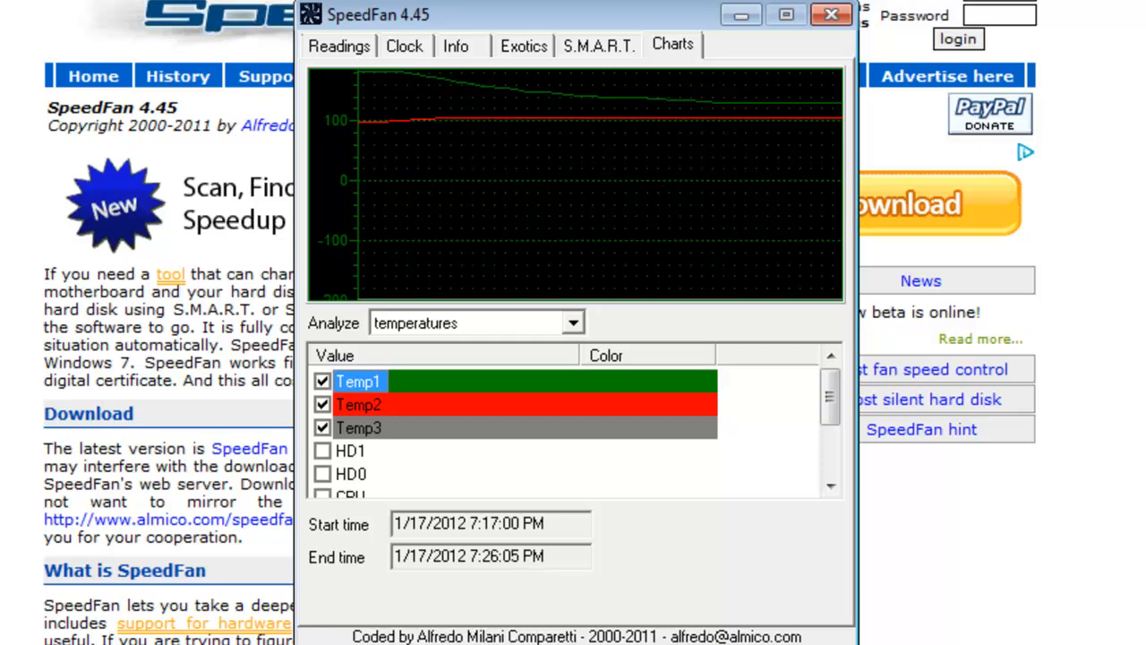
{"action": "left_click", "coordinate": [338, 45]}
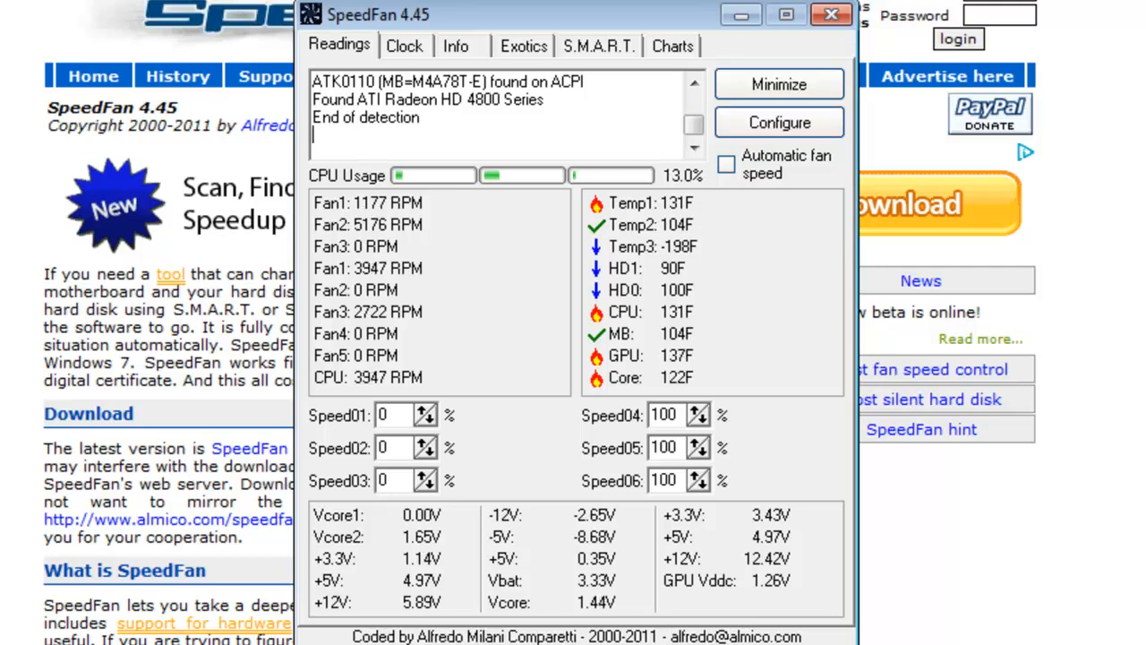
{"action": "left_click", "coordinate": [699, 485]}
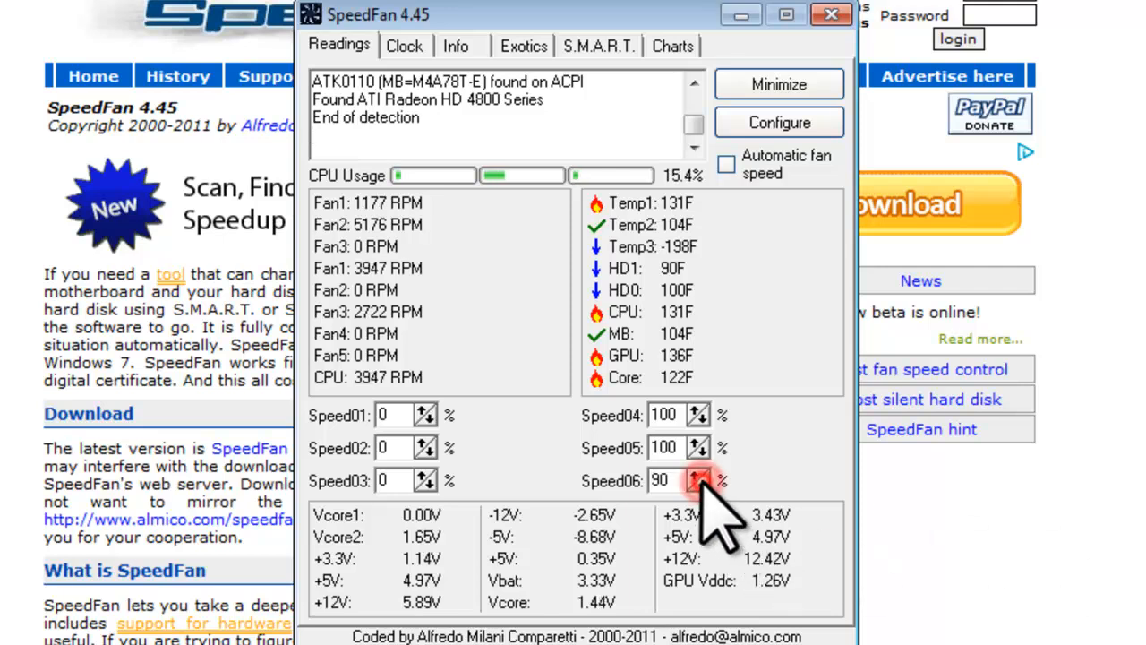
{"action": "left_click", "coordinate": [701, 485]}
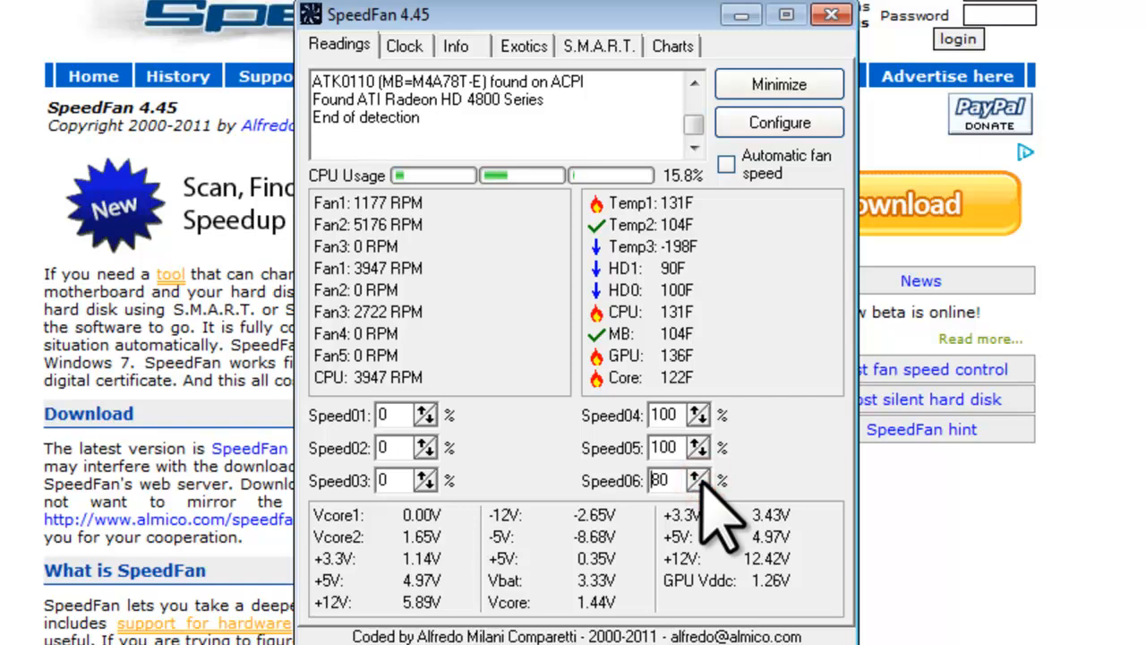
{"action": "left_click", "coordinate": [698, 474]}
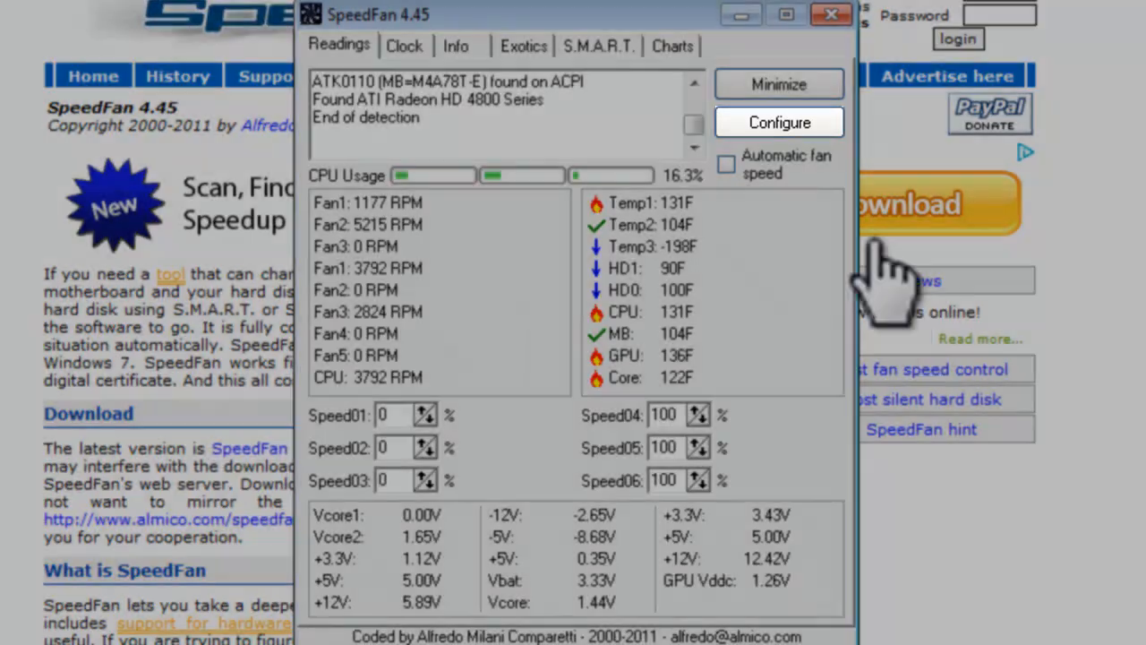
Step: Open Configure and look through the Options and Log settings tabs
{"action": "left_click", "coordinate": [778, 123]}
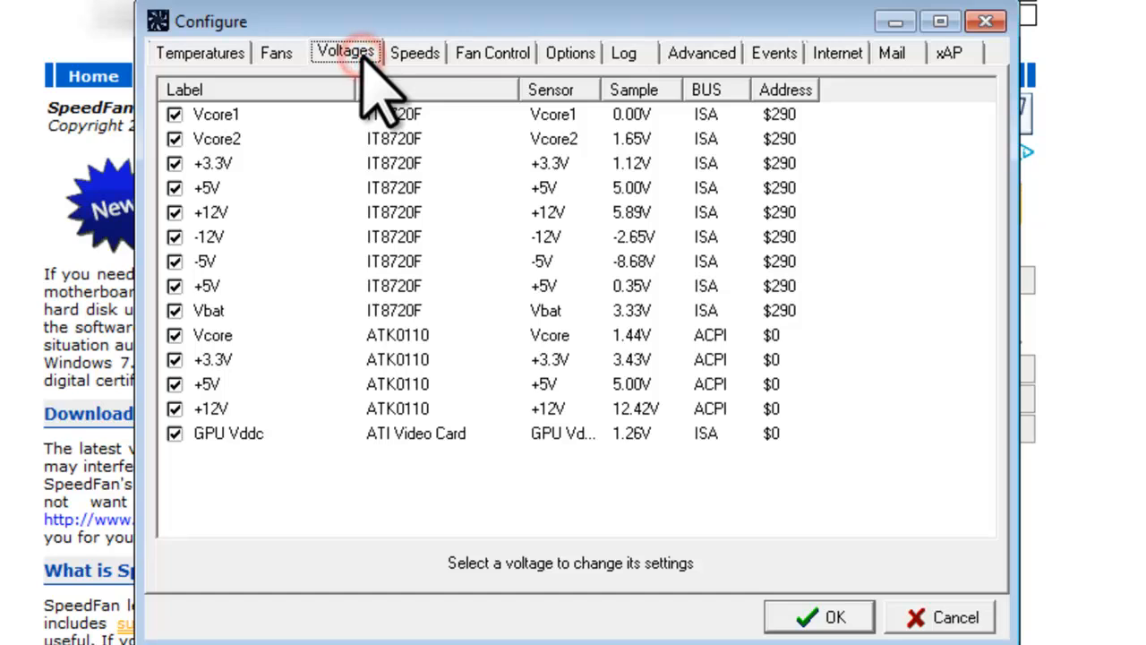
{"action": "mouse_move", "coordinate": [608, 67]}
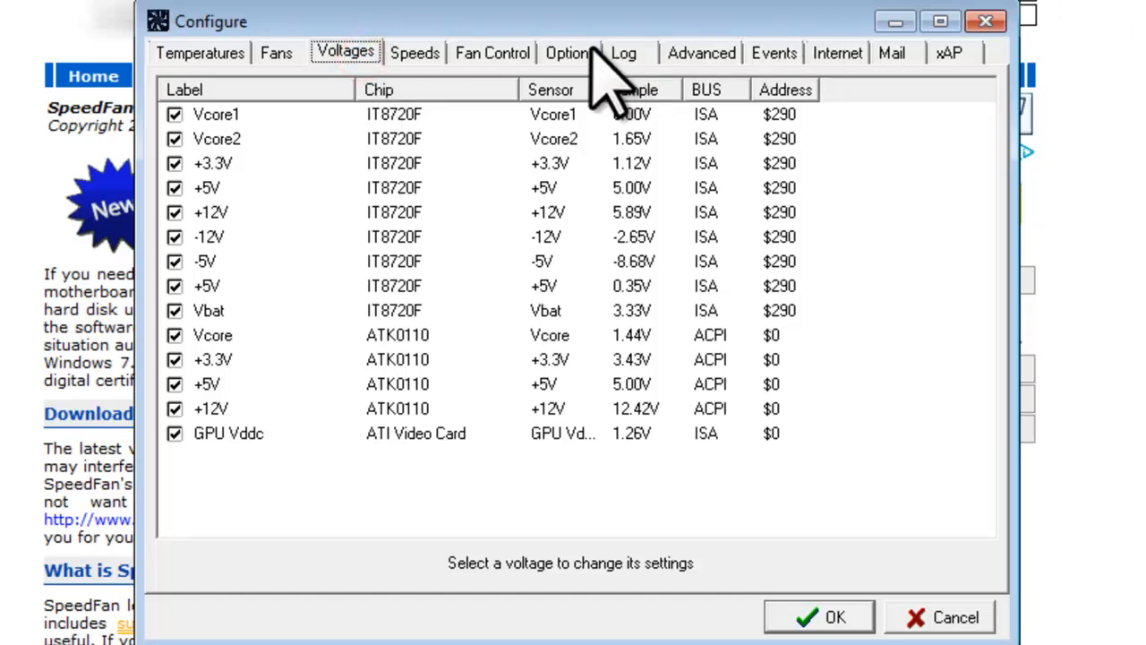
{"action": "left_click", "coordinate": [569, 53]}
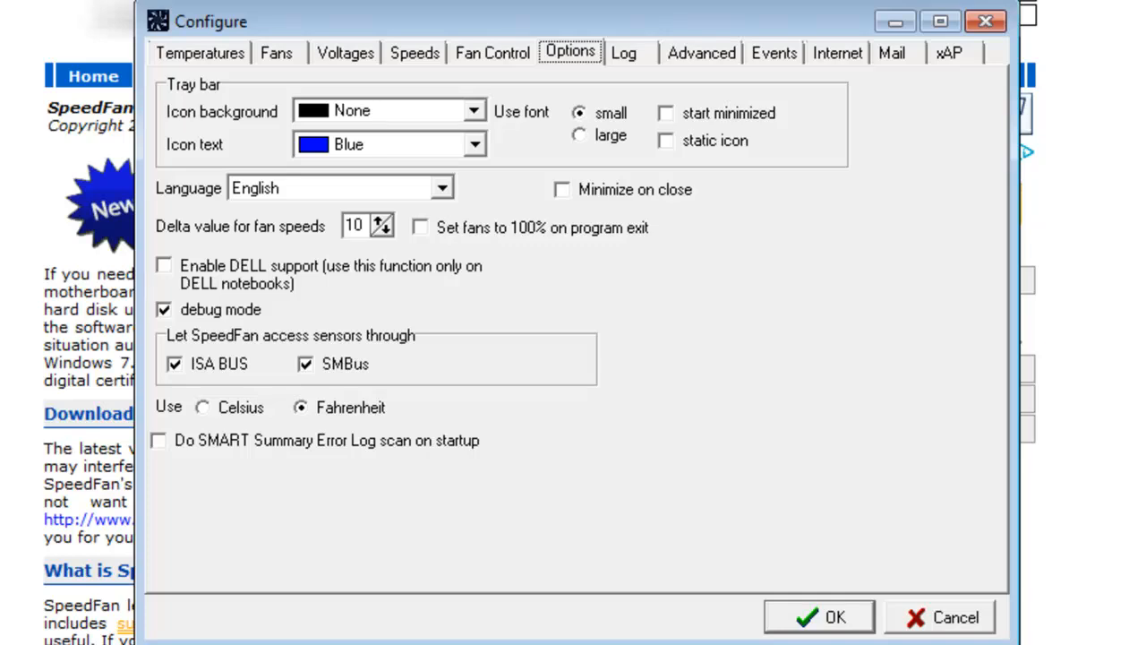
{"action": "left_click", "coordinate": [624, 53]}
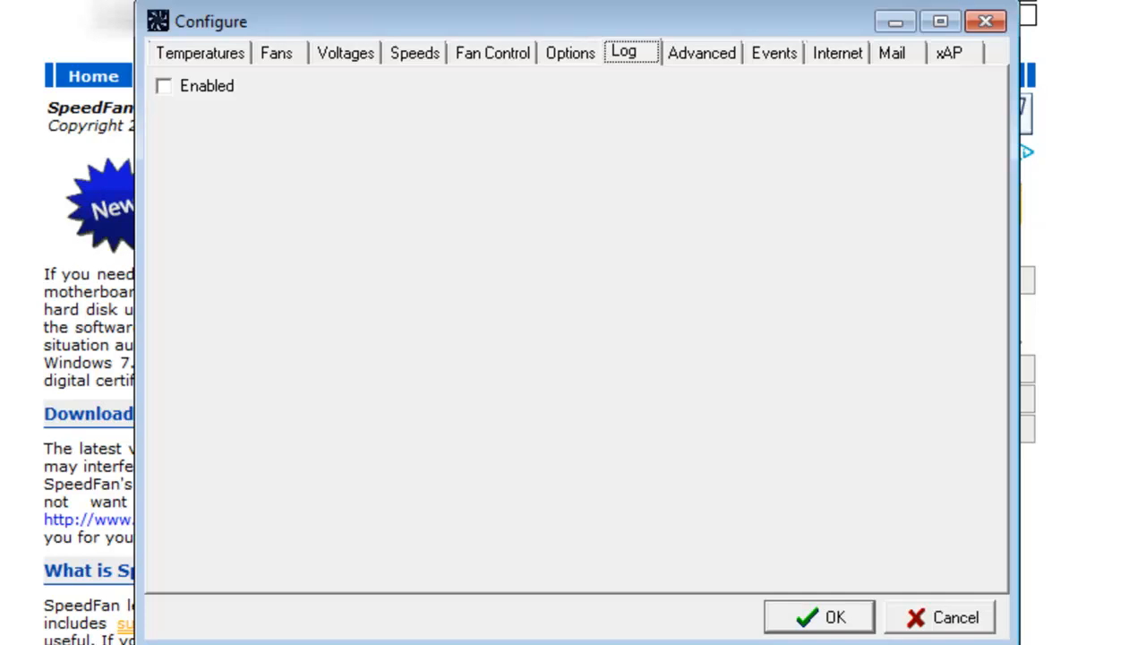
{"action": "mouse_move", "coordinate": [474, 53]}
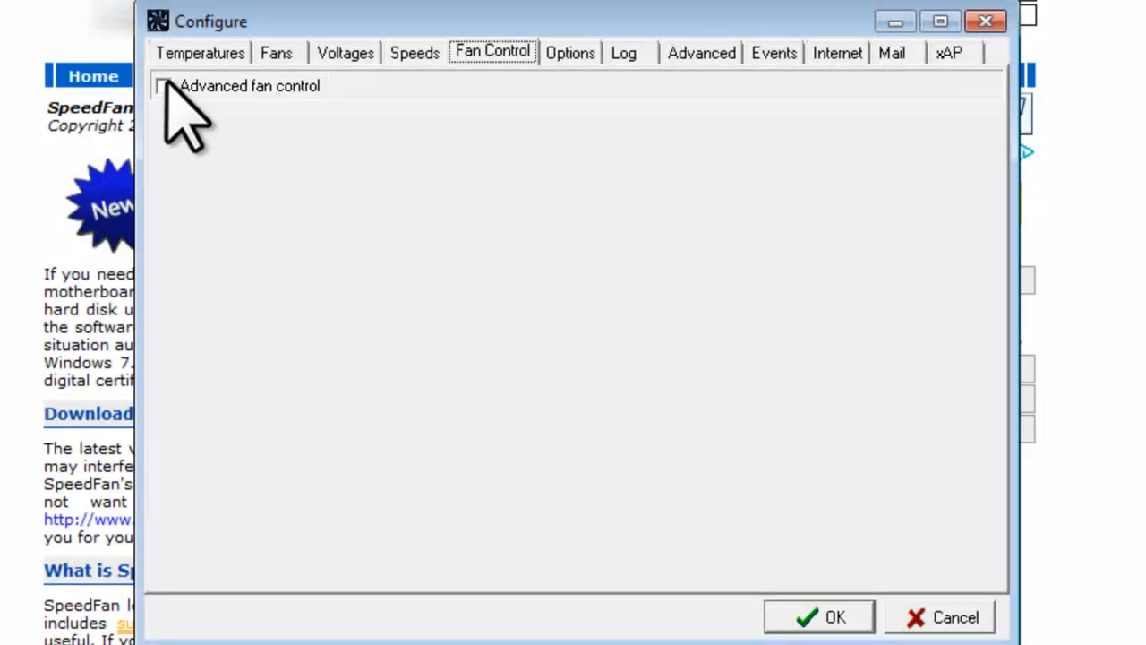
Step: Enable advanced fan control and add fan controllers named Fan4, Fan5 and Fan6
{"action": "left_click", "coordinate": [164, 85]}
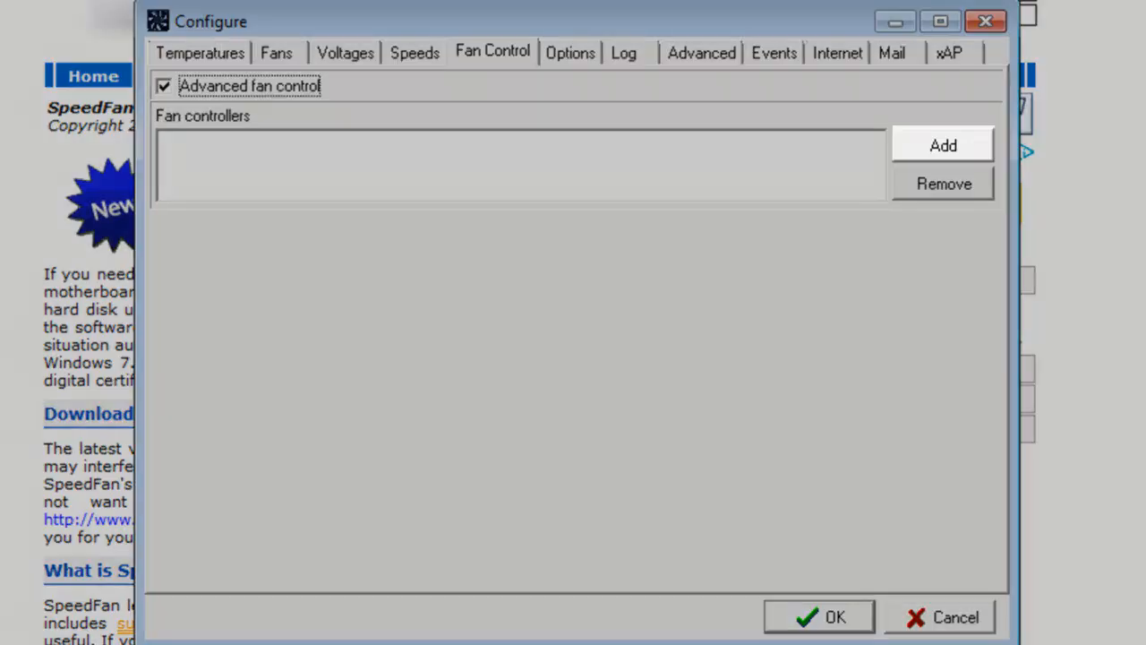
{"action": "left_click", "coordinate": [943, 145]}
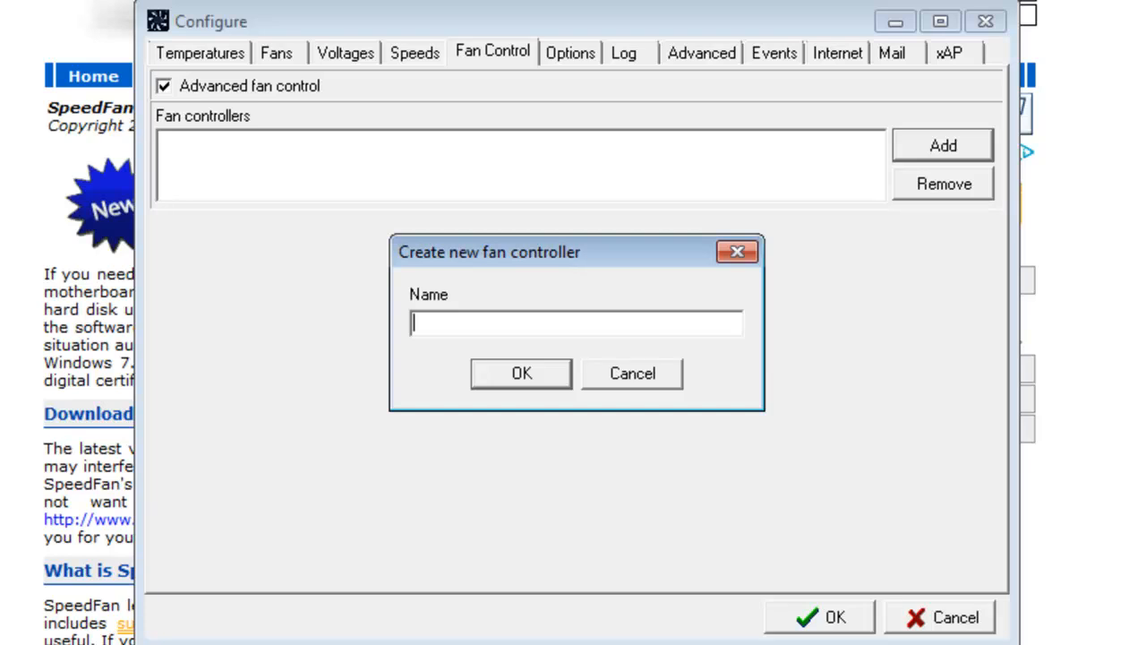
{"action": "left_click", "coordinate": [521, 373]}
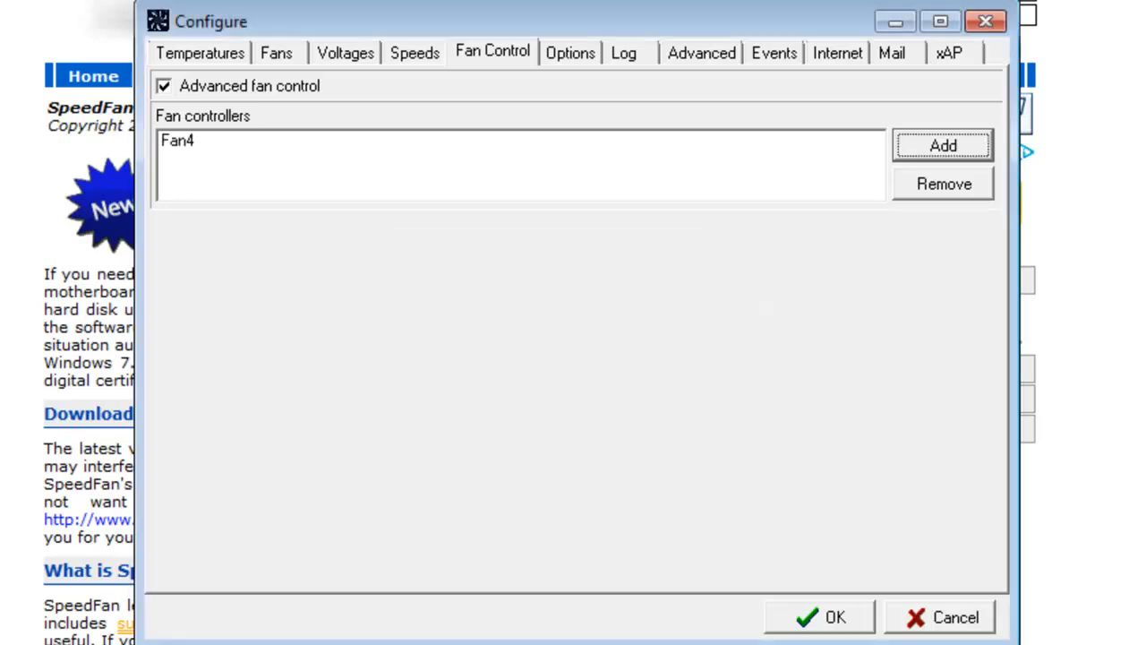
{"action": "left_click", "coordinate": [943, 145]}
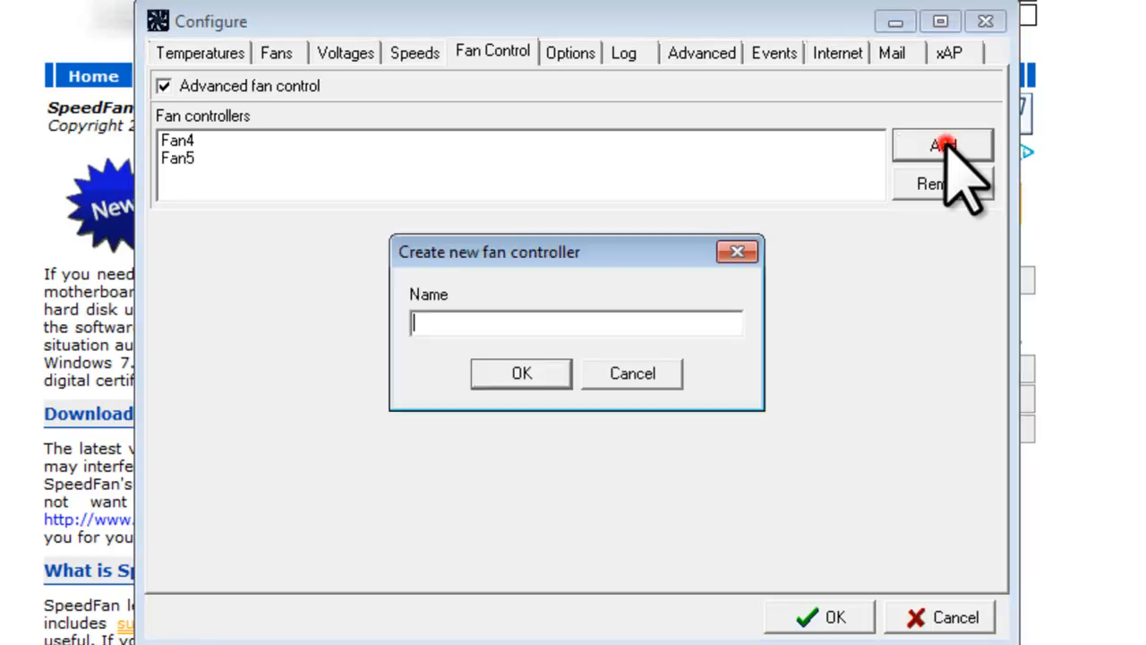
{"action": "type", "text": "Fan6"}
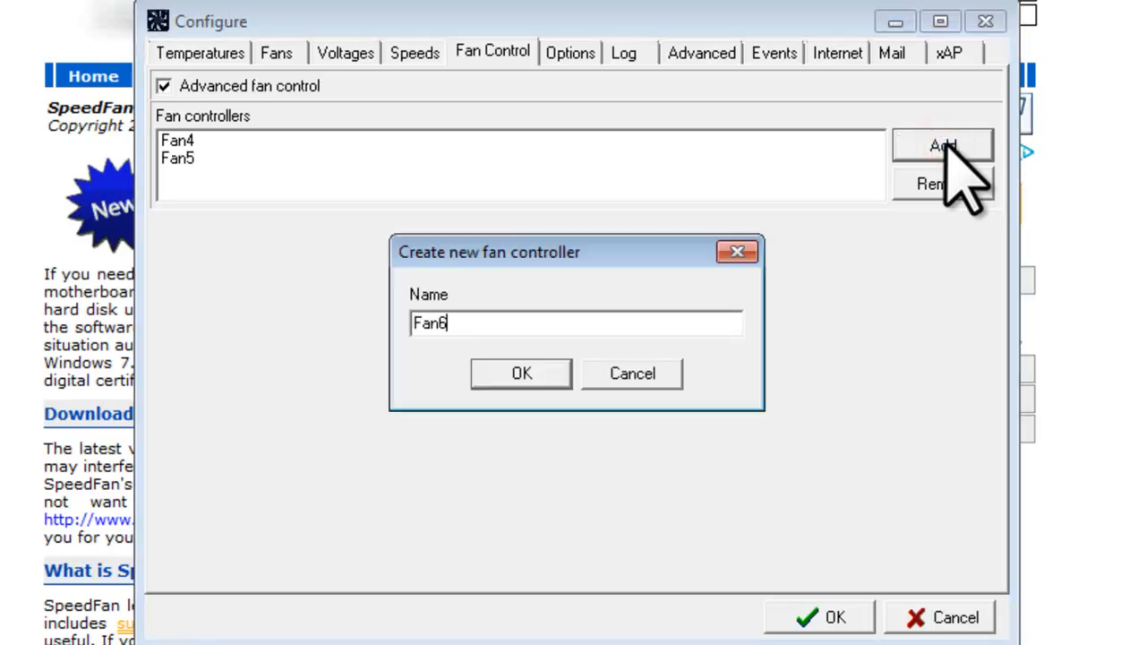
{"action": "left_click", "coordinate": [521, 373]}
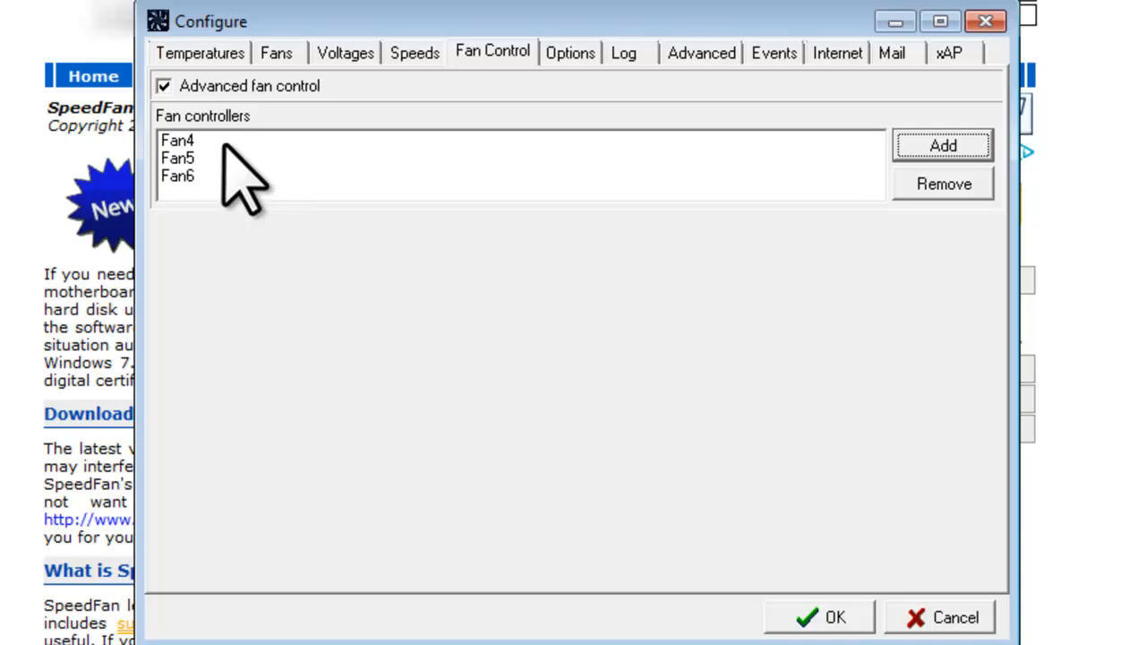
Step: Add Temp2 as a temperature source for the selected fan controller
{"action": "left_click", "coordinate": [177, 140]}
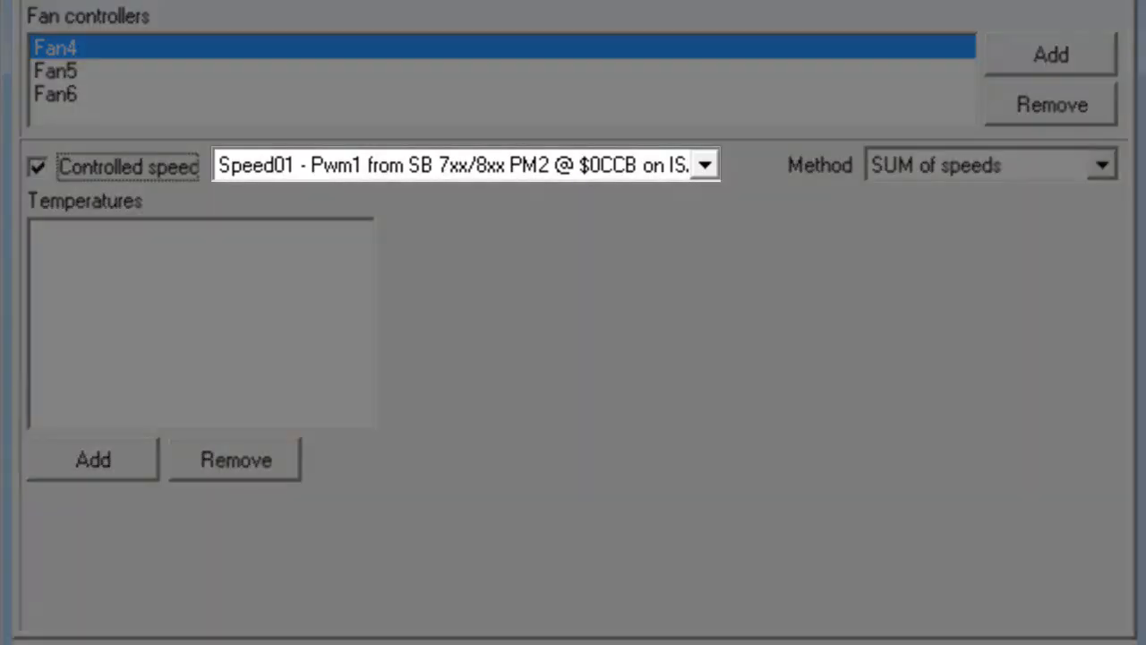
{"action": "left_click", "coordinate": [704, 165]}
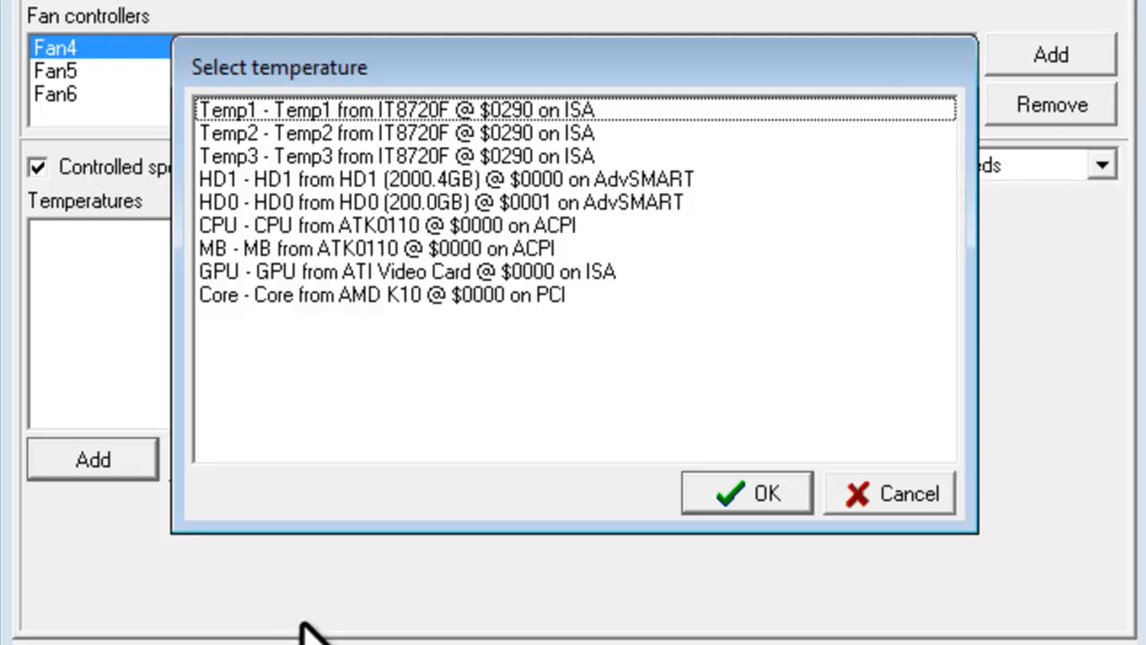
{"action": "left_click", "coordinate": [396, 132]}
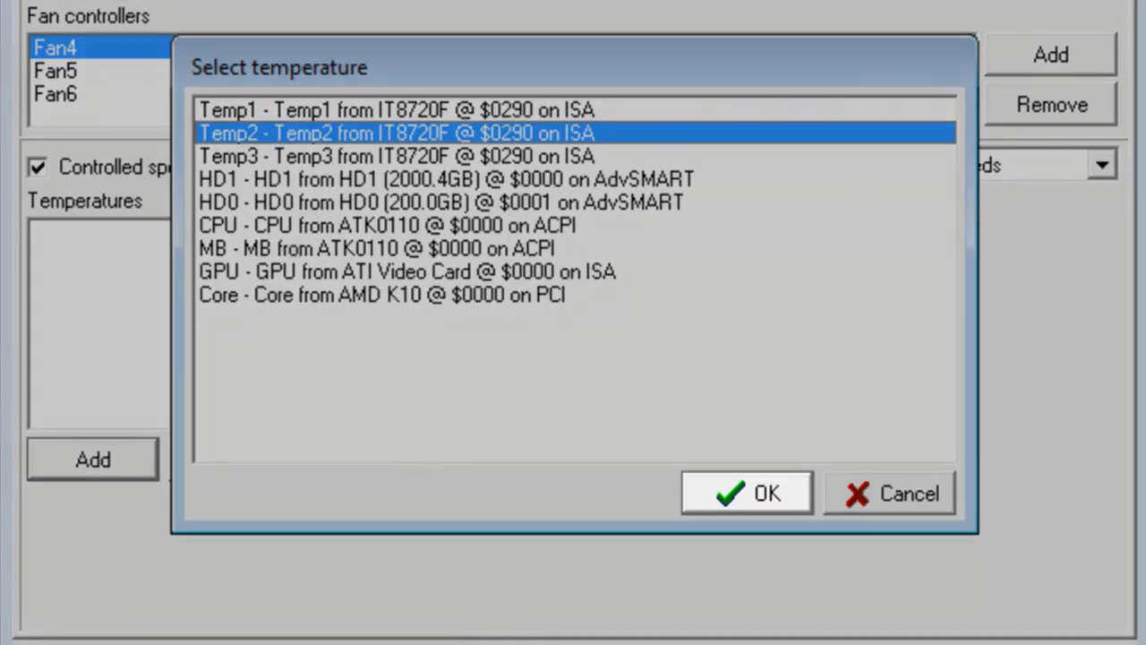
{"action": "left_click", "coordinate": [746, 491]}
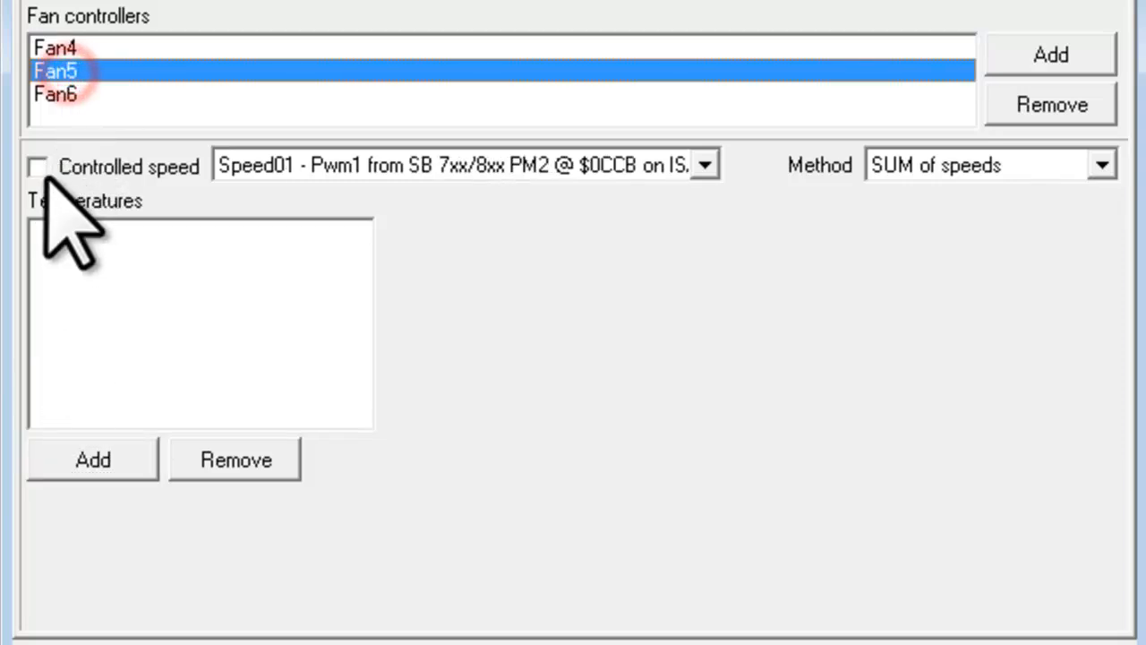
Step: Select Fan6 and set it to control Speed06
{"action": "left_click", "coordinate": [704, 164]}
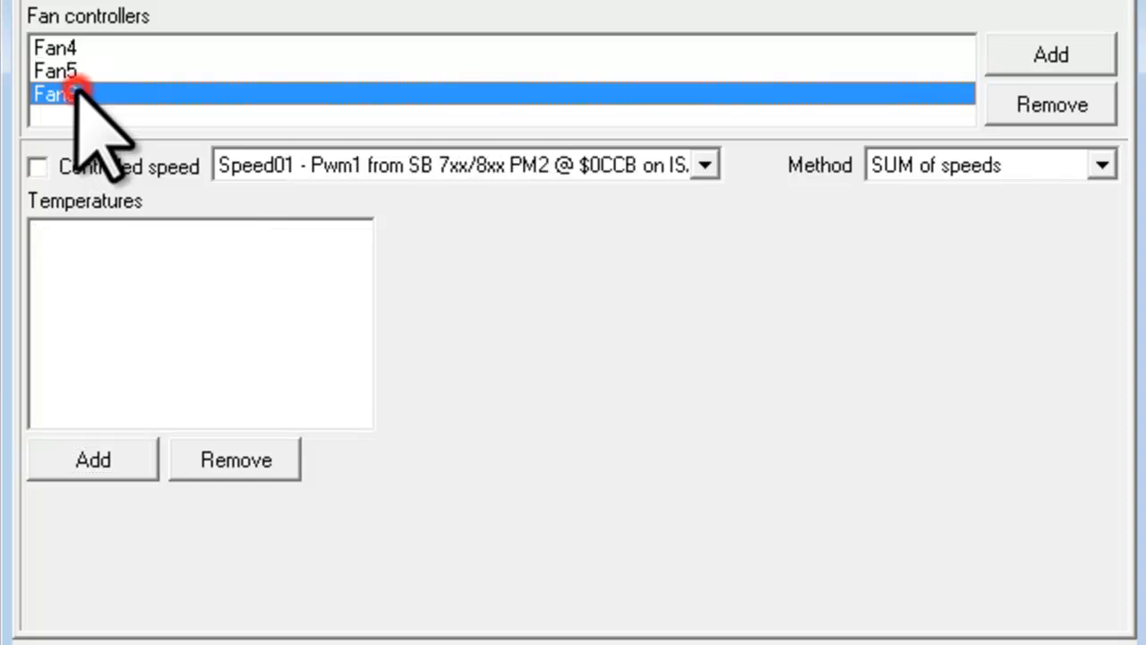
{"action": "left_click", "coordinate": [704, 164]}
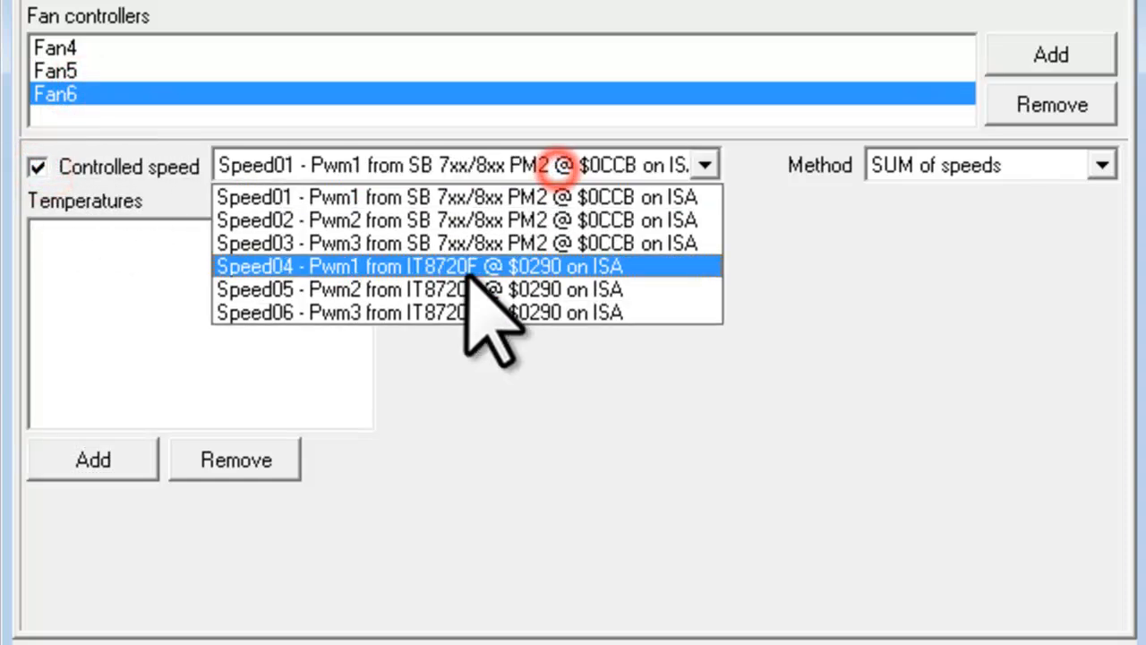
{"action": "left_click", "coordinate": [92, 459]}
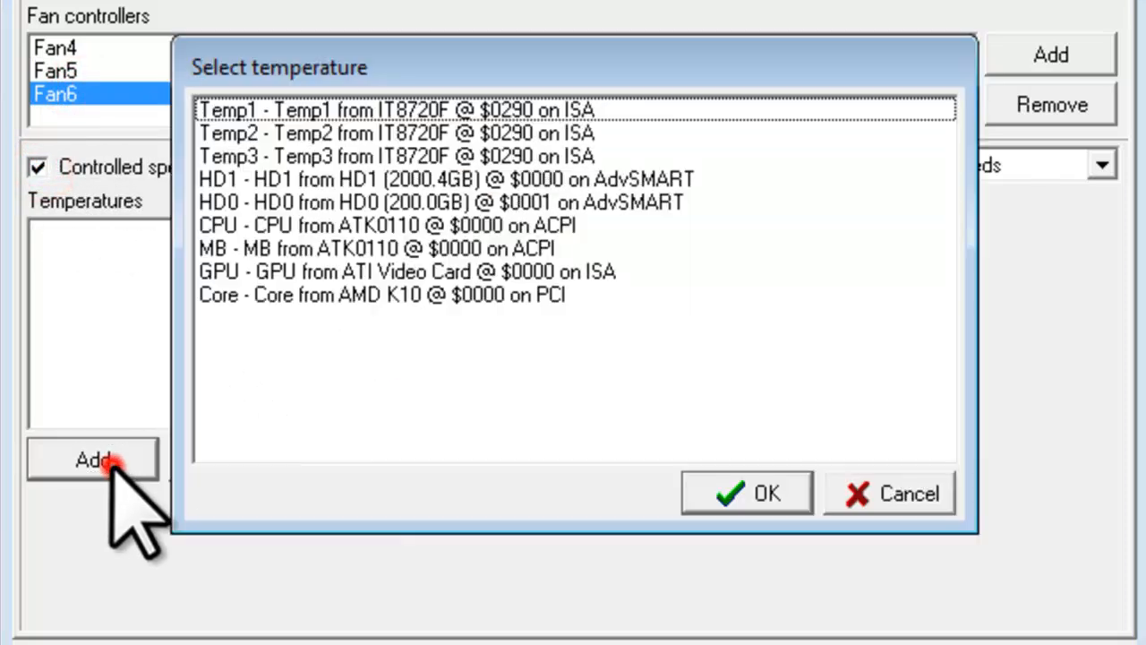
{"action": "left_click", "coordinate": [745, 492]}
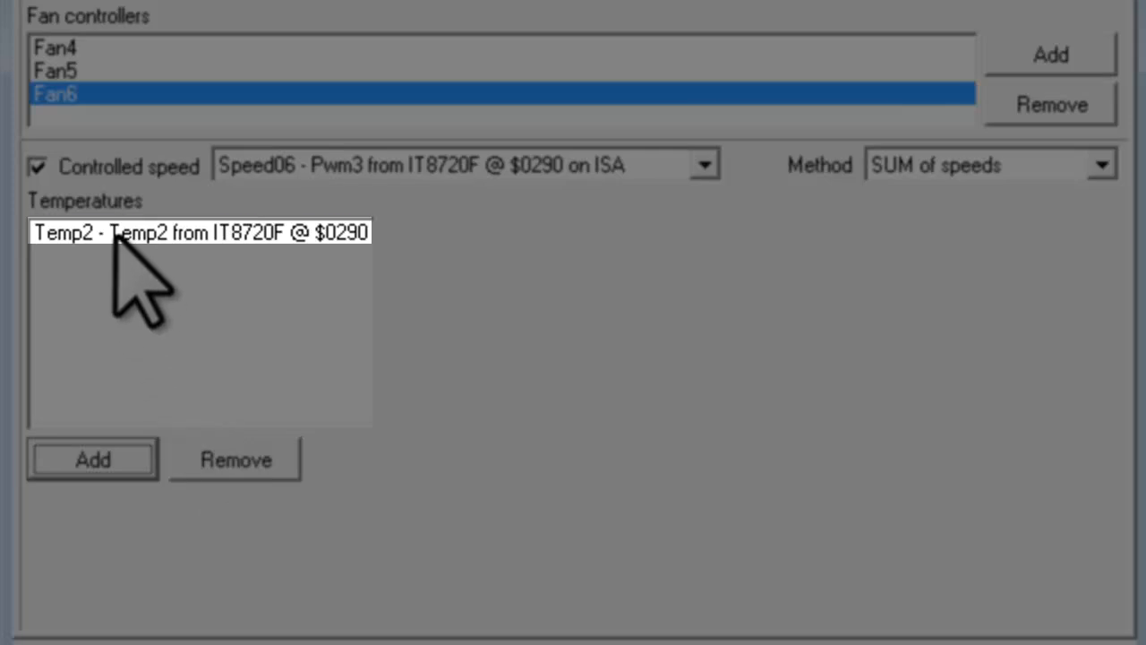
Step: Reshape Fan6's Temp2 response curve with the 140°F point at 100%, and save
{"action": "left_click", "coordinate": [200, 232]}
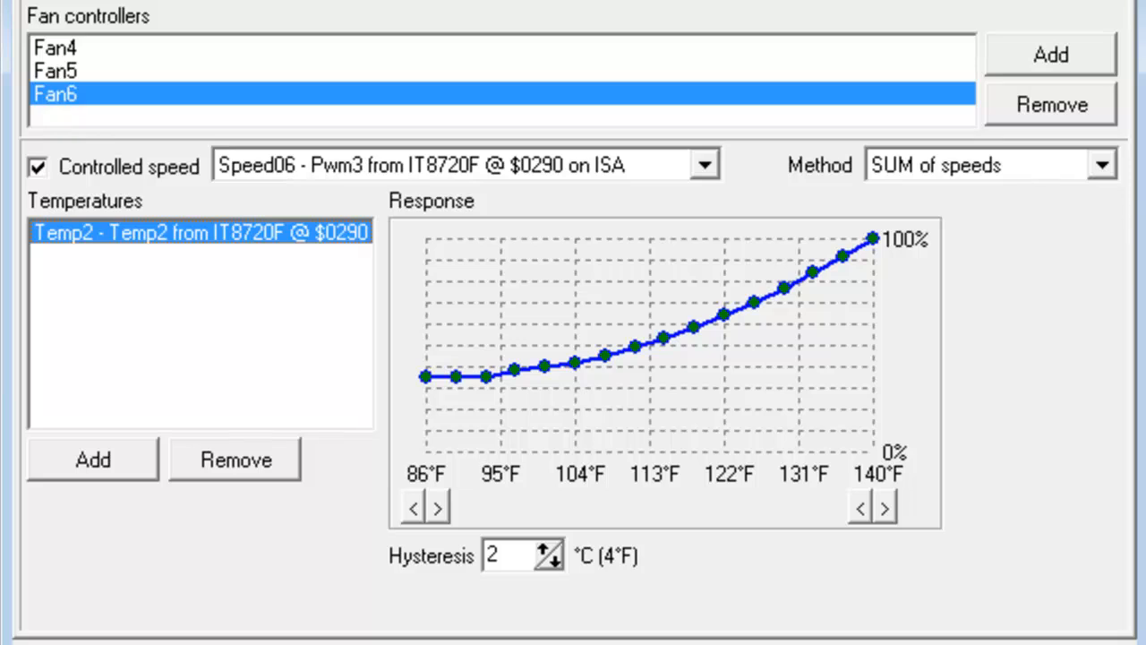
{"action": "mouse_move", "coordinate": [824, 358]}
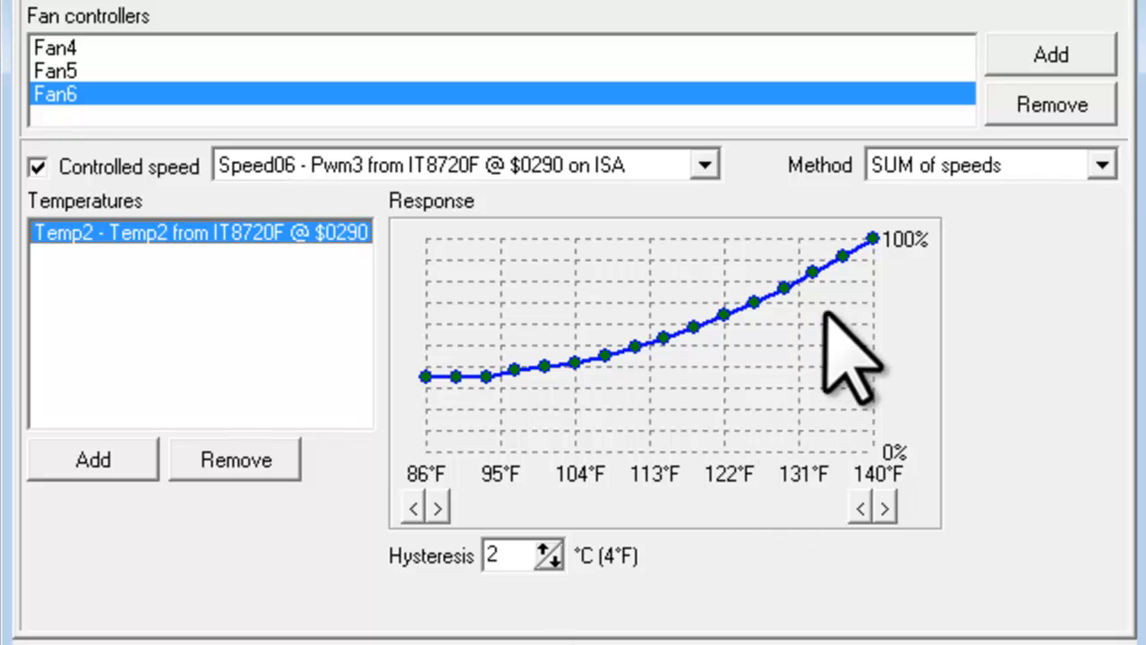
{"action": "left_click", "coordinate": [810, 286]}
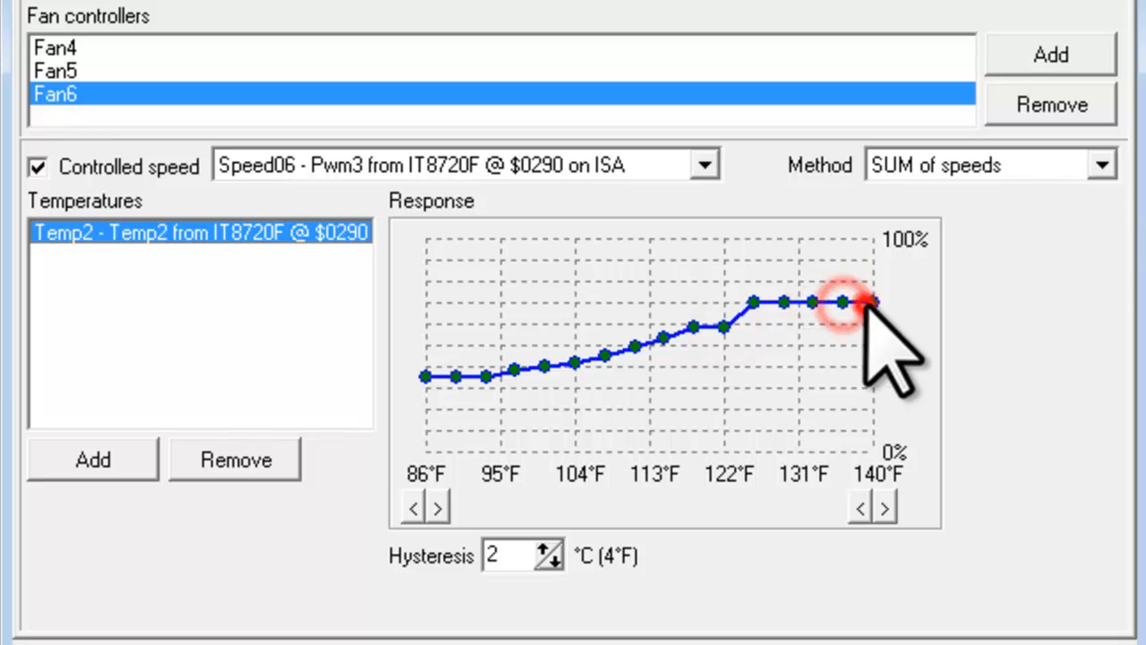
{"action": "left_click_drag", "start_coordinate": [863, 302], "coordinate": [864, 280]}
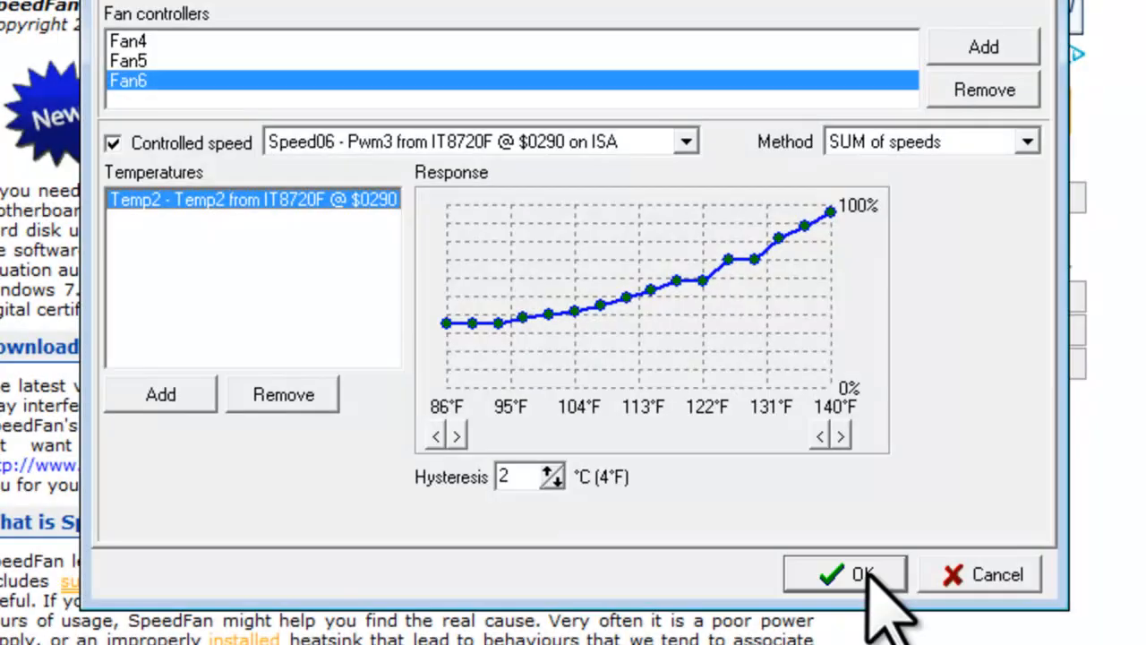
{"action": "left_click", "coordinate": [844, 574]}
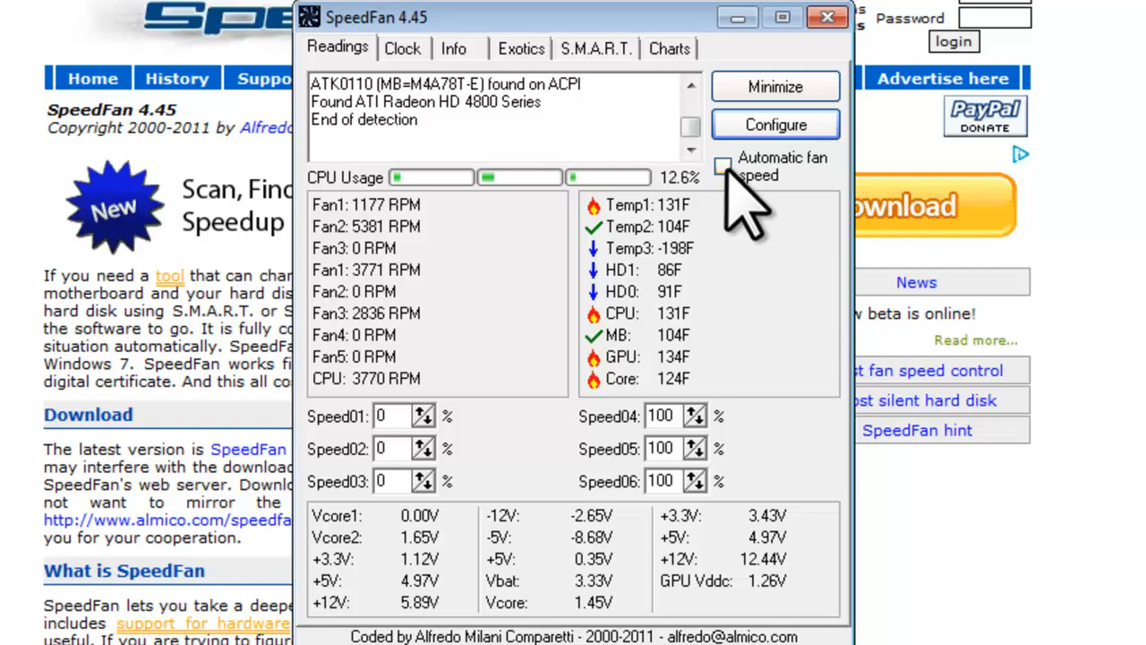
{"action": "left_click", "coordinate": [723, 167]}
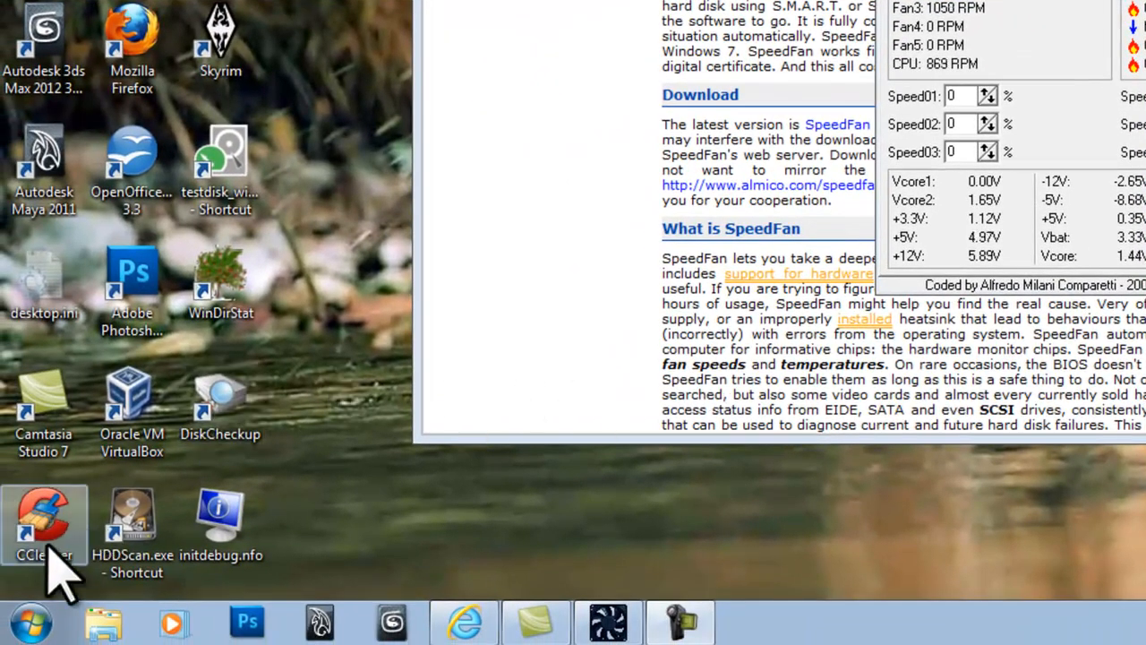
Step: Open the Startup folder from All Programs and begin a new shortcut in it
{"action": "left_click", "coordinate": [30, 620]}
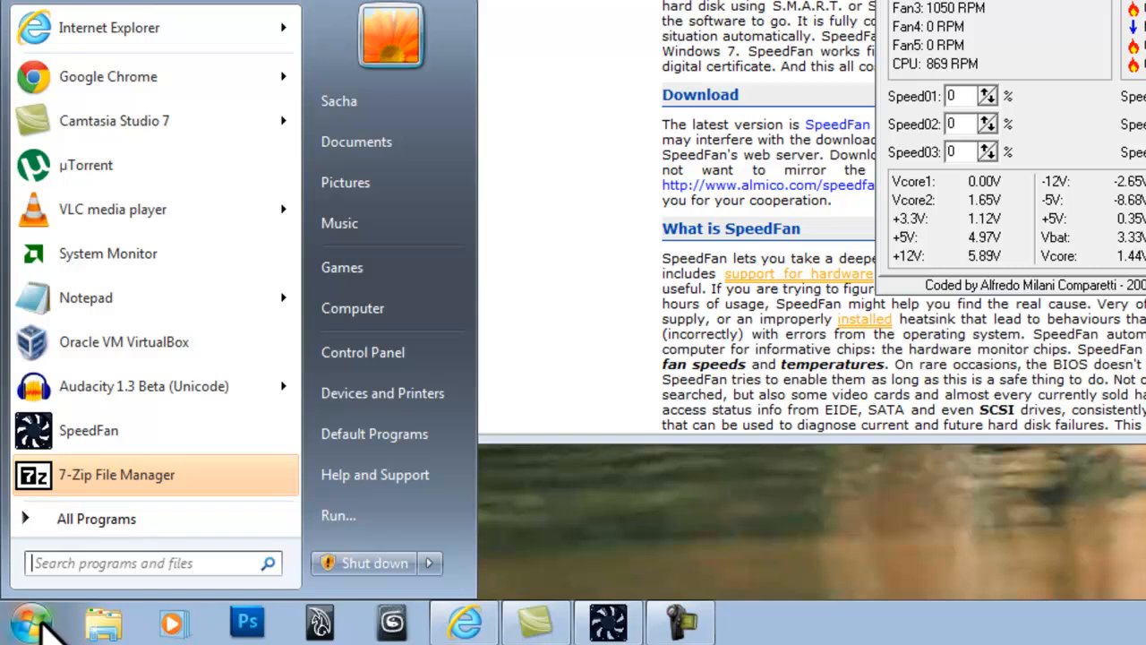
{"action": "left_click", "coordinate": [96, 518]}
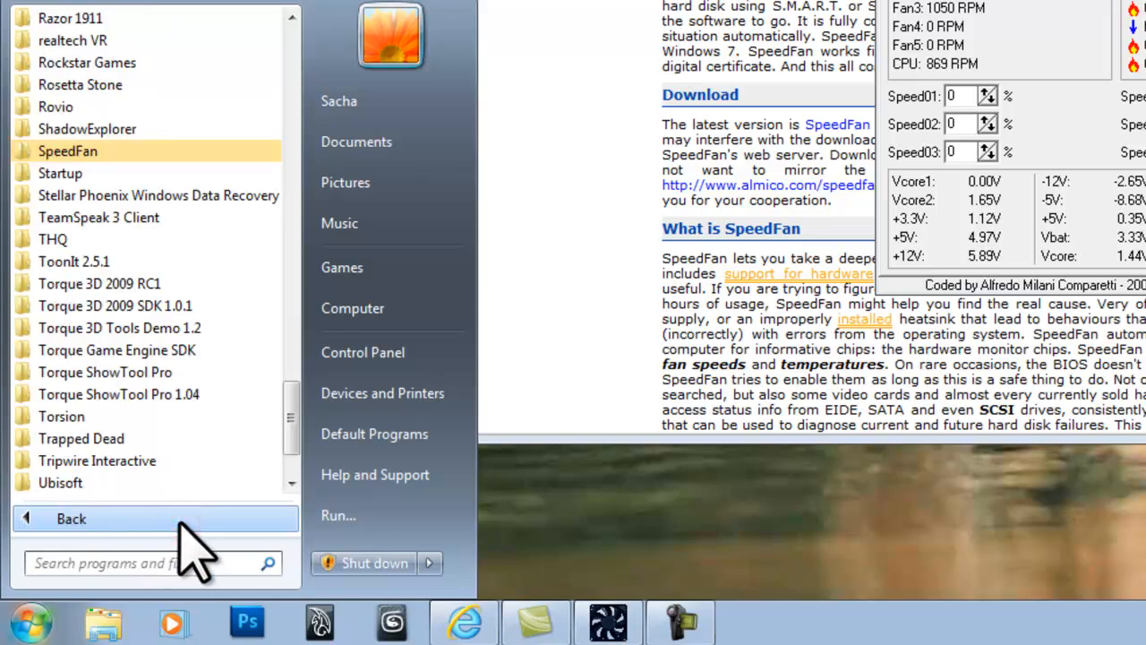
{"action": "mouse_move", "coordinate": [89, 172]}
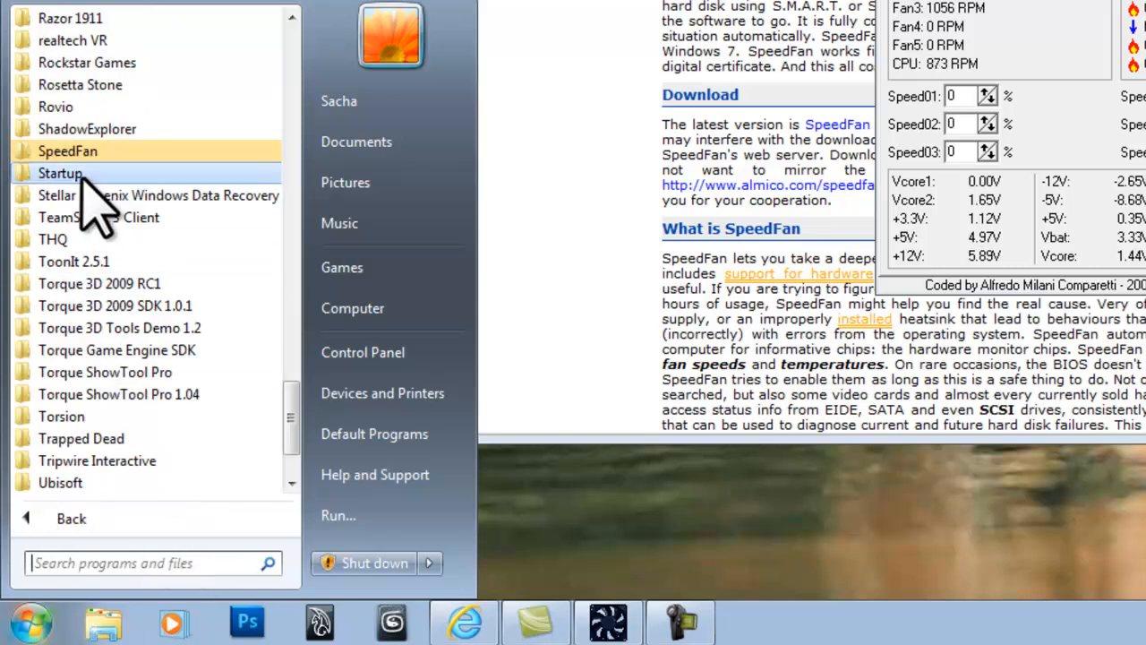
{"action": "right_click", "coordinate": [59, 173]}
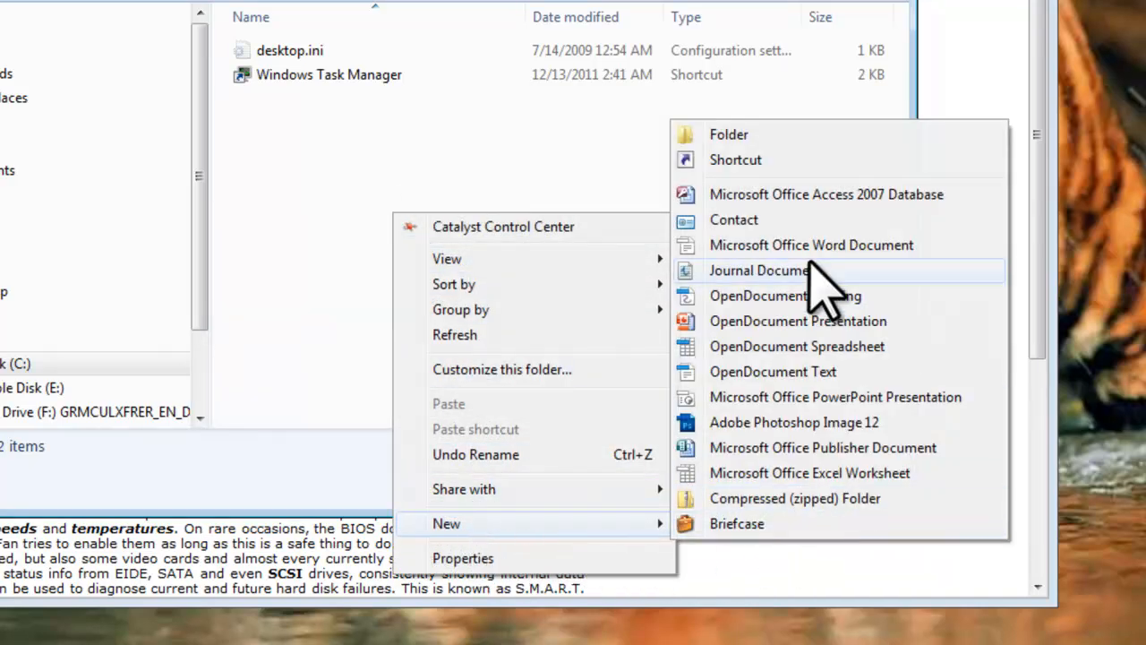
{"action": "left_click", "coordinate": [735, 159]}
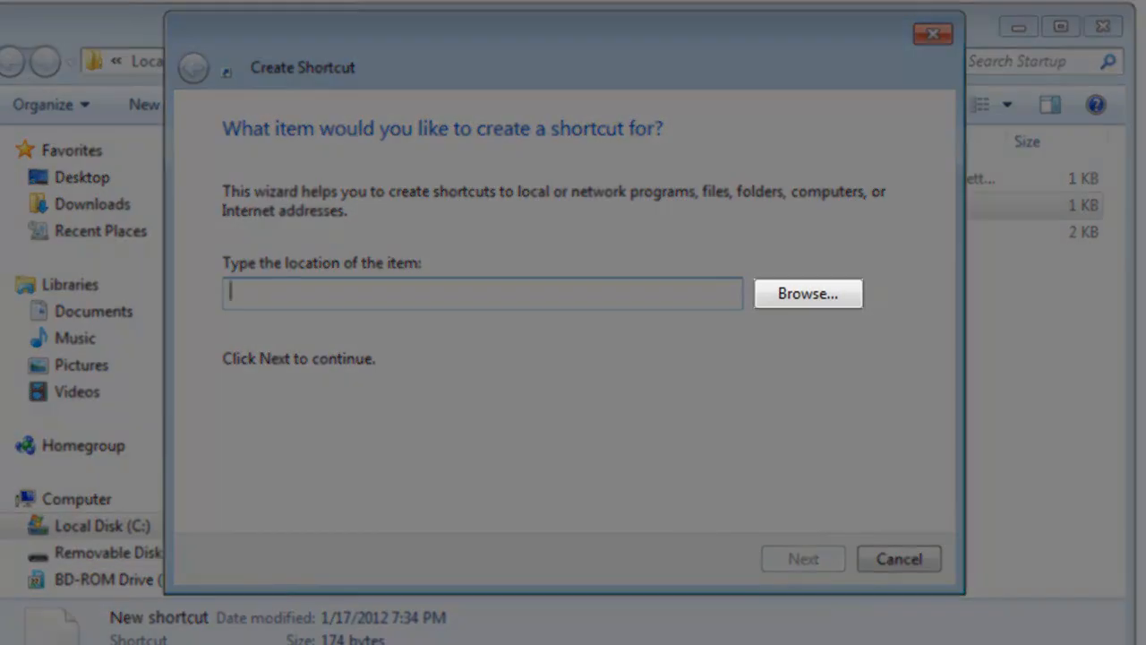
Step: Set the shortcut target to speedfan.exe in C:\Program Files (x86)\SpeedFan
{"action": "left_click", "coordinate": [806, 293]}
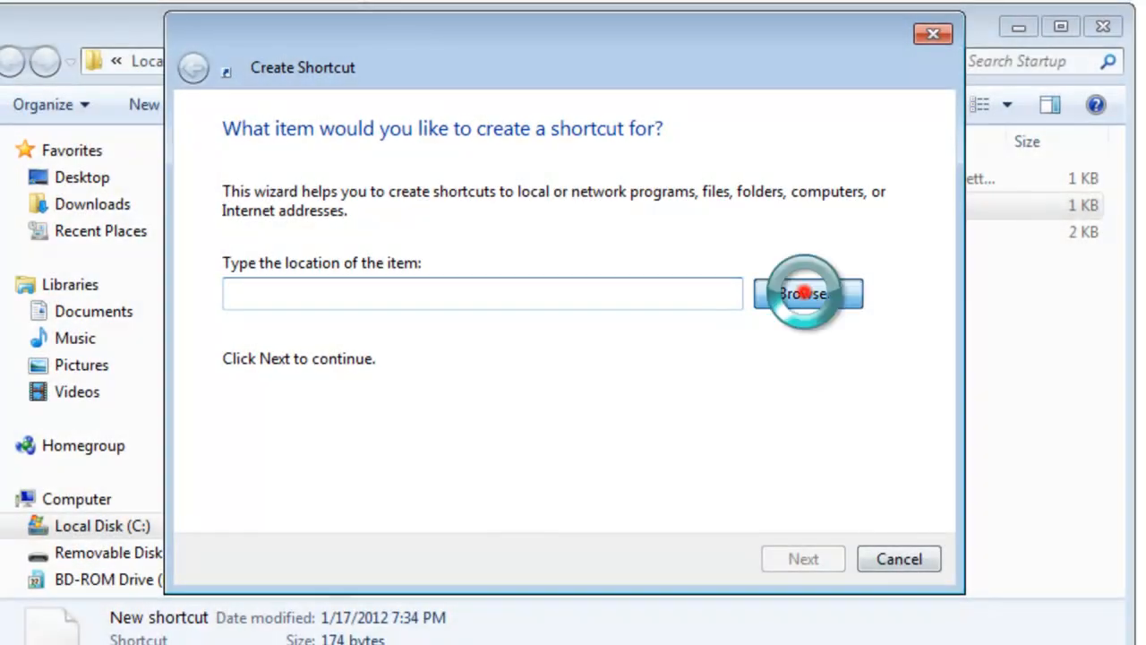
{"action": "left_click", "coordinate": [806, 292]}
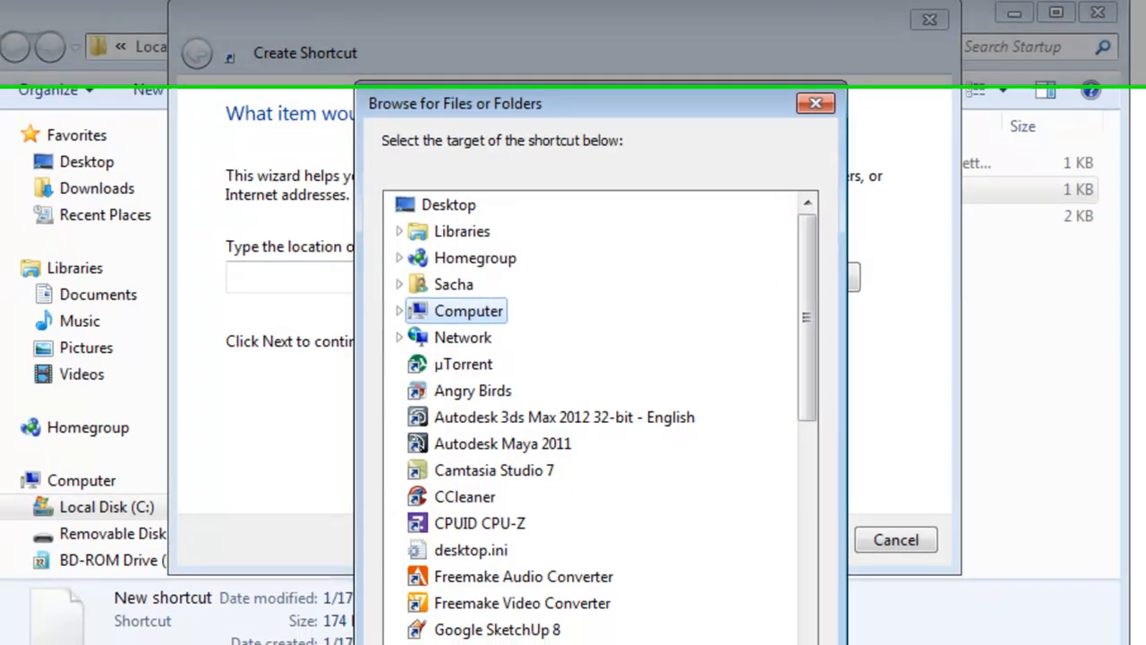
{"action": "left_click", "coordinate": [399, 311]}
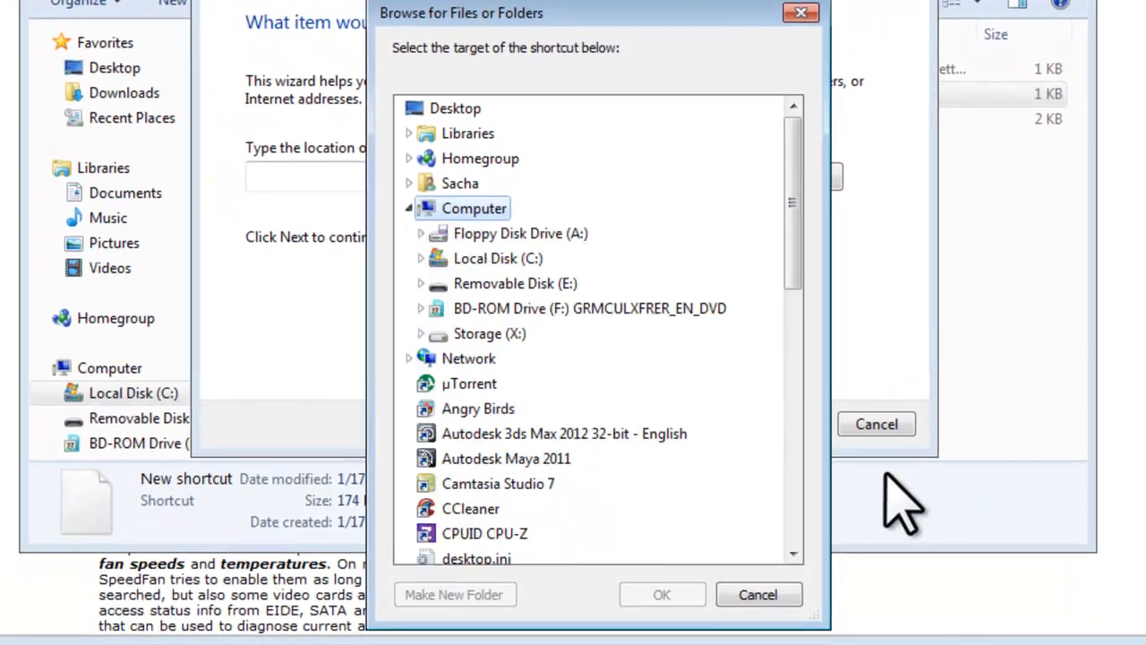
{"action": "left_click", "coordinate": [420, 258]}
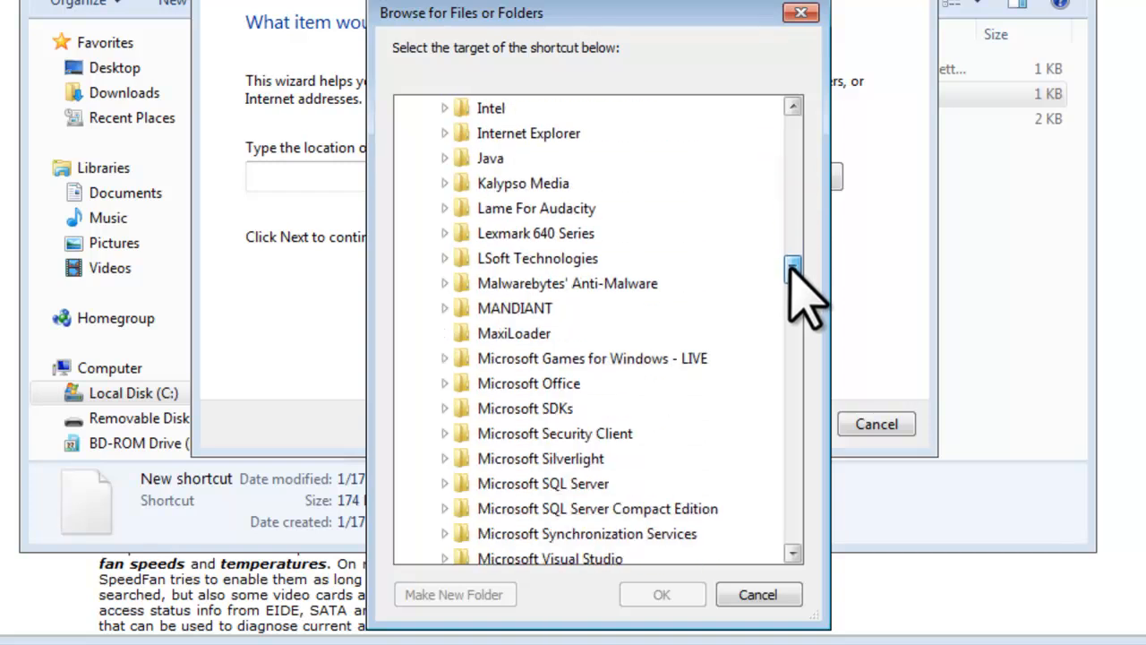
{"action": "scroll", "scroll_direction": "down", "scroll_amount": 3}
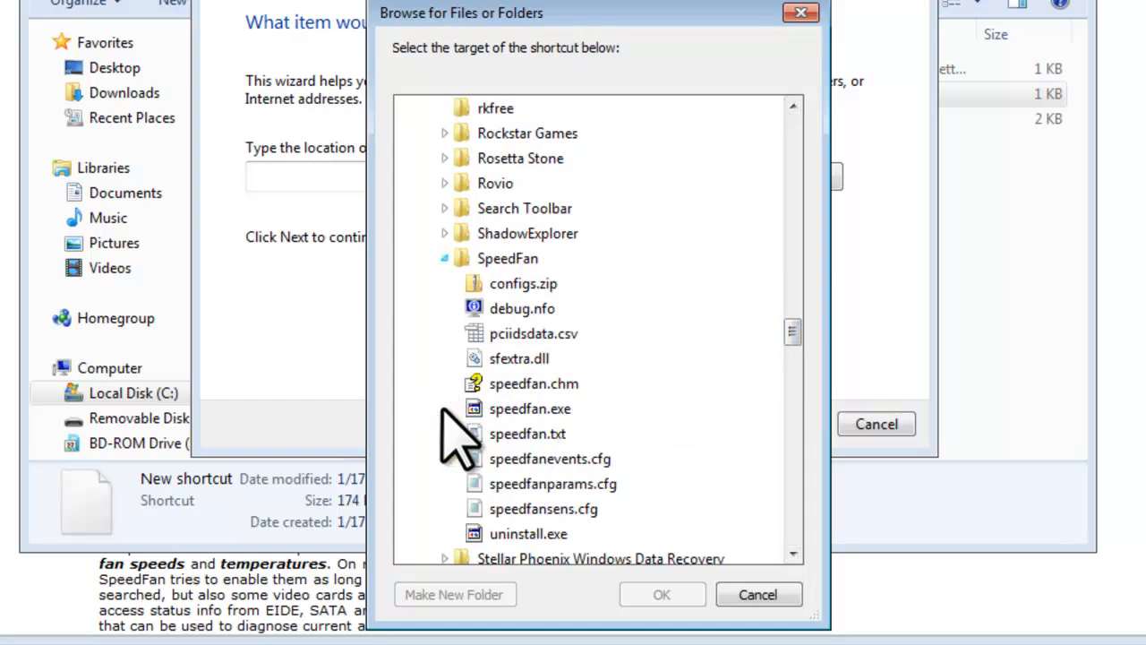
{"action": "left_click", "coordinate": [530, 408]}
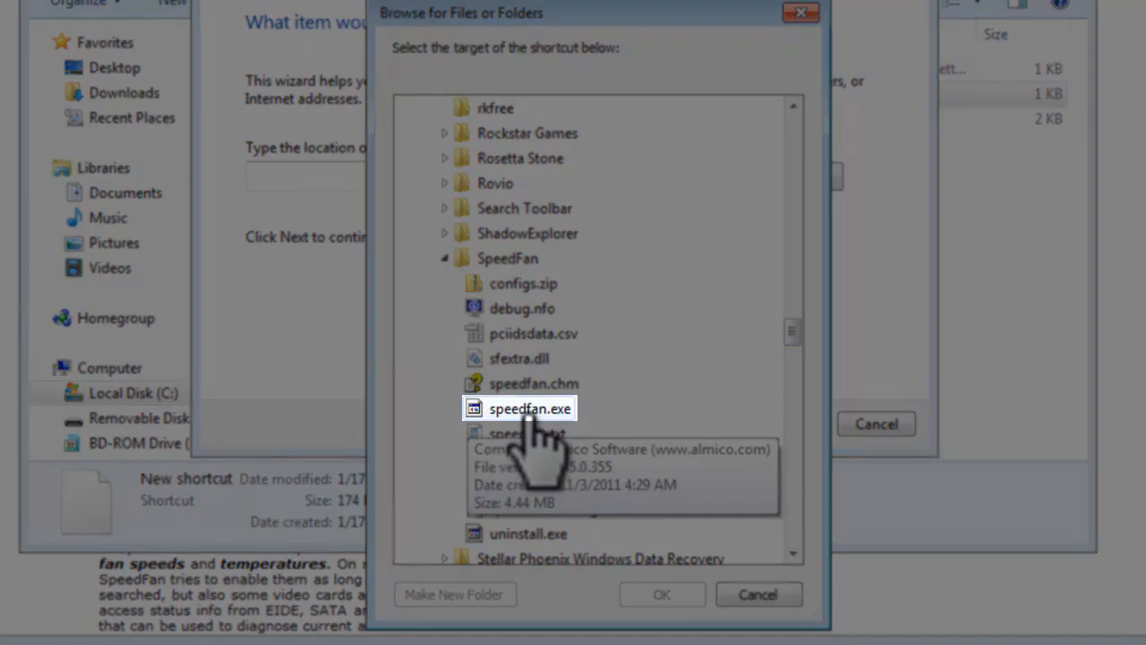
{"action": "left_click", "coordinate": [530, 408]}
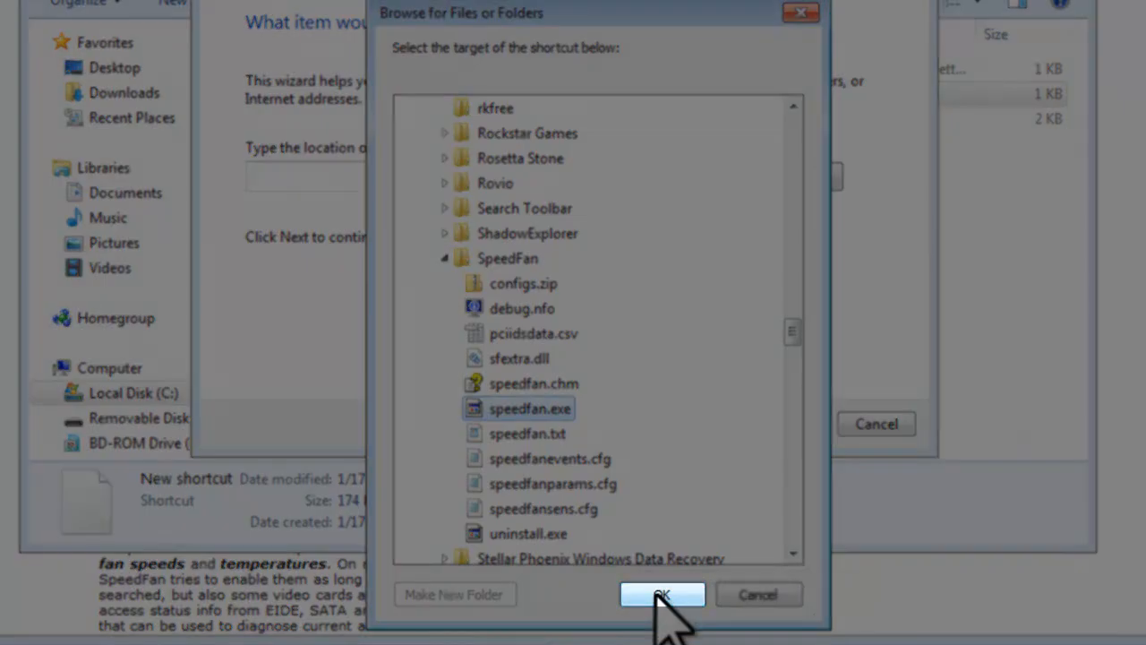
{"action": "left_click", "coordinate": [662, 594]}
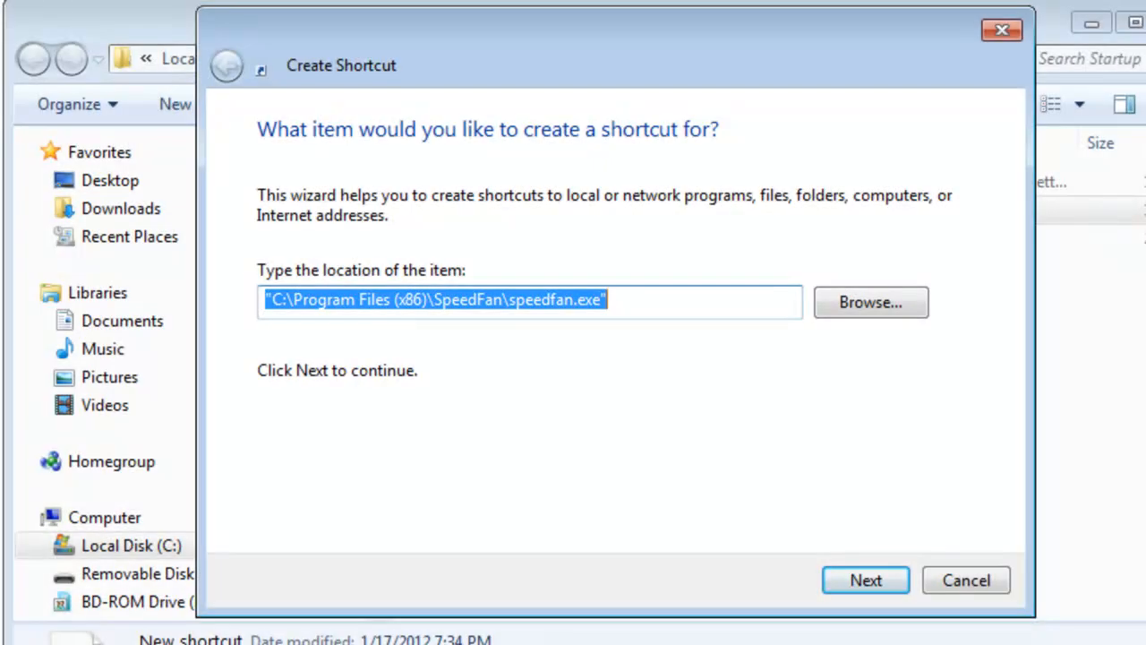
Step: Name the shortcut 'SpeedFan' and finish the wizard
{"action": "left_click", "coordinate": [864, 579]}
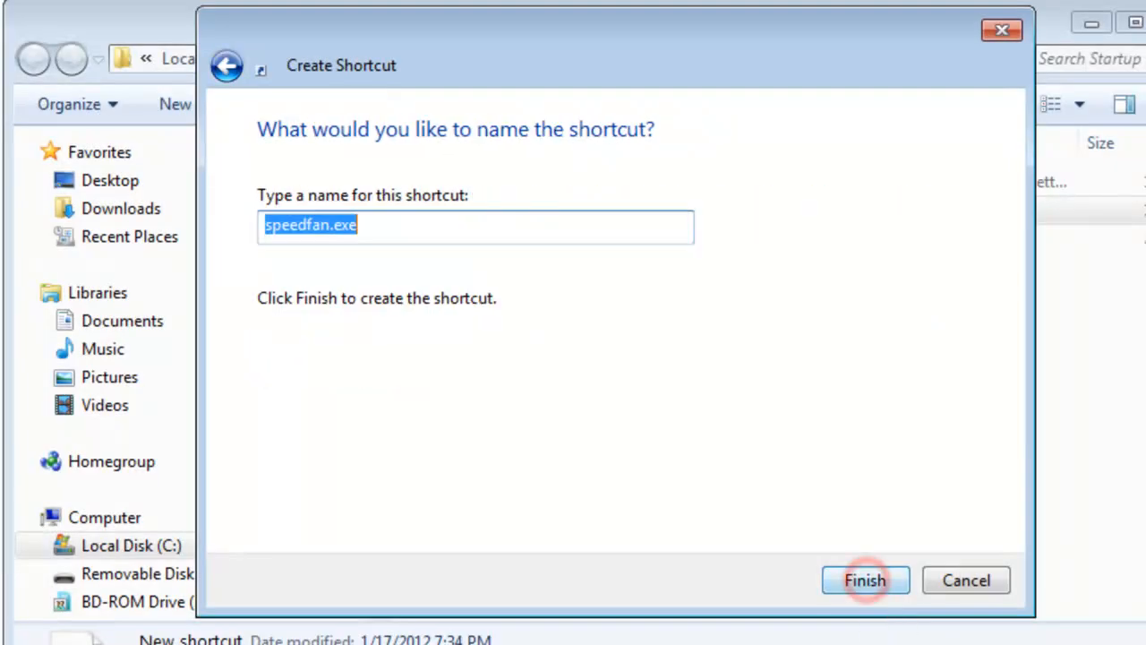
{"action": "mouse_move", "coordinate": [483, 313]}
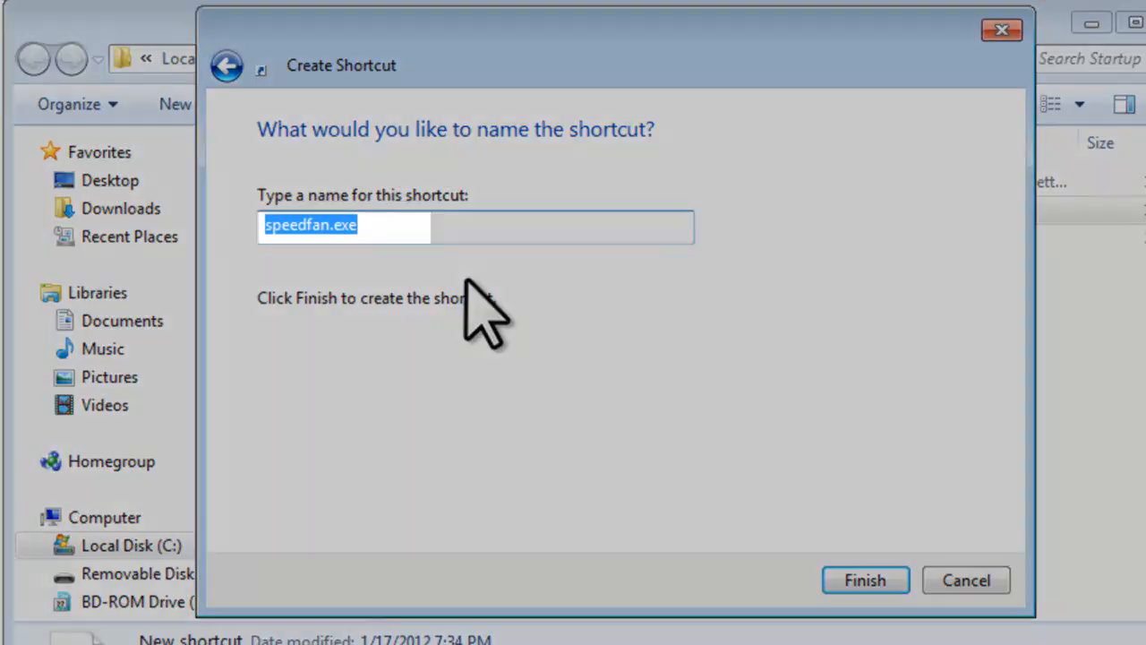
{"action": "type", "text": "Spee"}
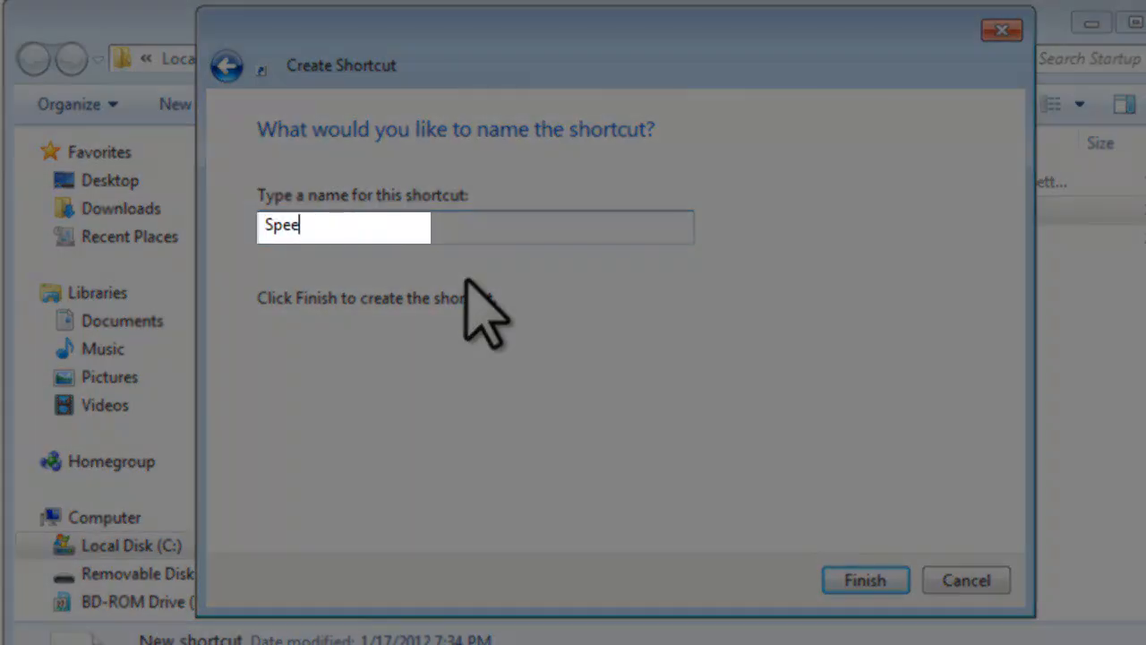
{"action": "type", "text": "dFan"}
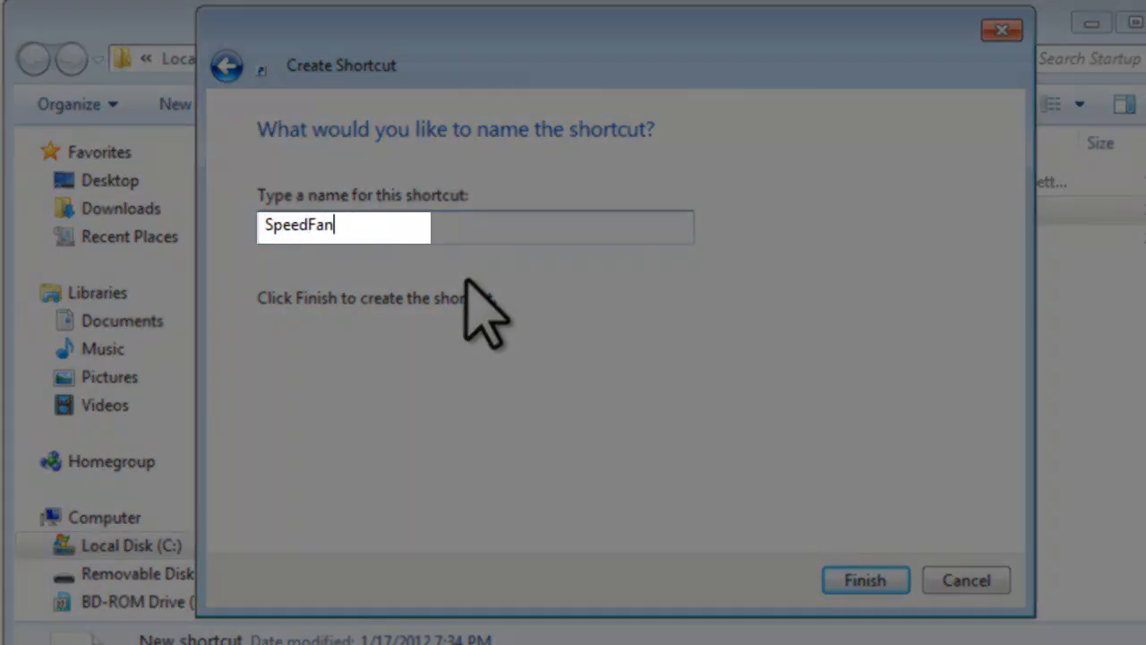
{"action": "left_click", "coordinate": [863, 579]}
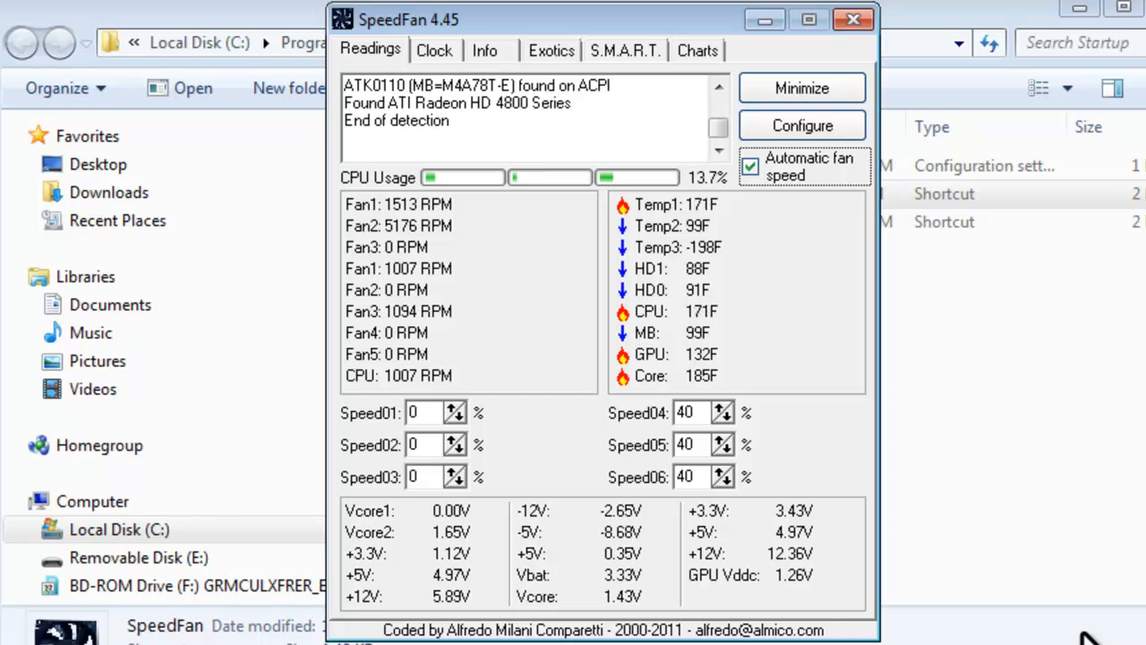
Step: Tick 'start minimized' in SpeedFan's Options tab and apply it
{"action": "left_click", "coordinate": [801, 125]}
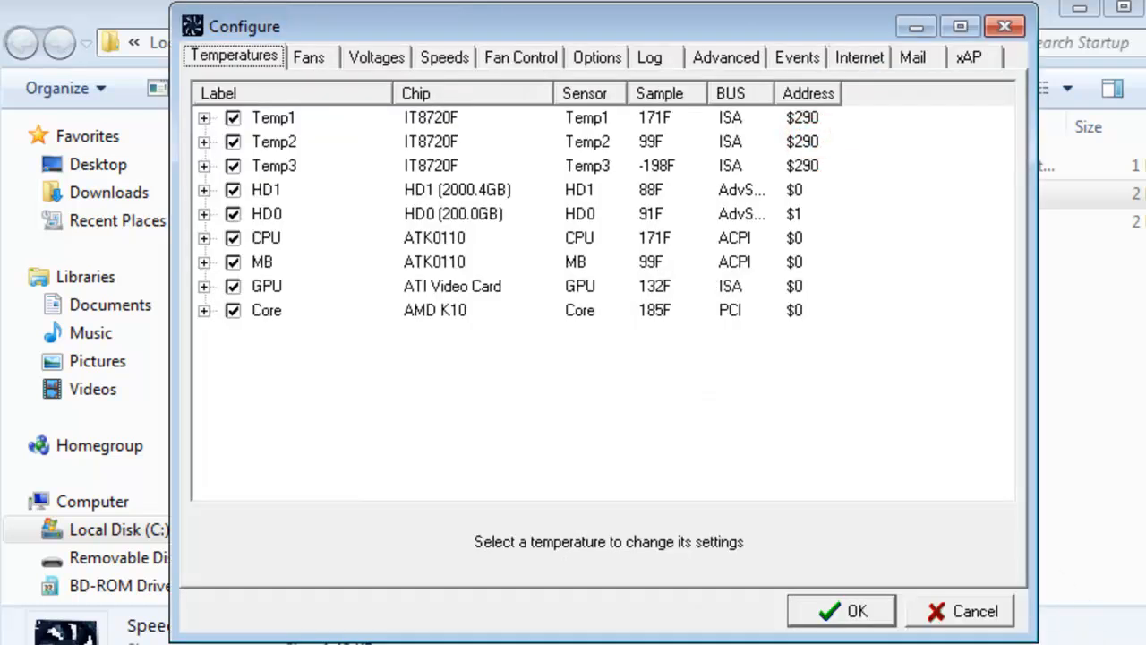
{"action": "left_click", "coordinate": [596, 57]}
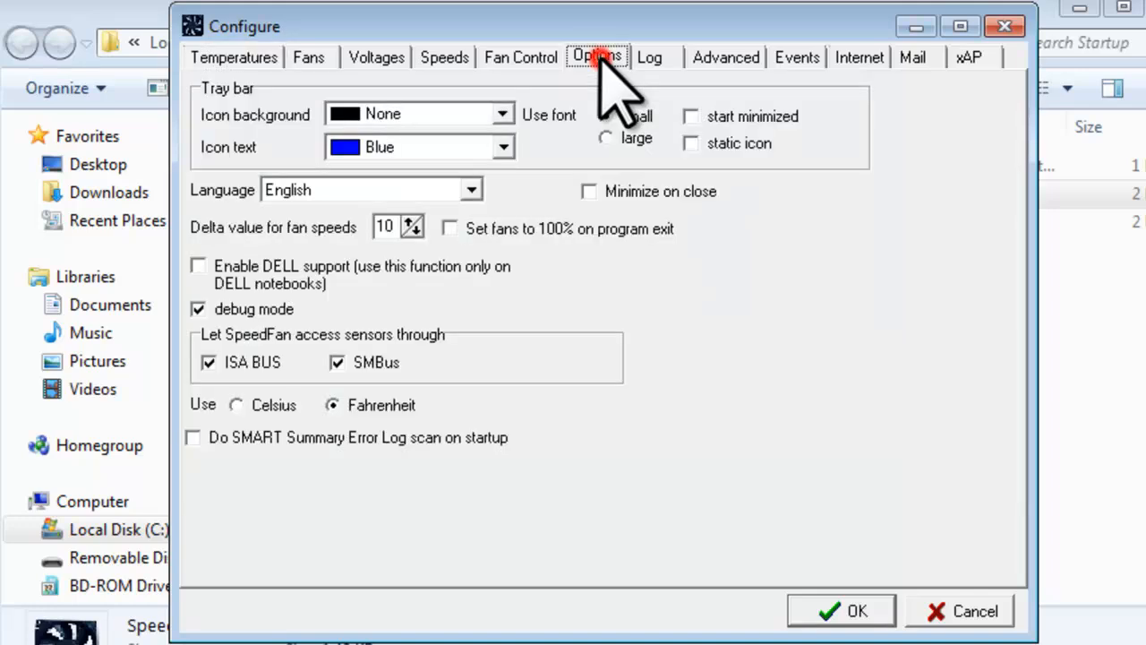
{"action": "left_click", "coordinate": [606, 115]}
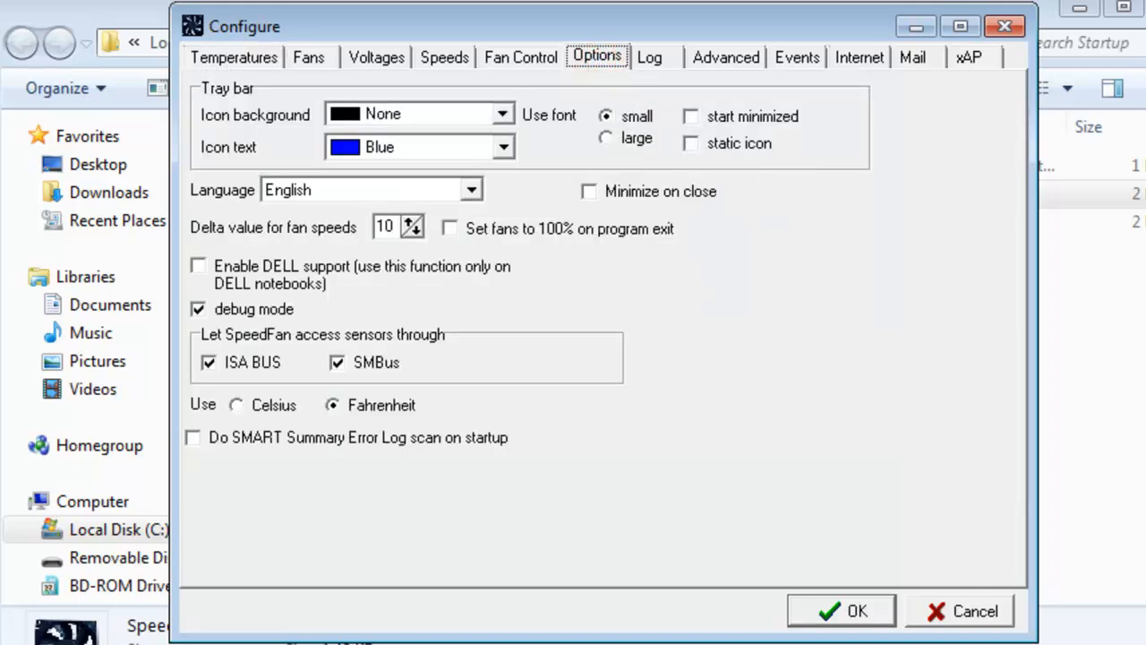
{"action": "mouse_move", "coordinate": [698, 143]}
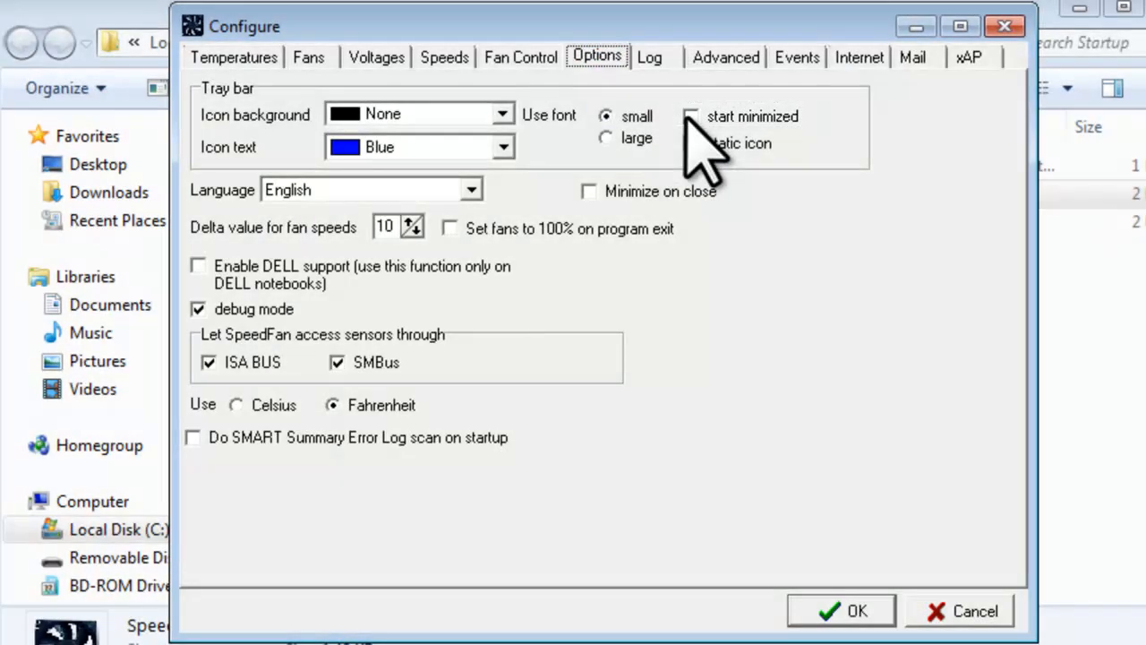
{"action": "left_click", "coordinate": [691, 117]}
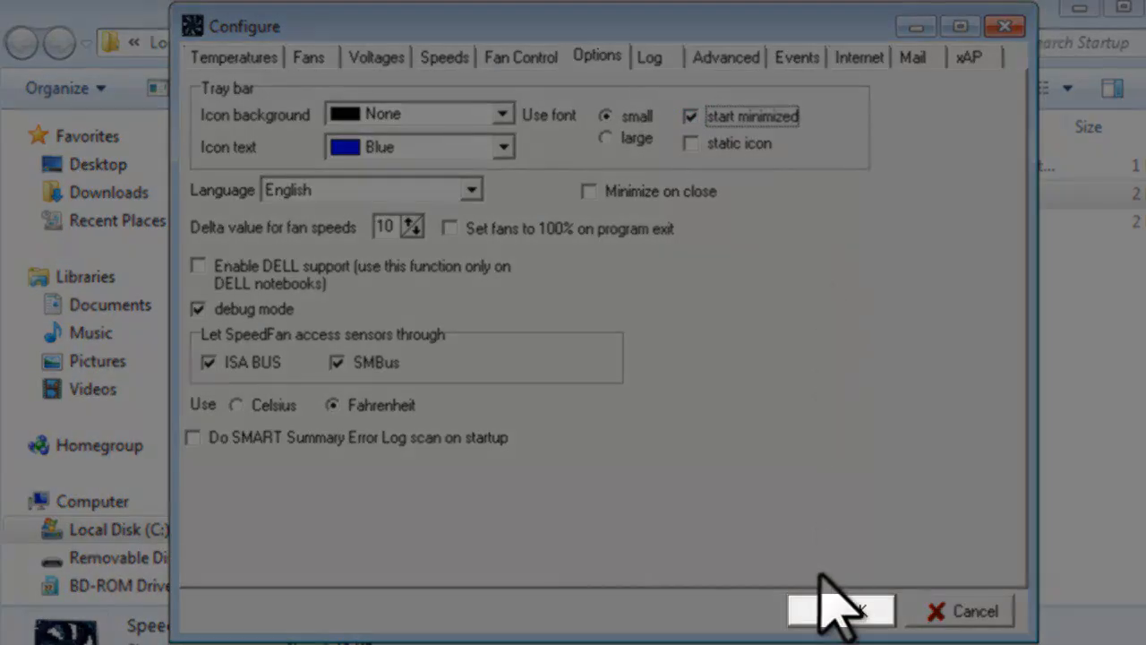
{"action": "left_click", "coordinate": [840, 610]}
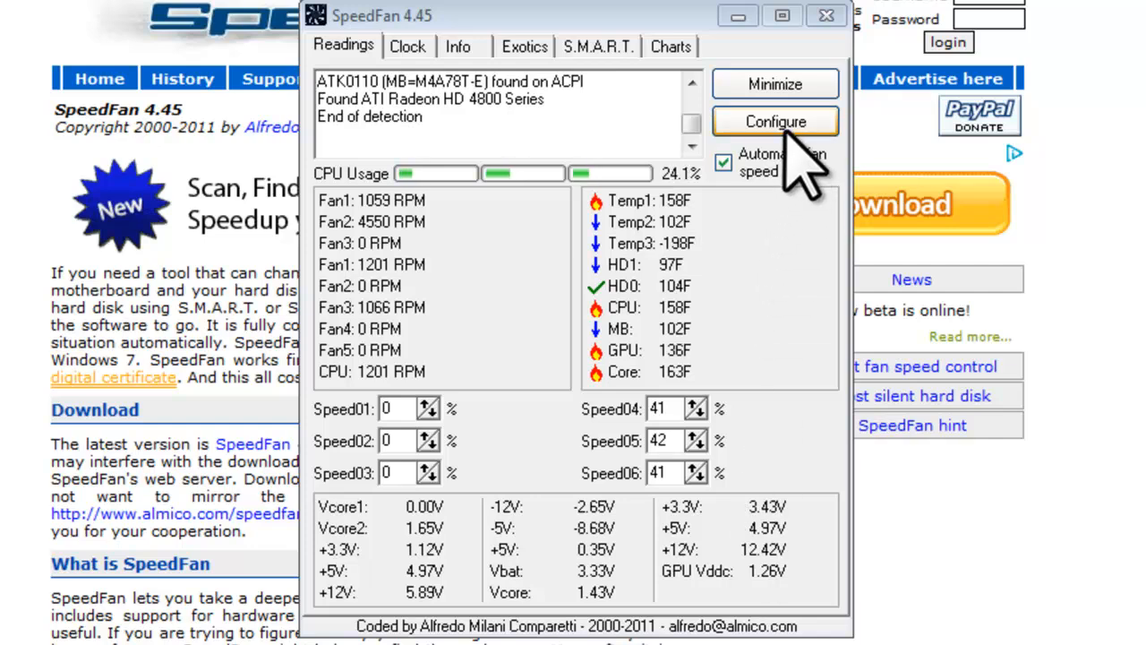
Step: Replace Temp2 with Temp1 in Fan5's temperature sources and save the settings
{"action": "left_click", "coordinate": [774, 121]}
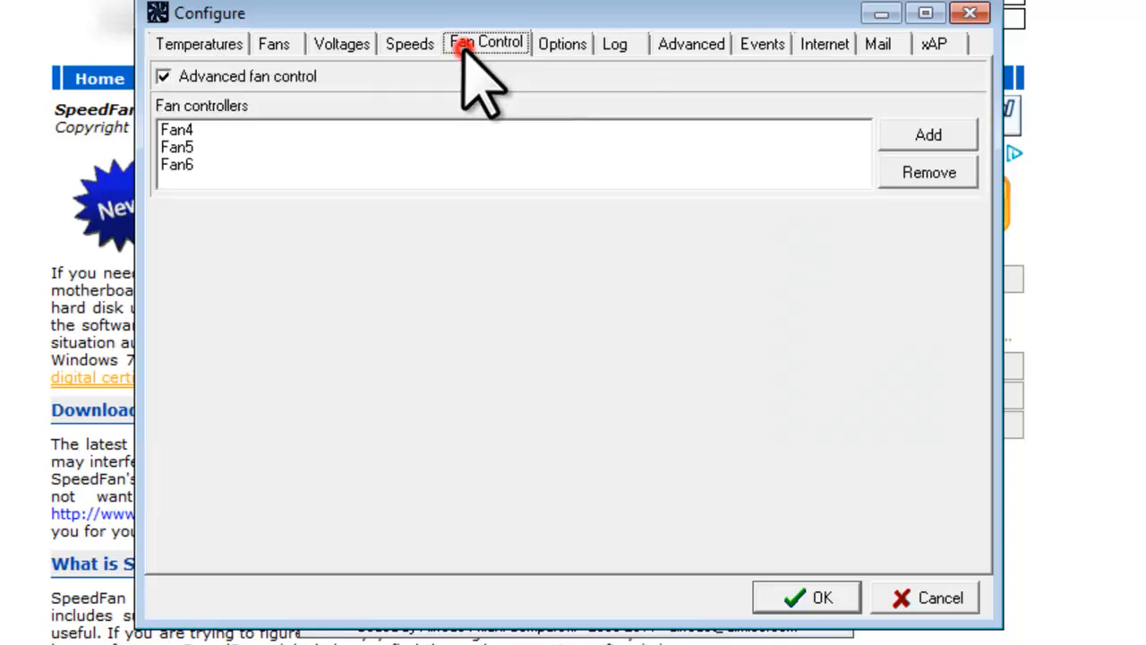
{"action": "left_click", "coordinate": [177, 146]}
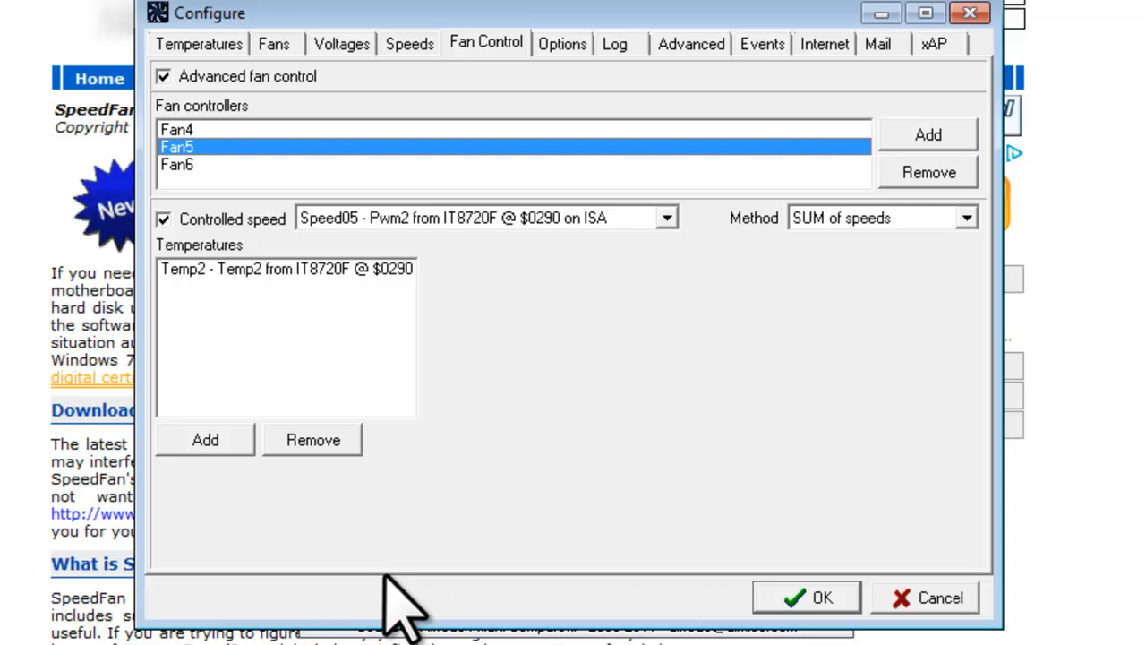
{"action": "left_click", "coordinate": [286, 269]}
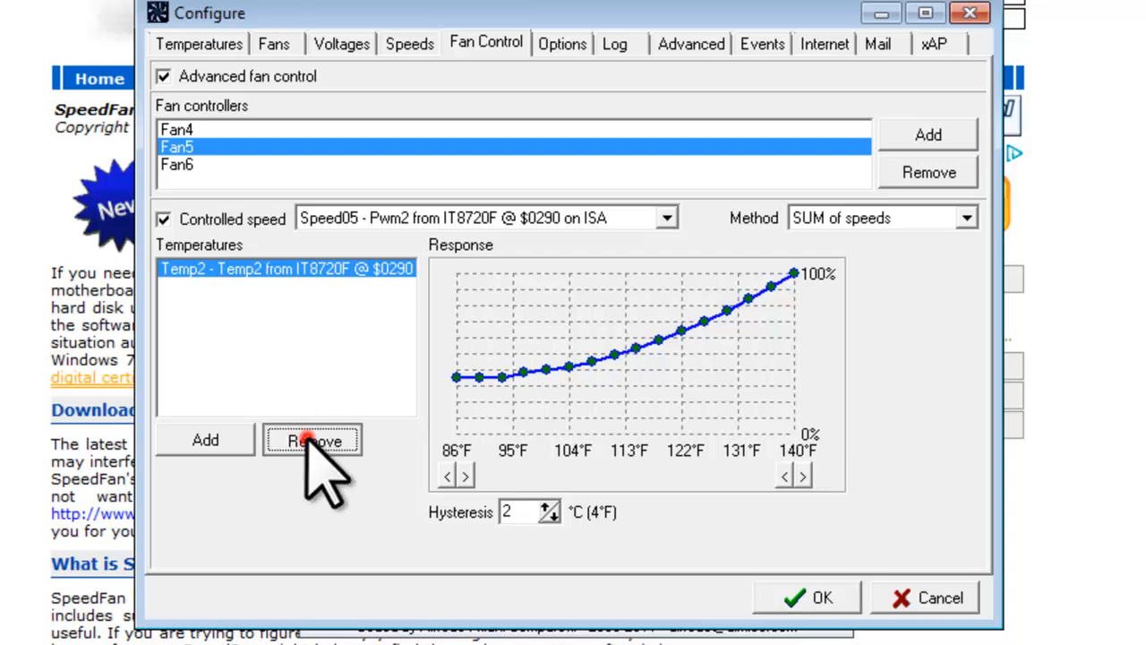
{"action": "left_click", "coordinate": [313, 439]}
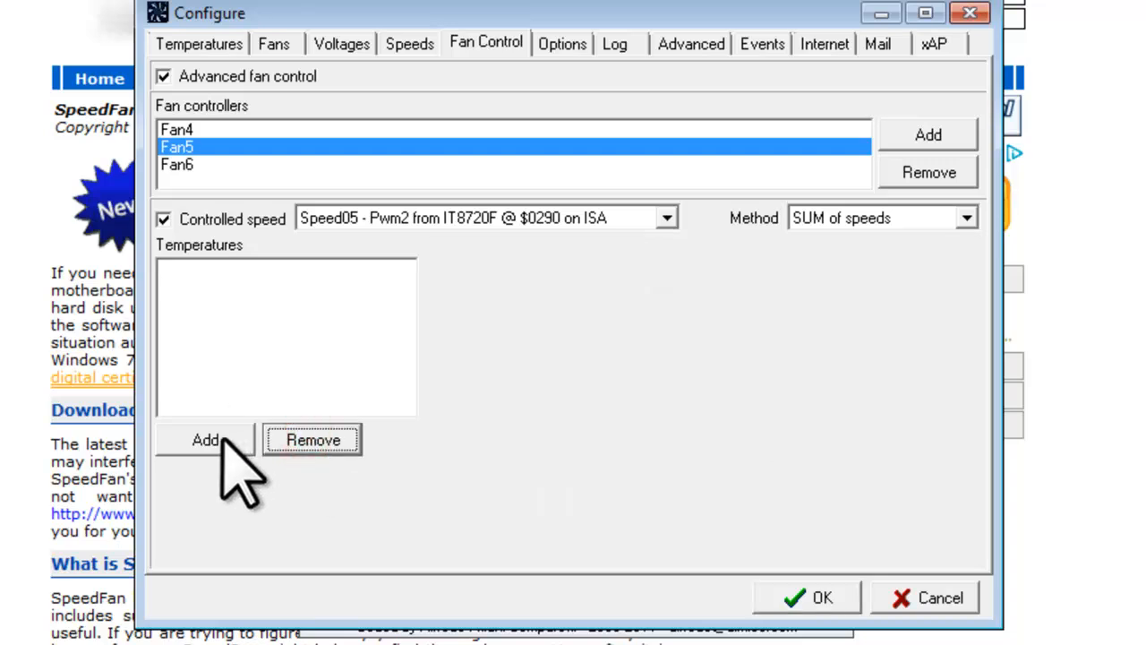
{"action": "left_click", "coordinate": [205, 440]}
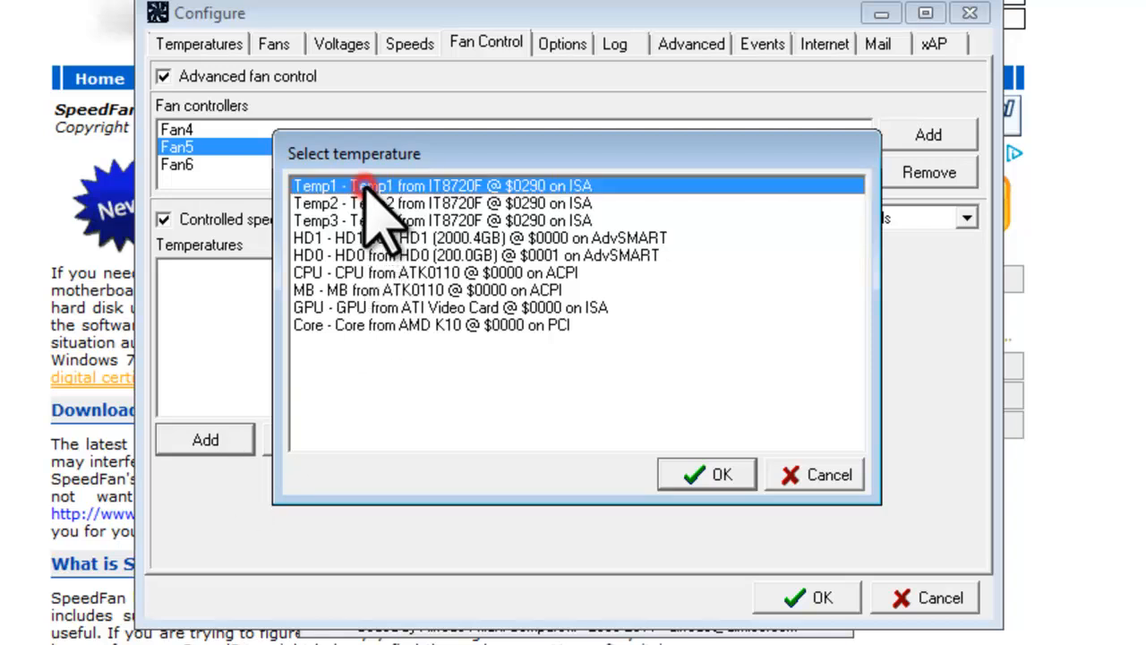
{"action": "mouse_move", "coordinate": [722, 475]}
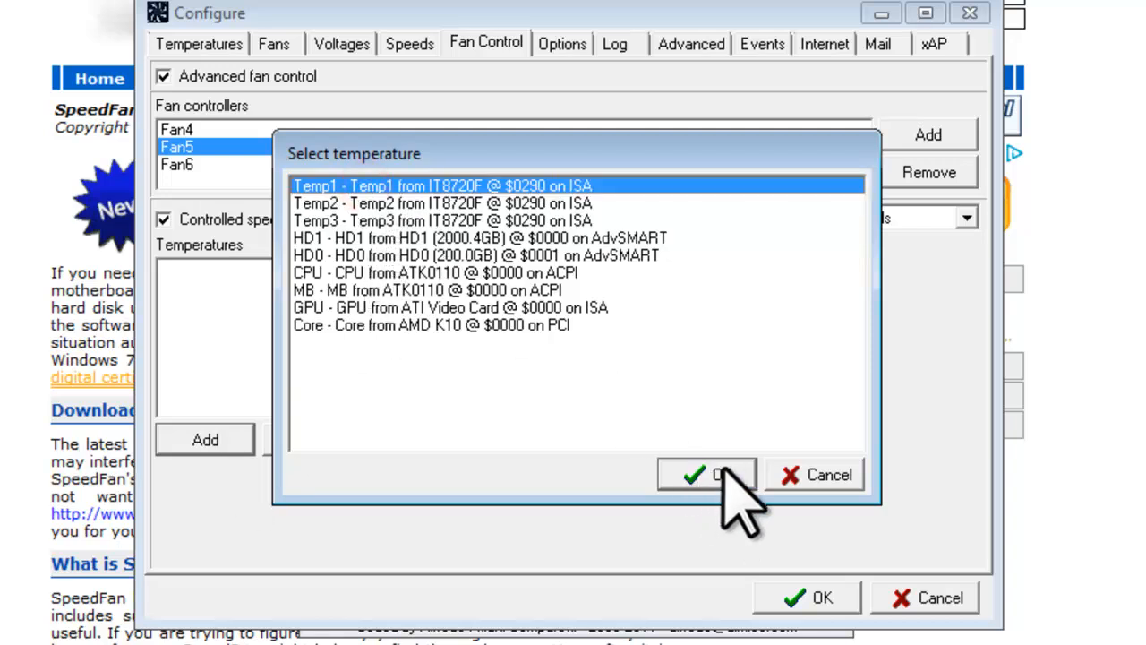
{"action": "left_click", "coordinate": [707, 474]}
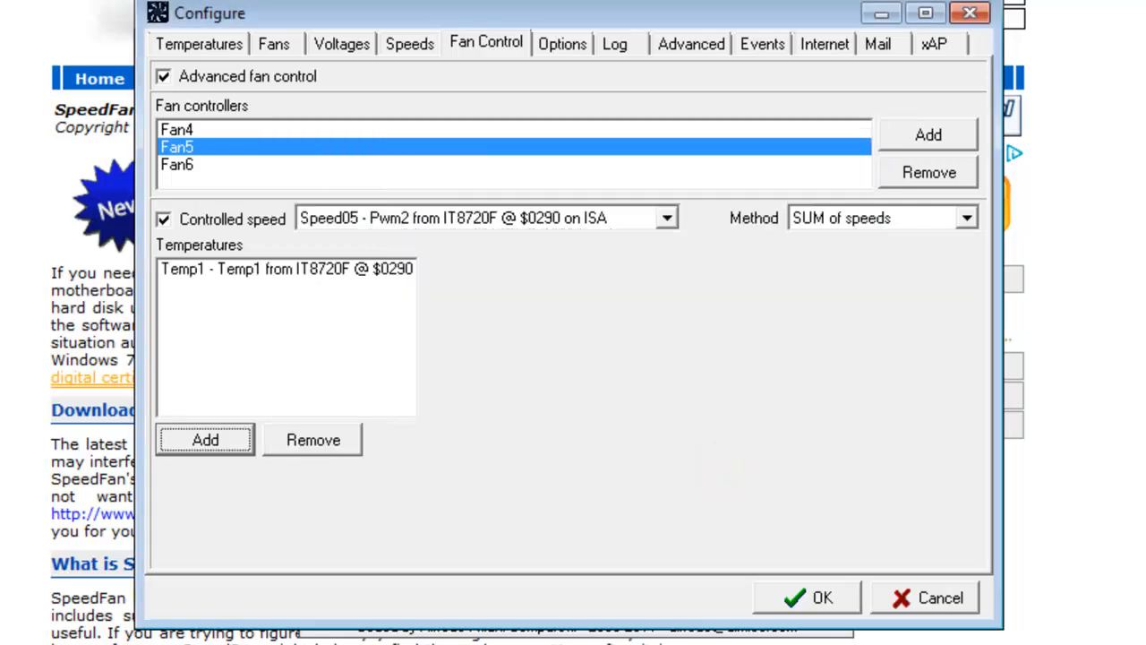
{"action": "left_click", "coordinate": [287, 268]}
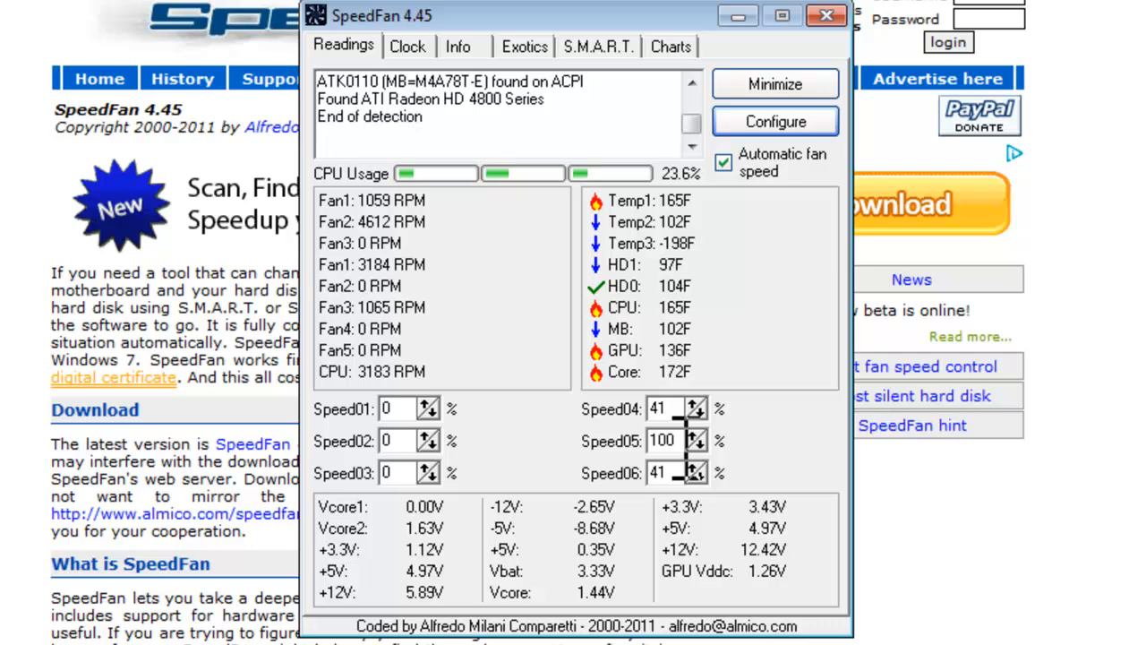
{"action": "mouse_move", "coordinate": [609, 287]}
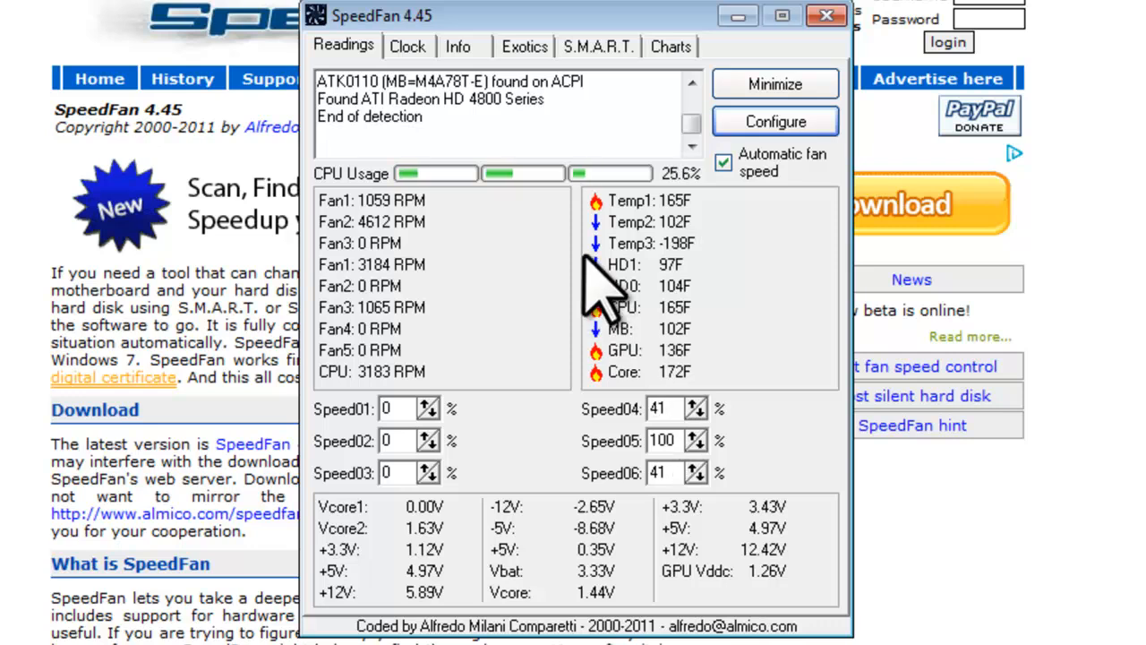
{"action": "mouse_move", "coordinate": [662, 241]}
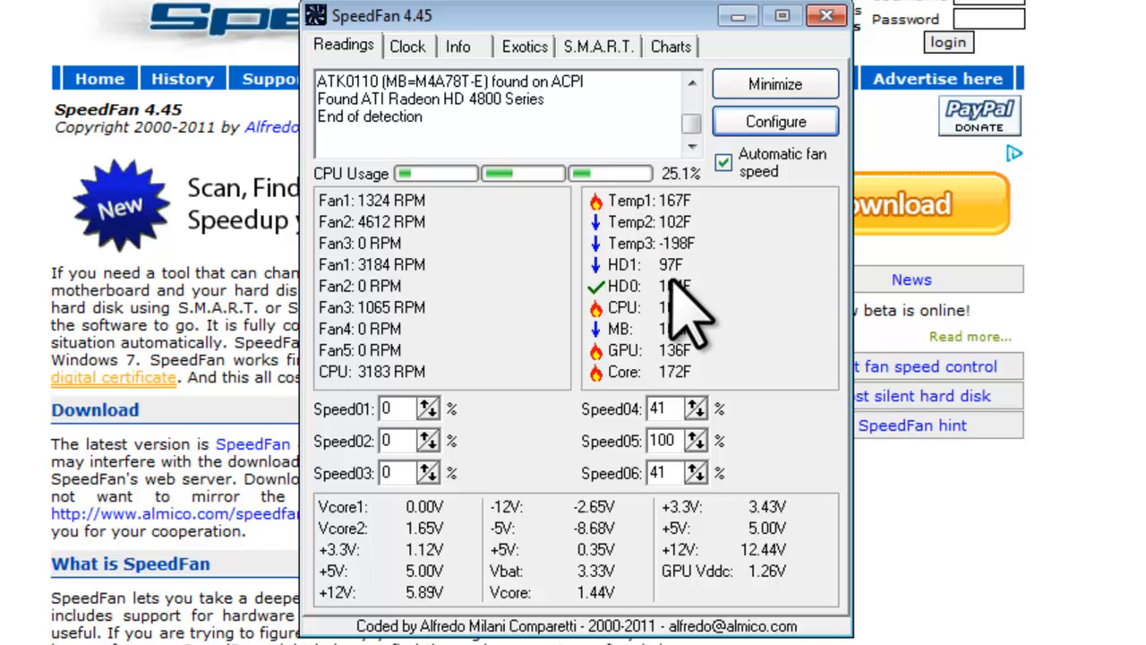
{"action": "mouse_move", "coordinate": [707, 484]}
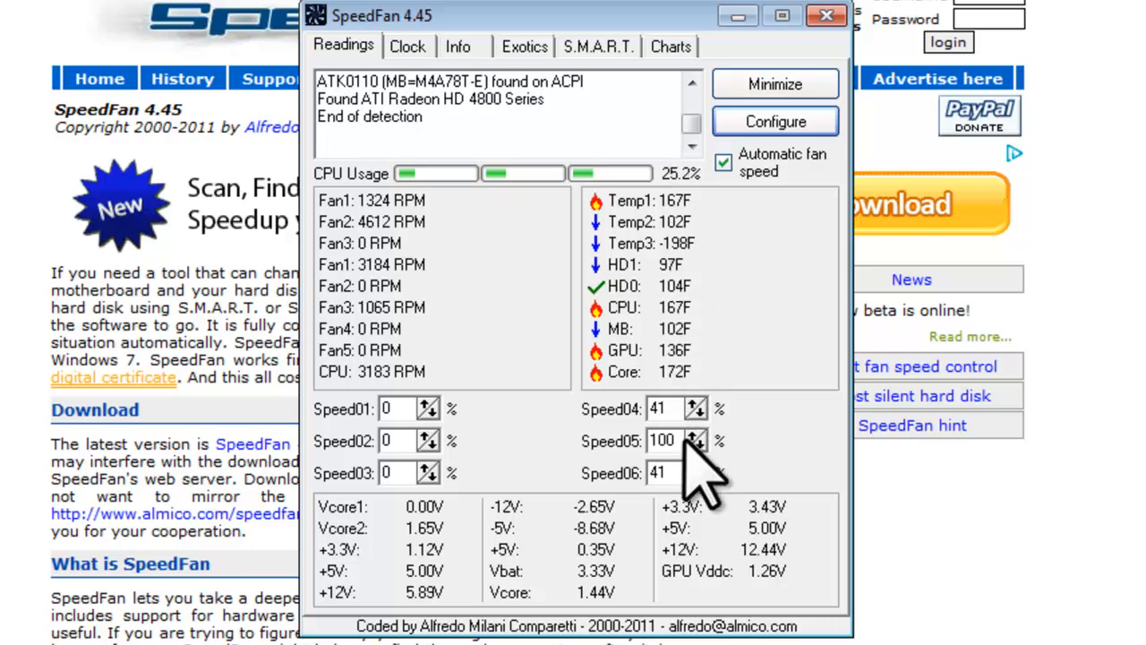